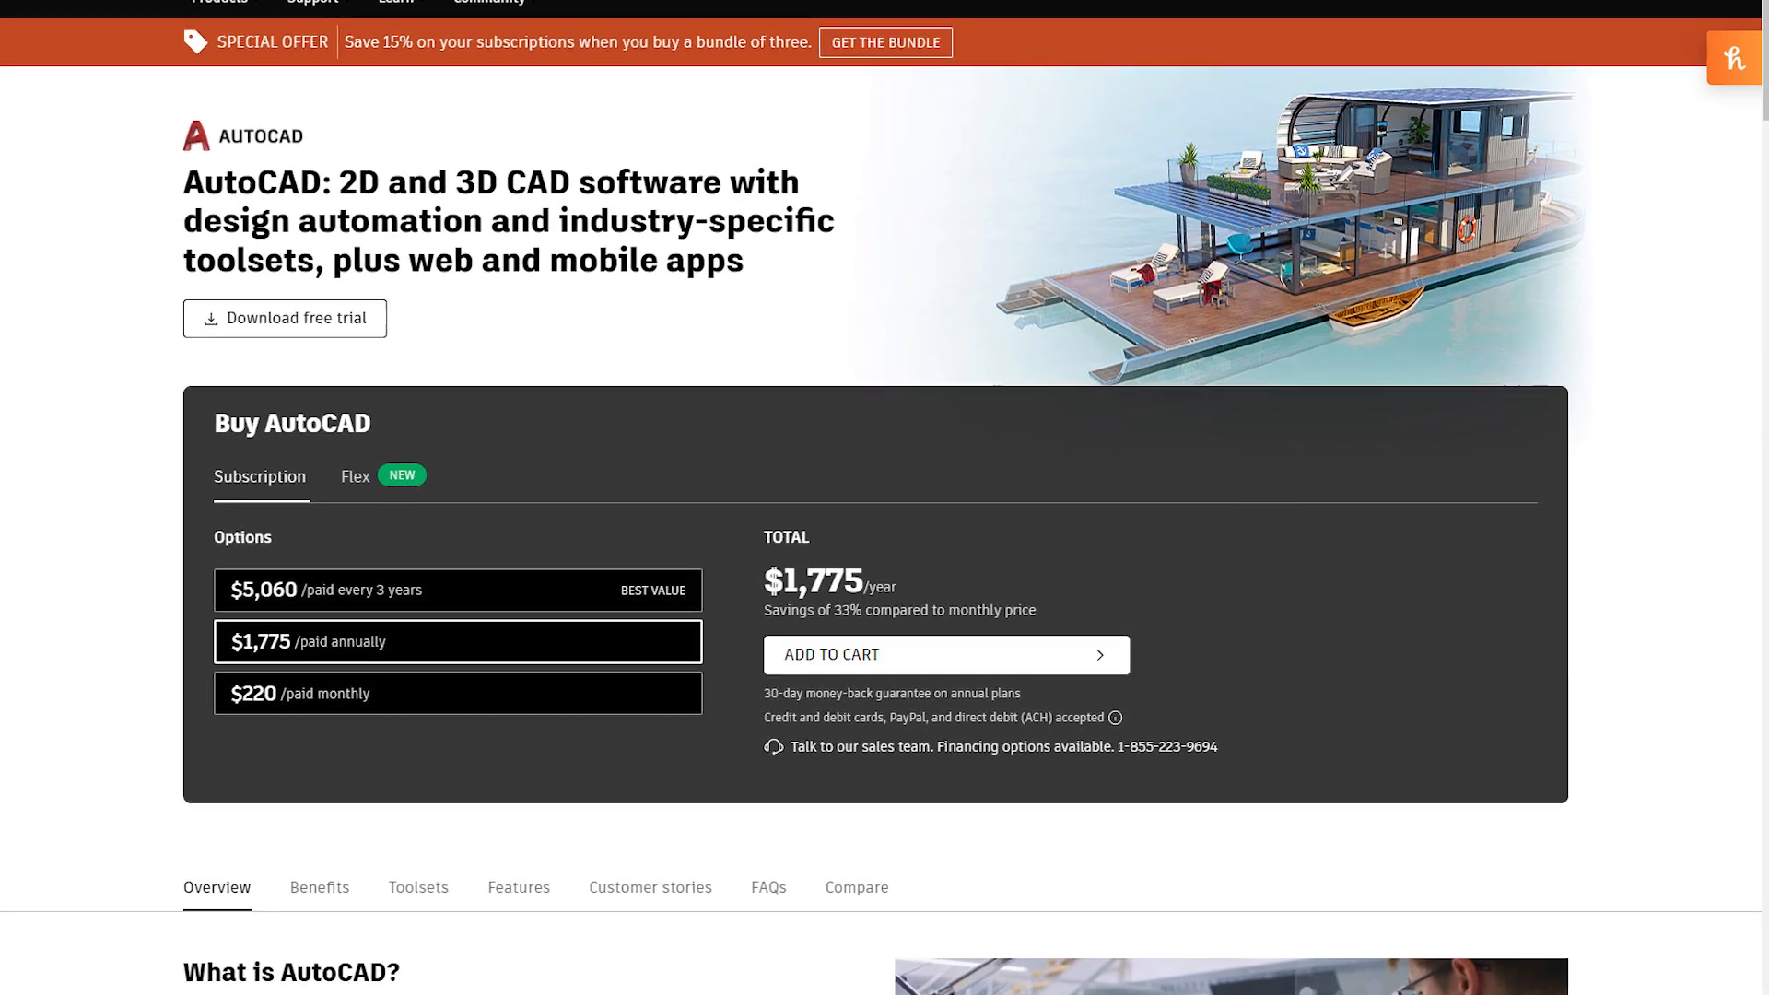
Step: Constrain the top wall lines above rooms 6122 and 6120 collinear, then start moving one
{"action": "scroll", "scroll_direction": "down", "scroll_amount": 3}
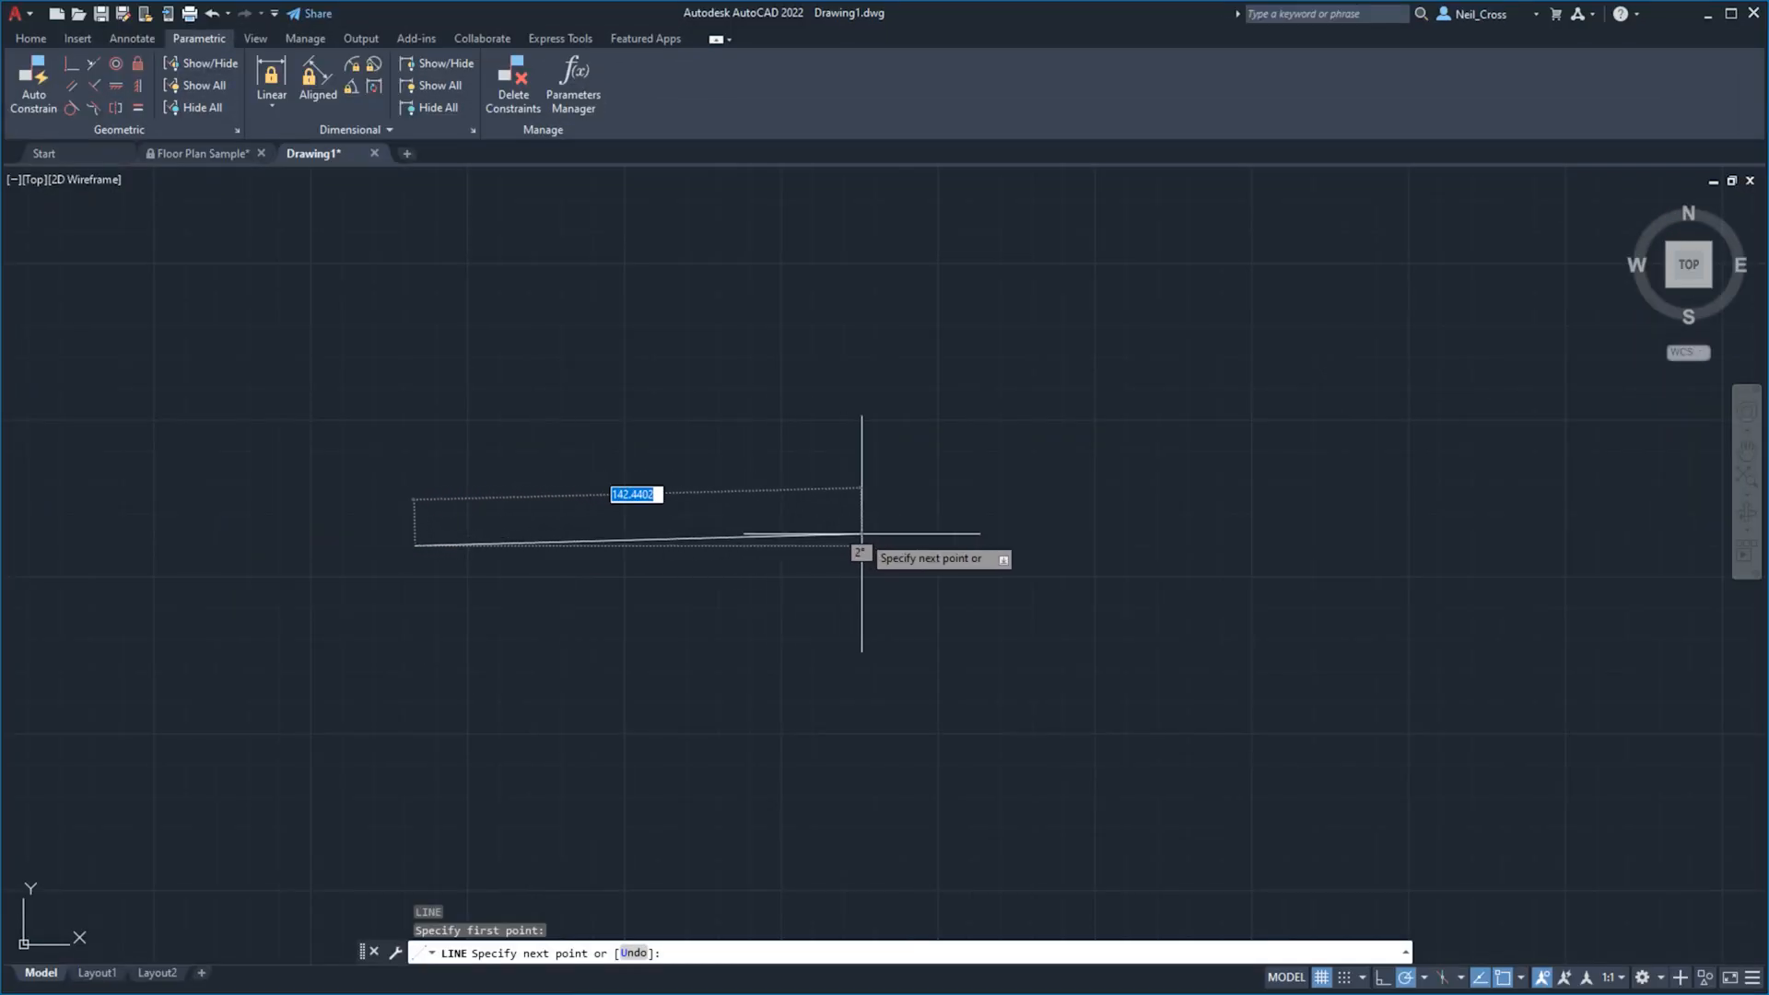
{"action": "type", "text": "200"}
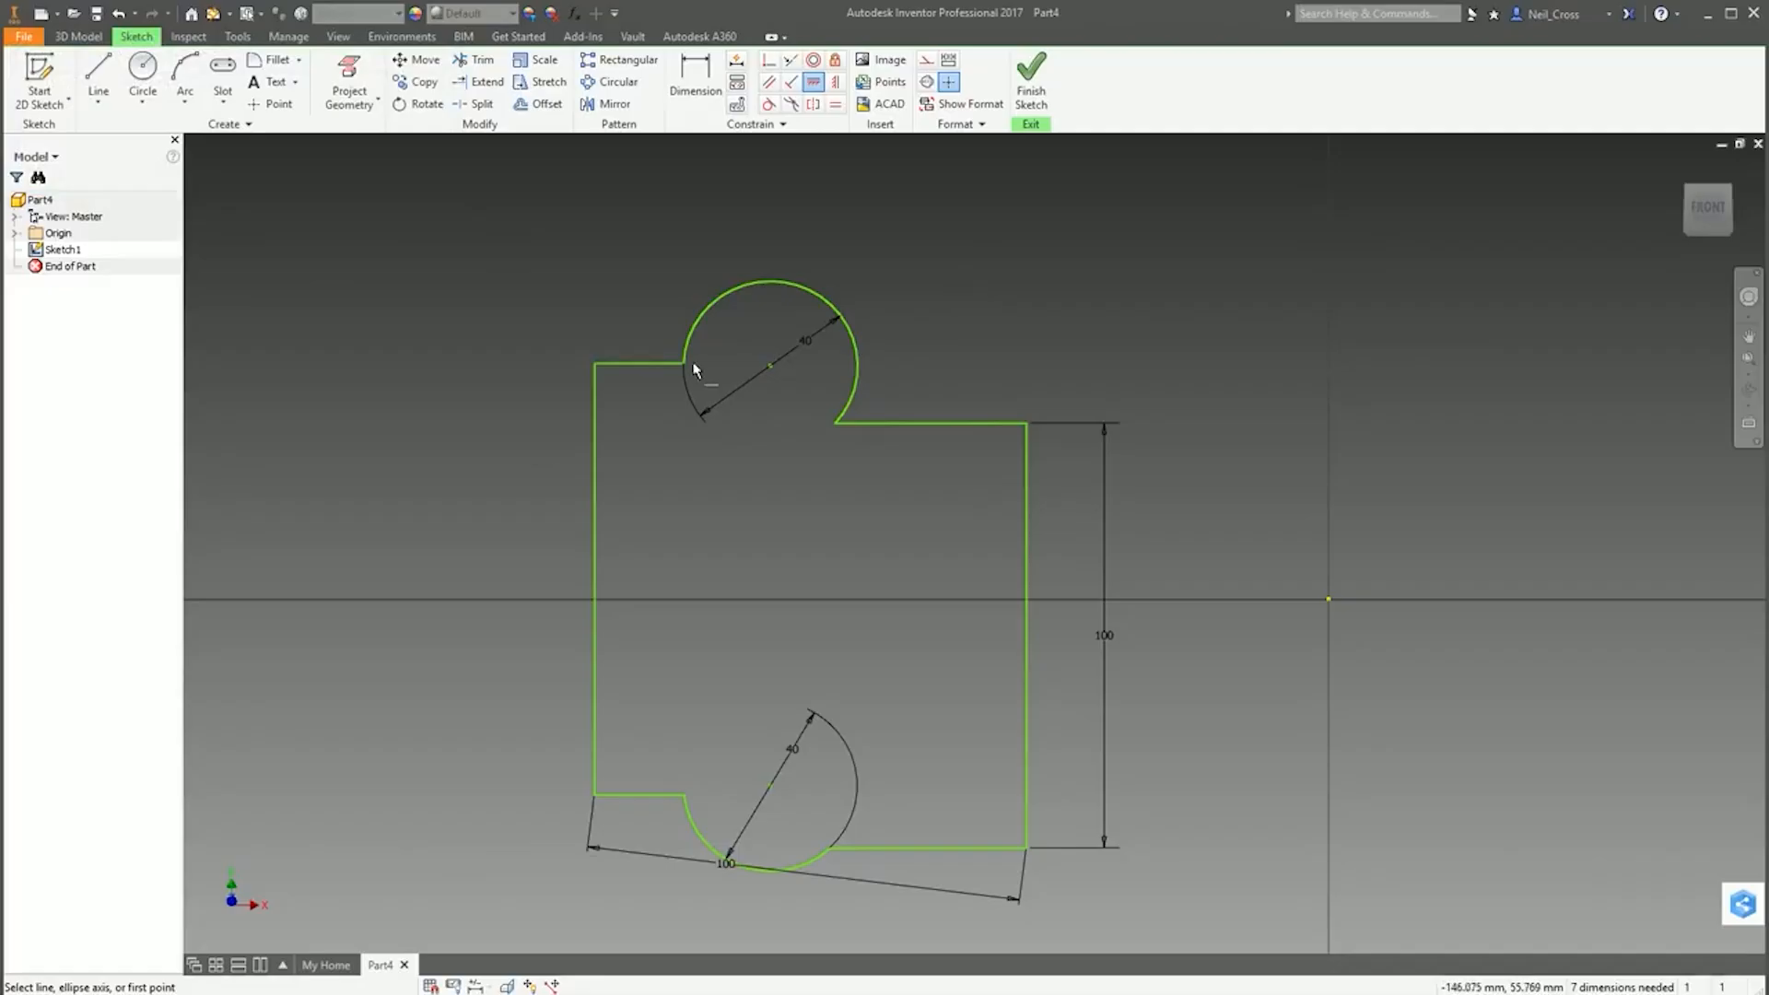
{"action": "right_click", "coordinate": [694, 369]}
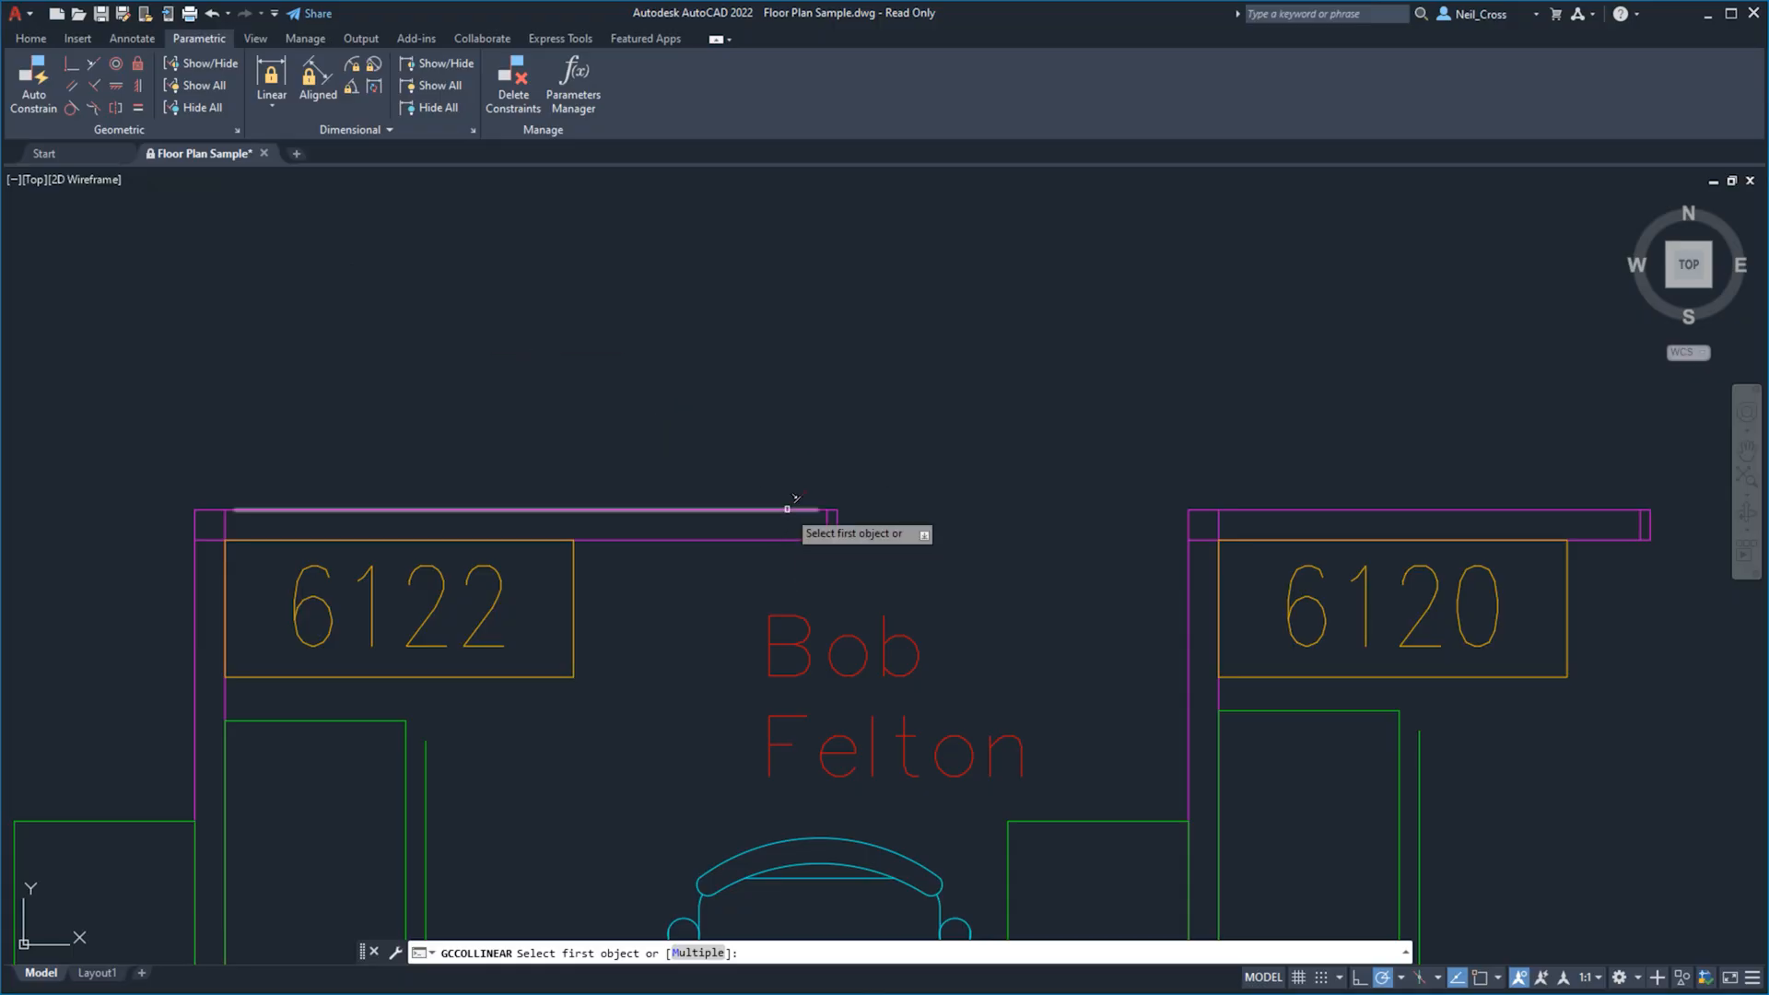
{"action": "left_click", "coordinate": [513, 509]}
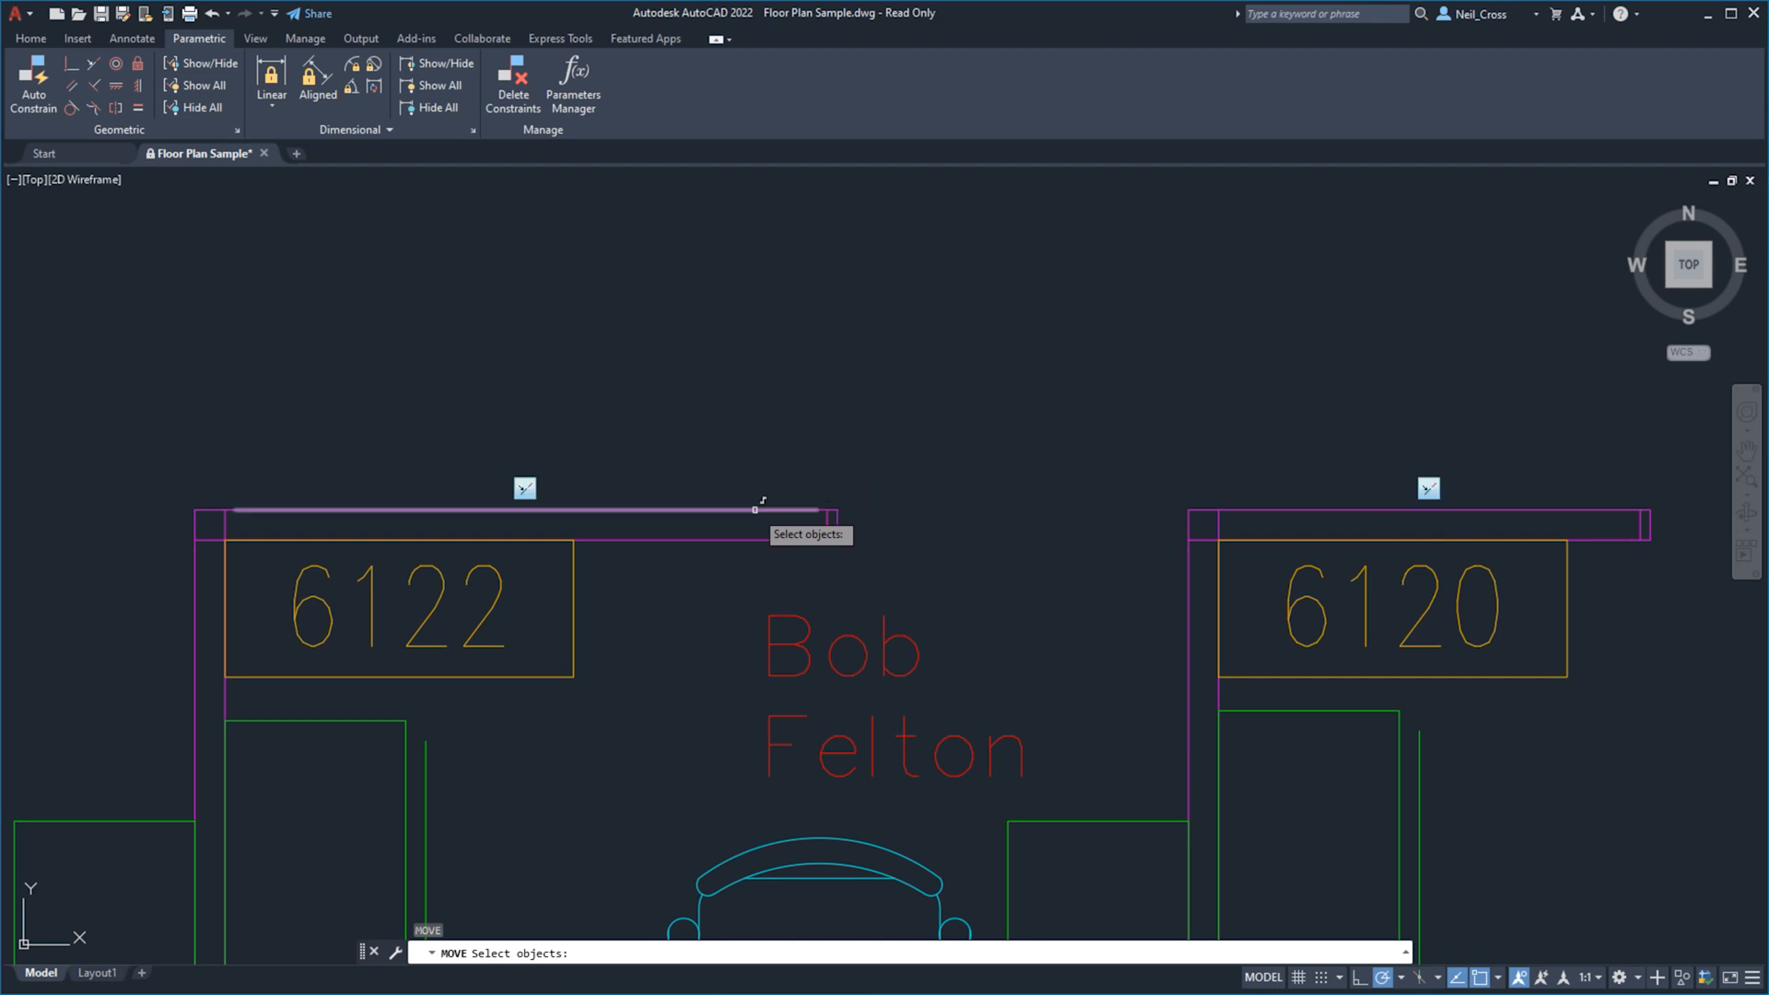
{"action": "left_click", "coordinate": [754, 508]}
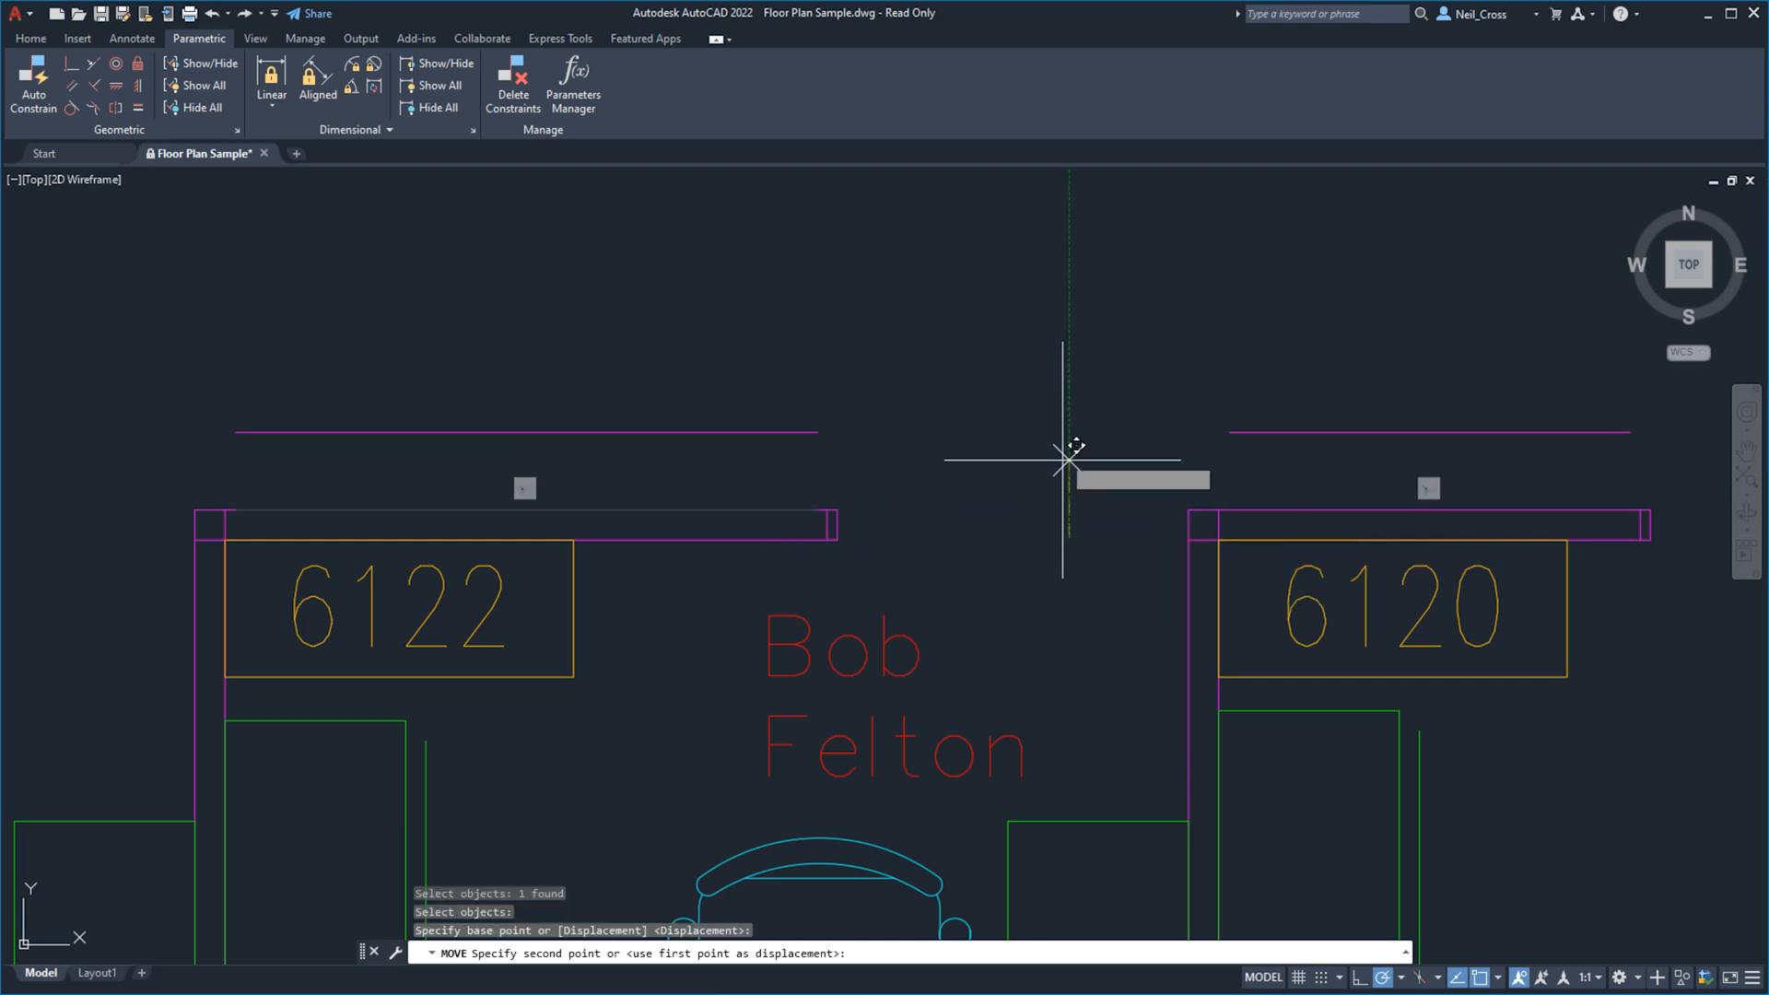
{"action": "mouse_move", "coordinate": [1069, 404]}
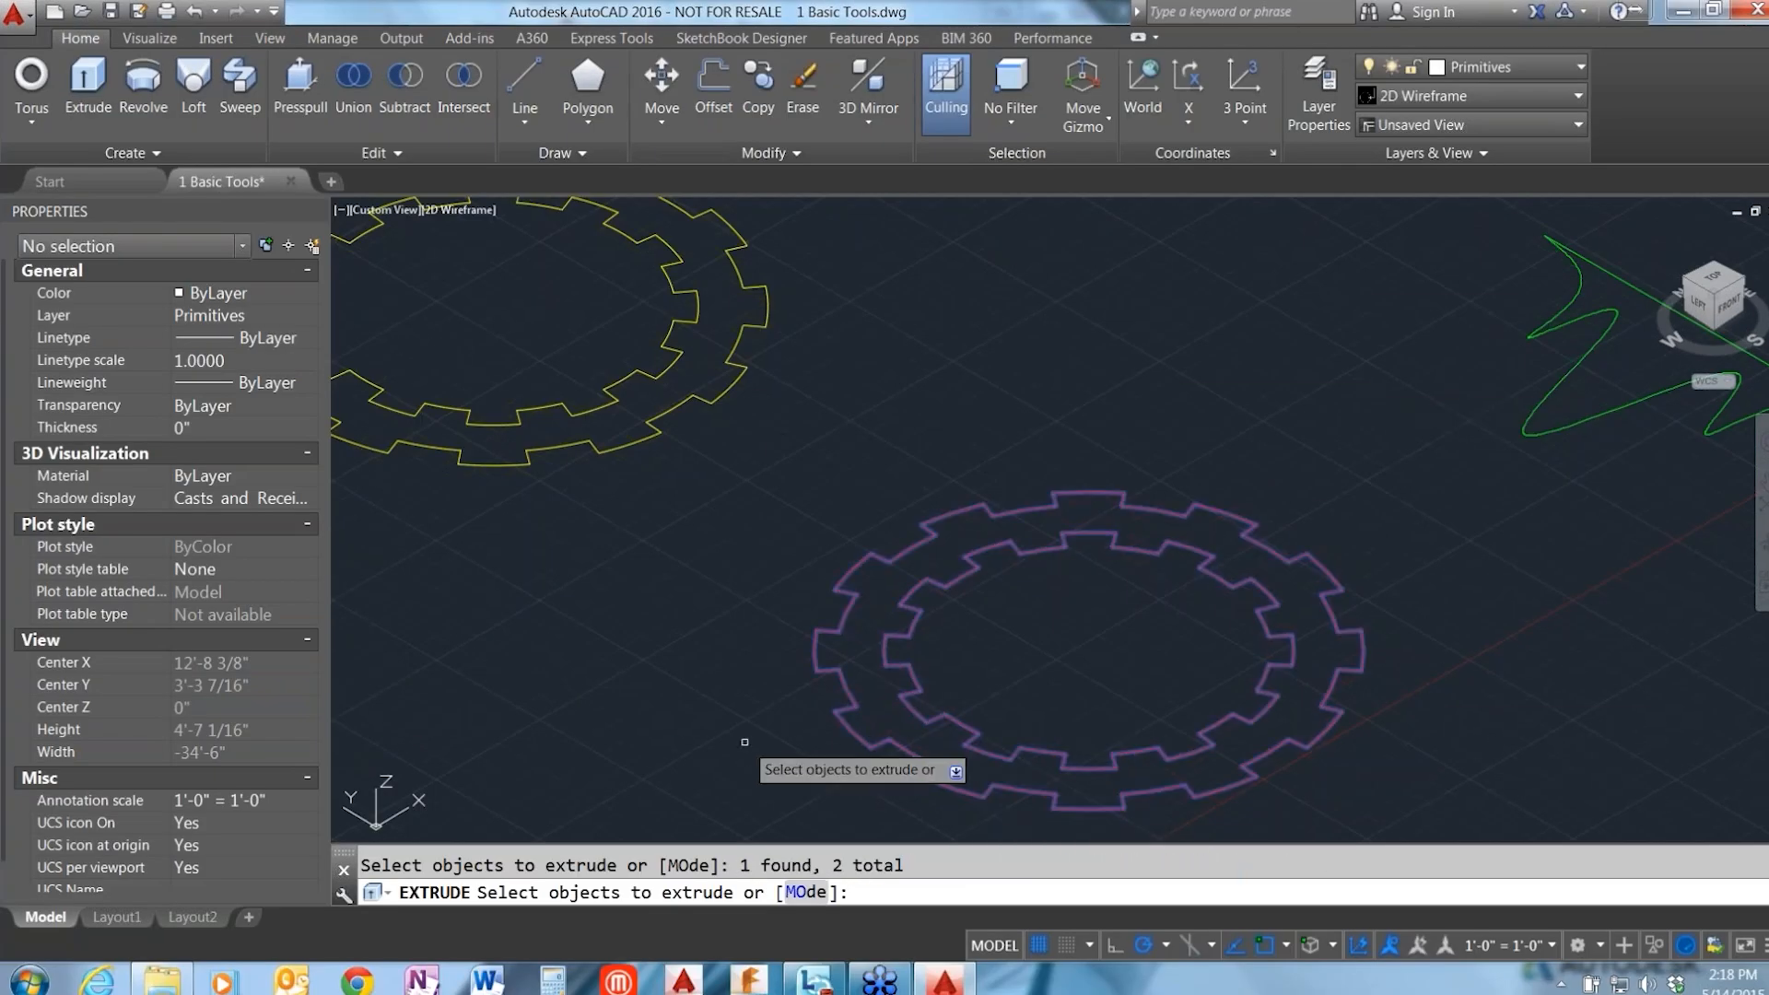
Step: Extrude the gear profile to height 6 and shade the model with the Conceptual visual style
{"action": "type", "text": "6\">: 6"}
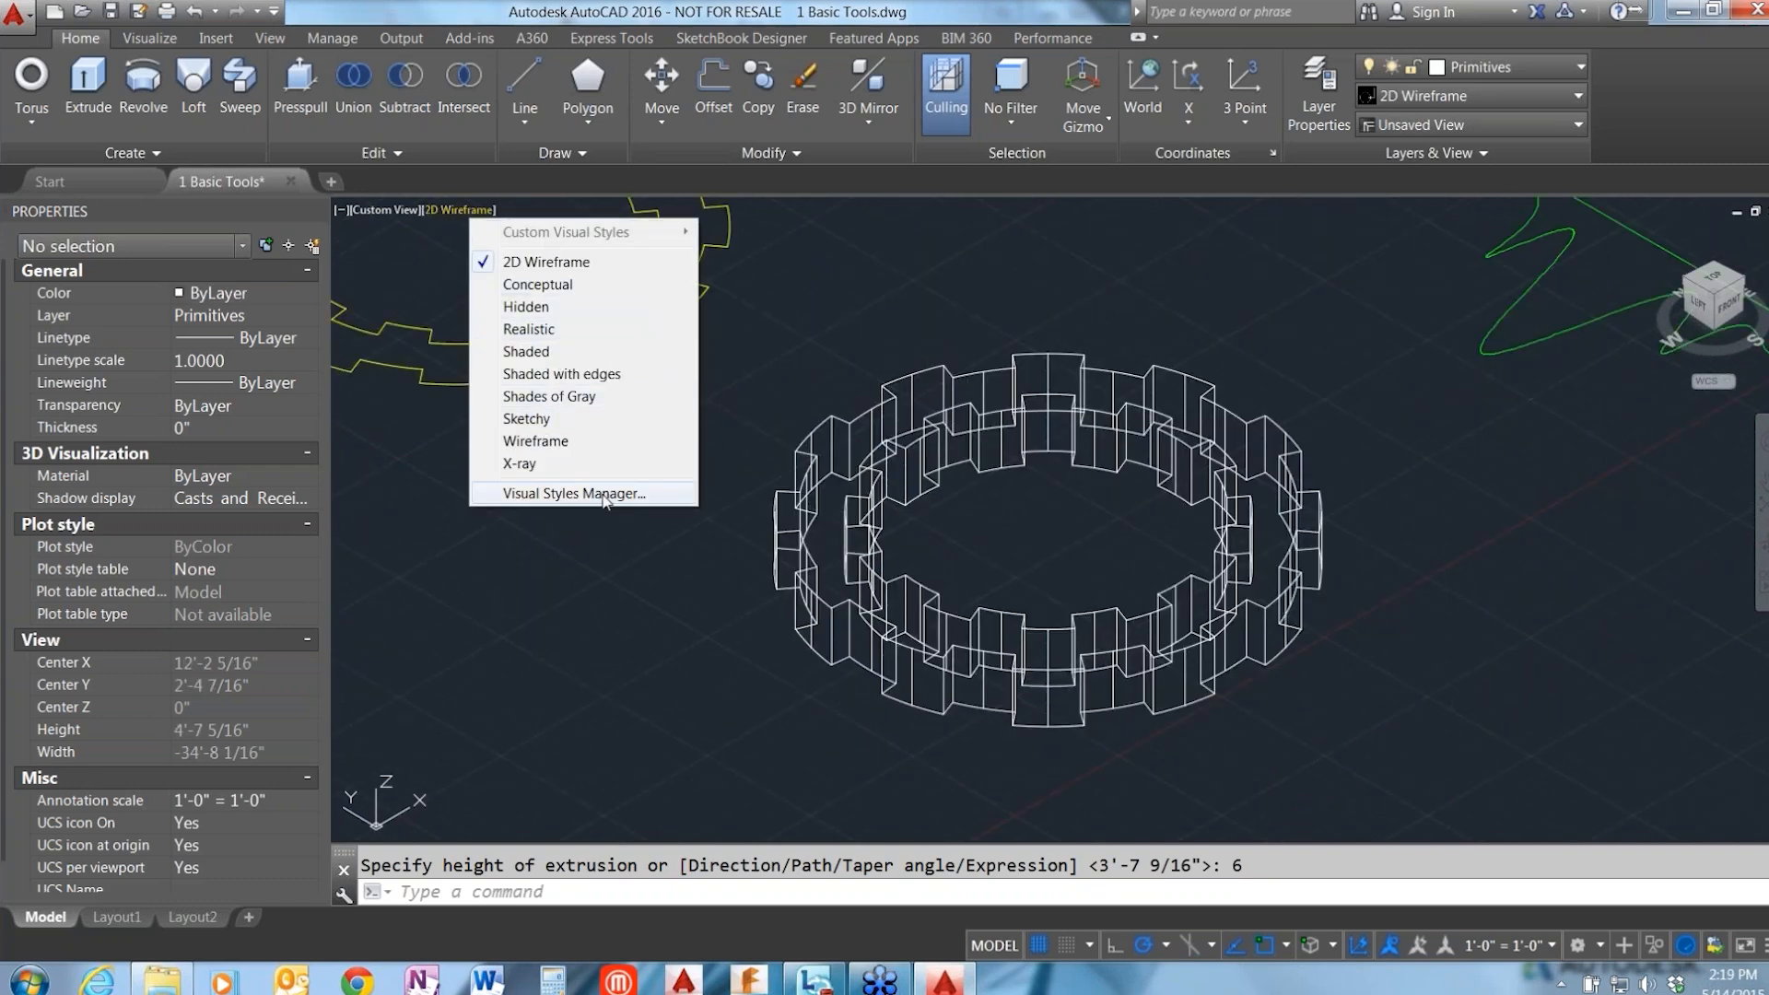
{"action": "left_click", "coordinate": [526, 306]}
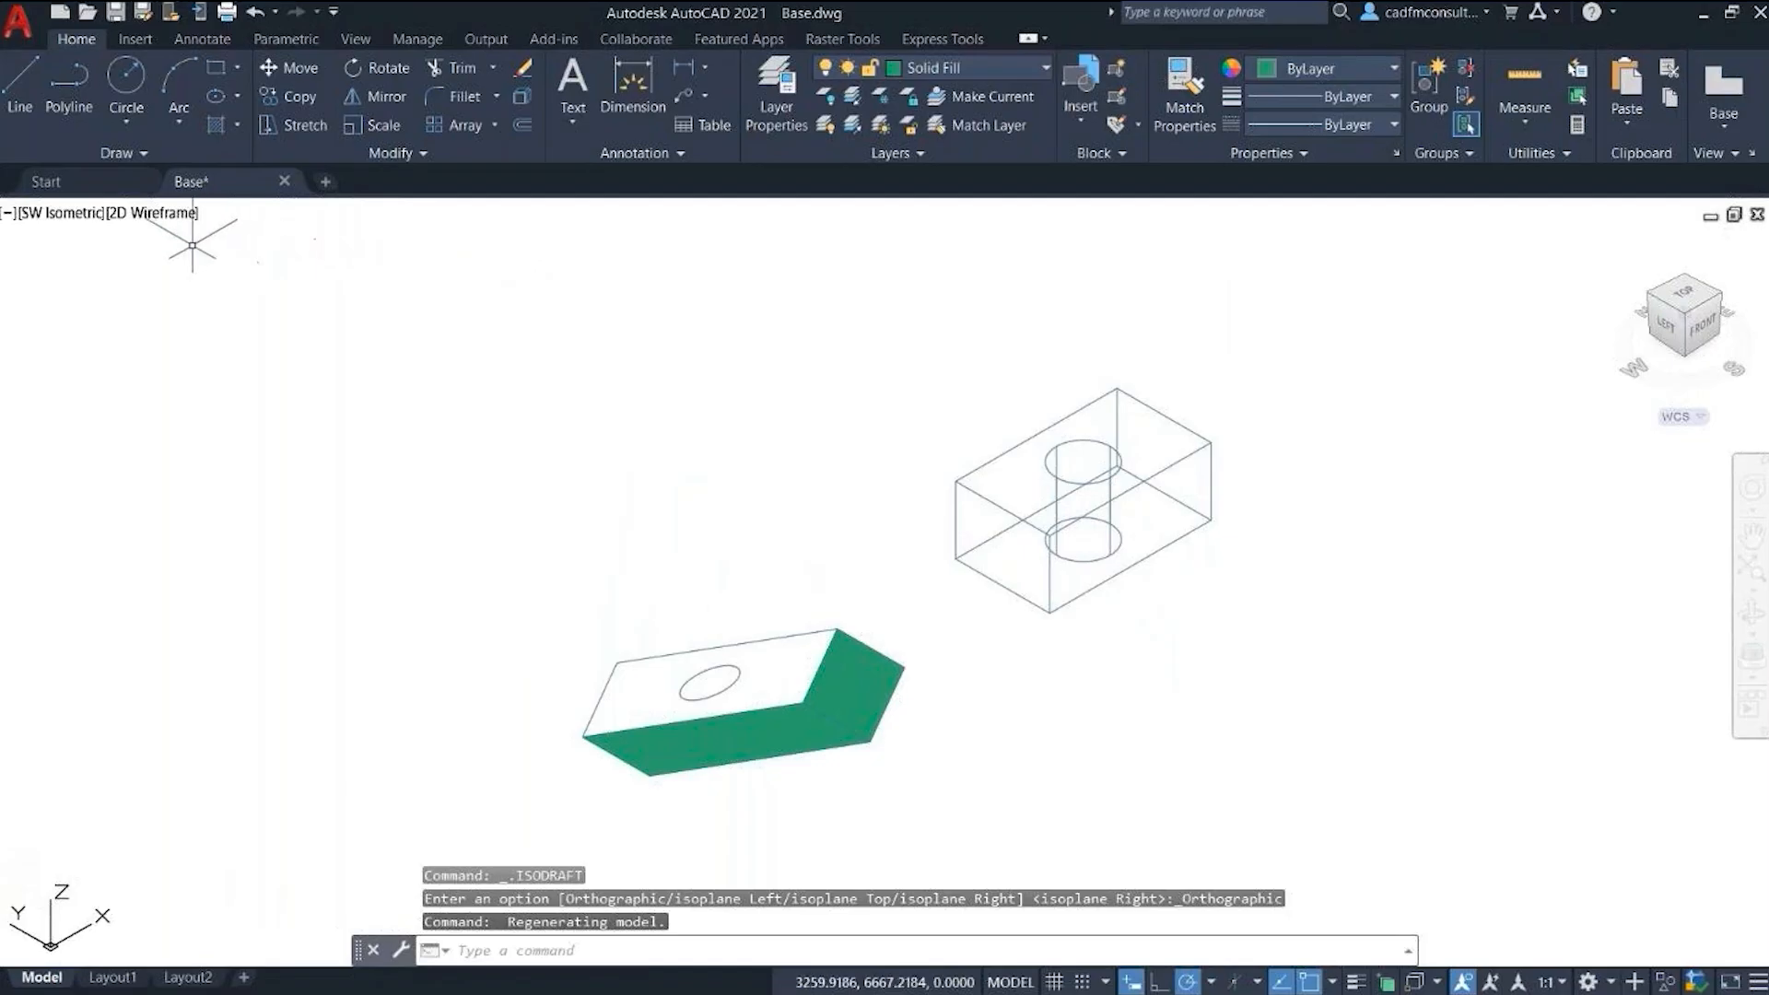
{"action": "left_click", "coordinate": [150, 213]}
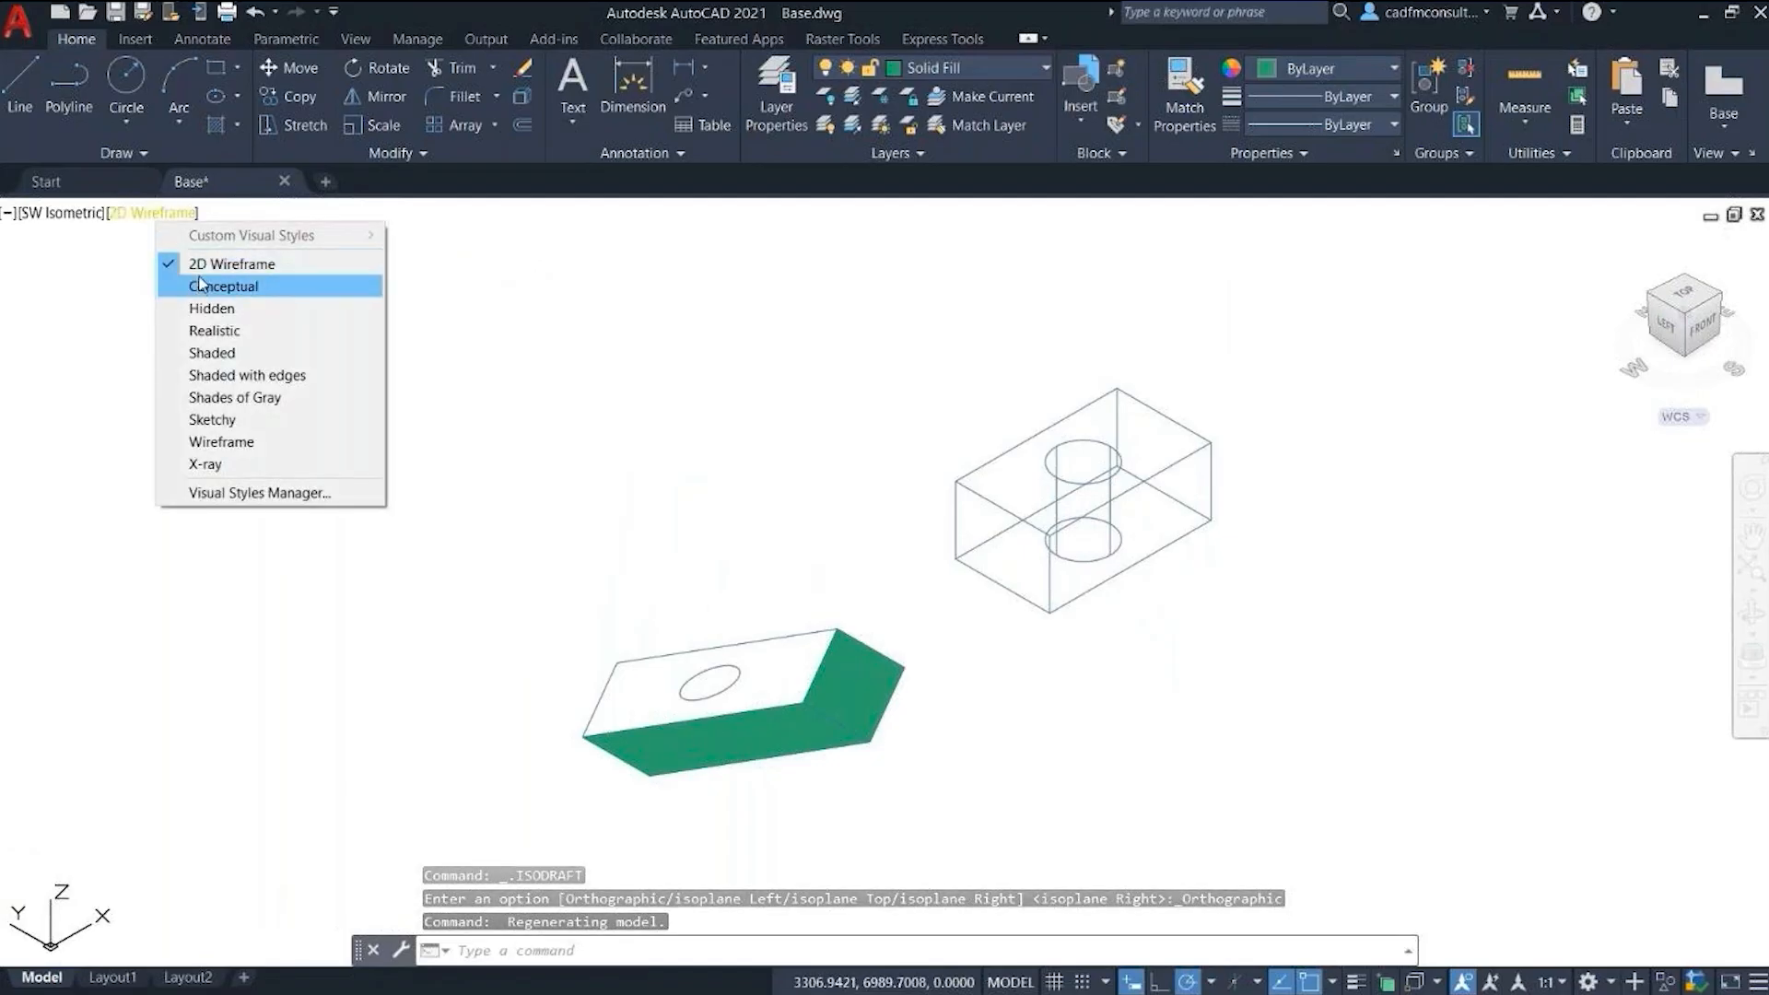
{"action": "left_click", "coordinate": [225, 286]}
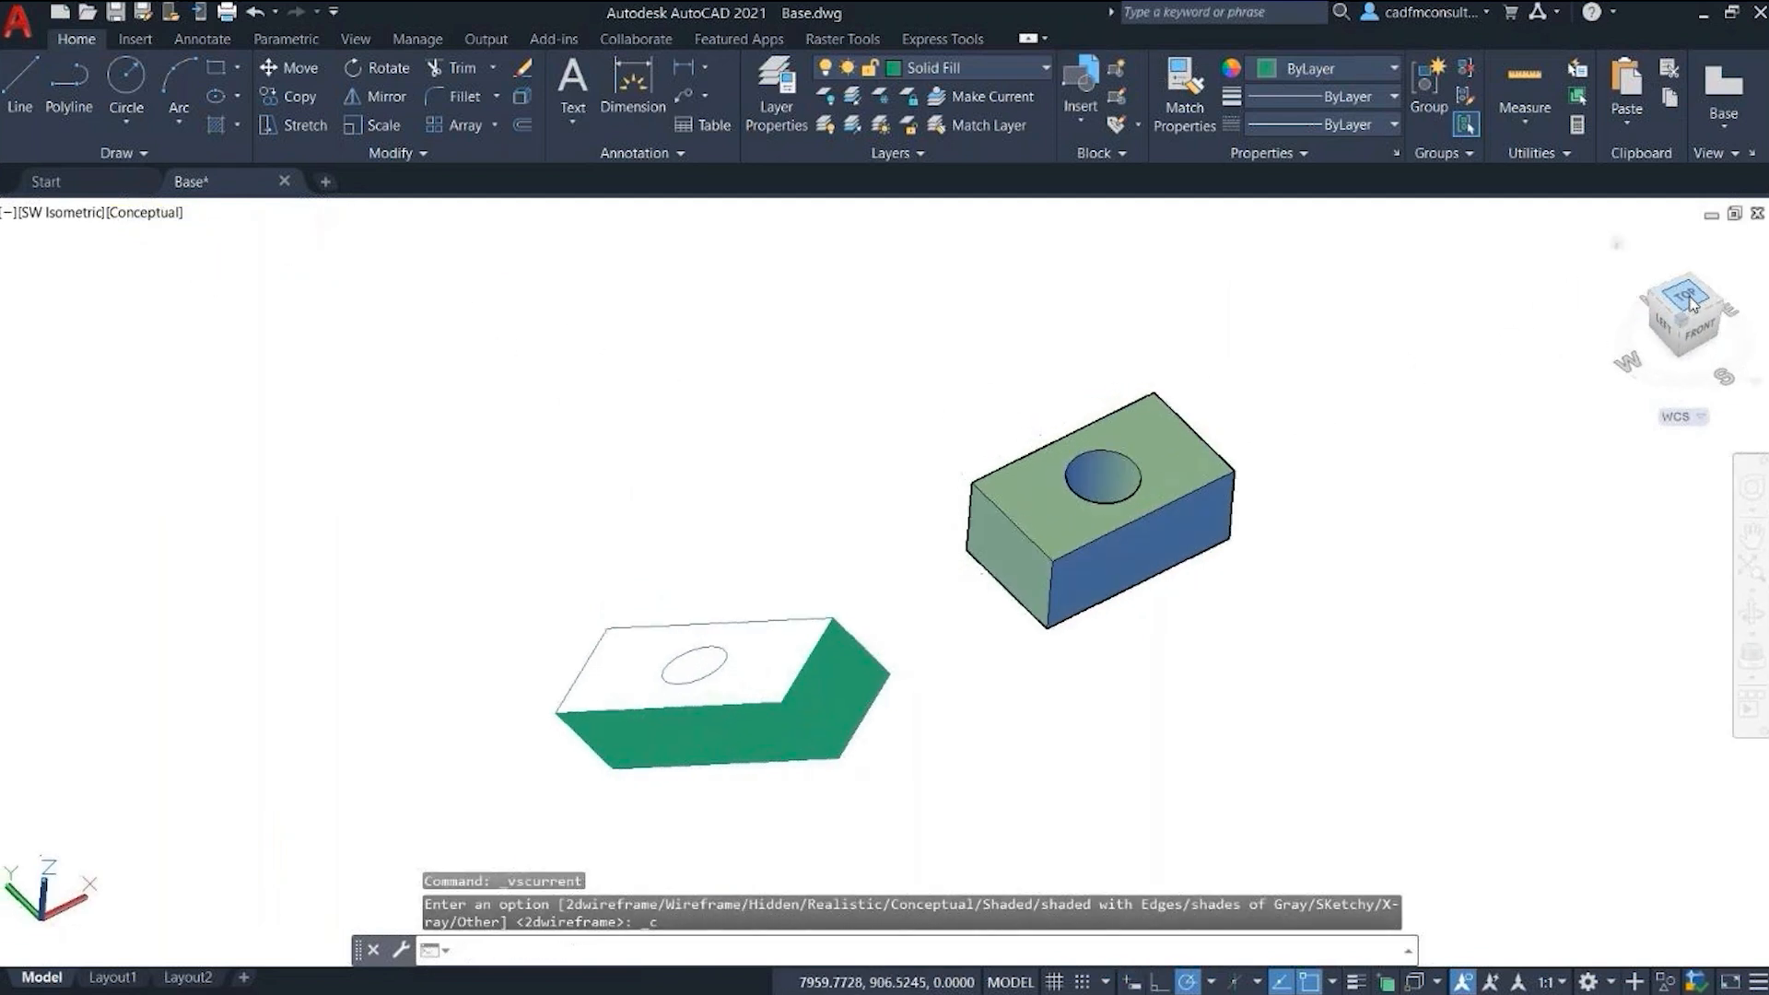
{"action": "left_click", "coordinate": [1683, 297]}
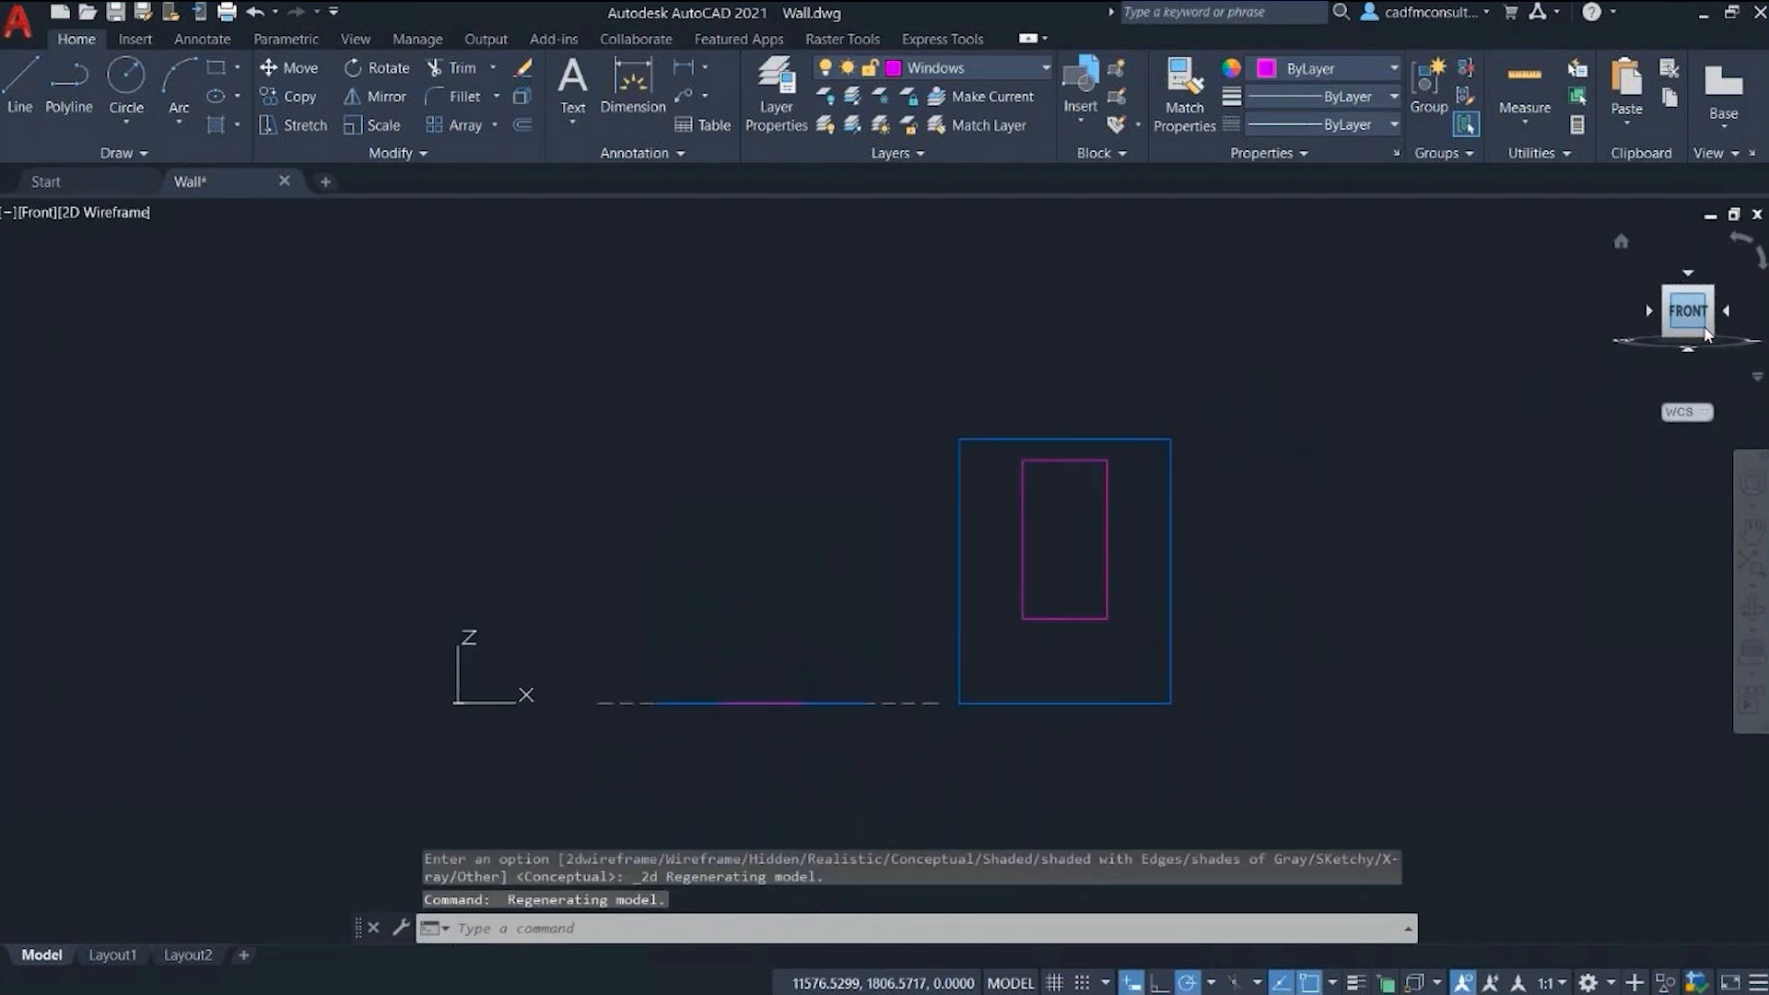
Step: Load CAD Std 001 standards and fix layer Outline by replacing it with Objects
{"action": "left_click", "coordinate": [1687, 311]}
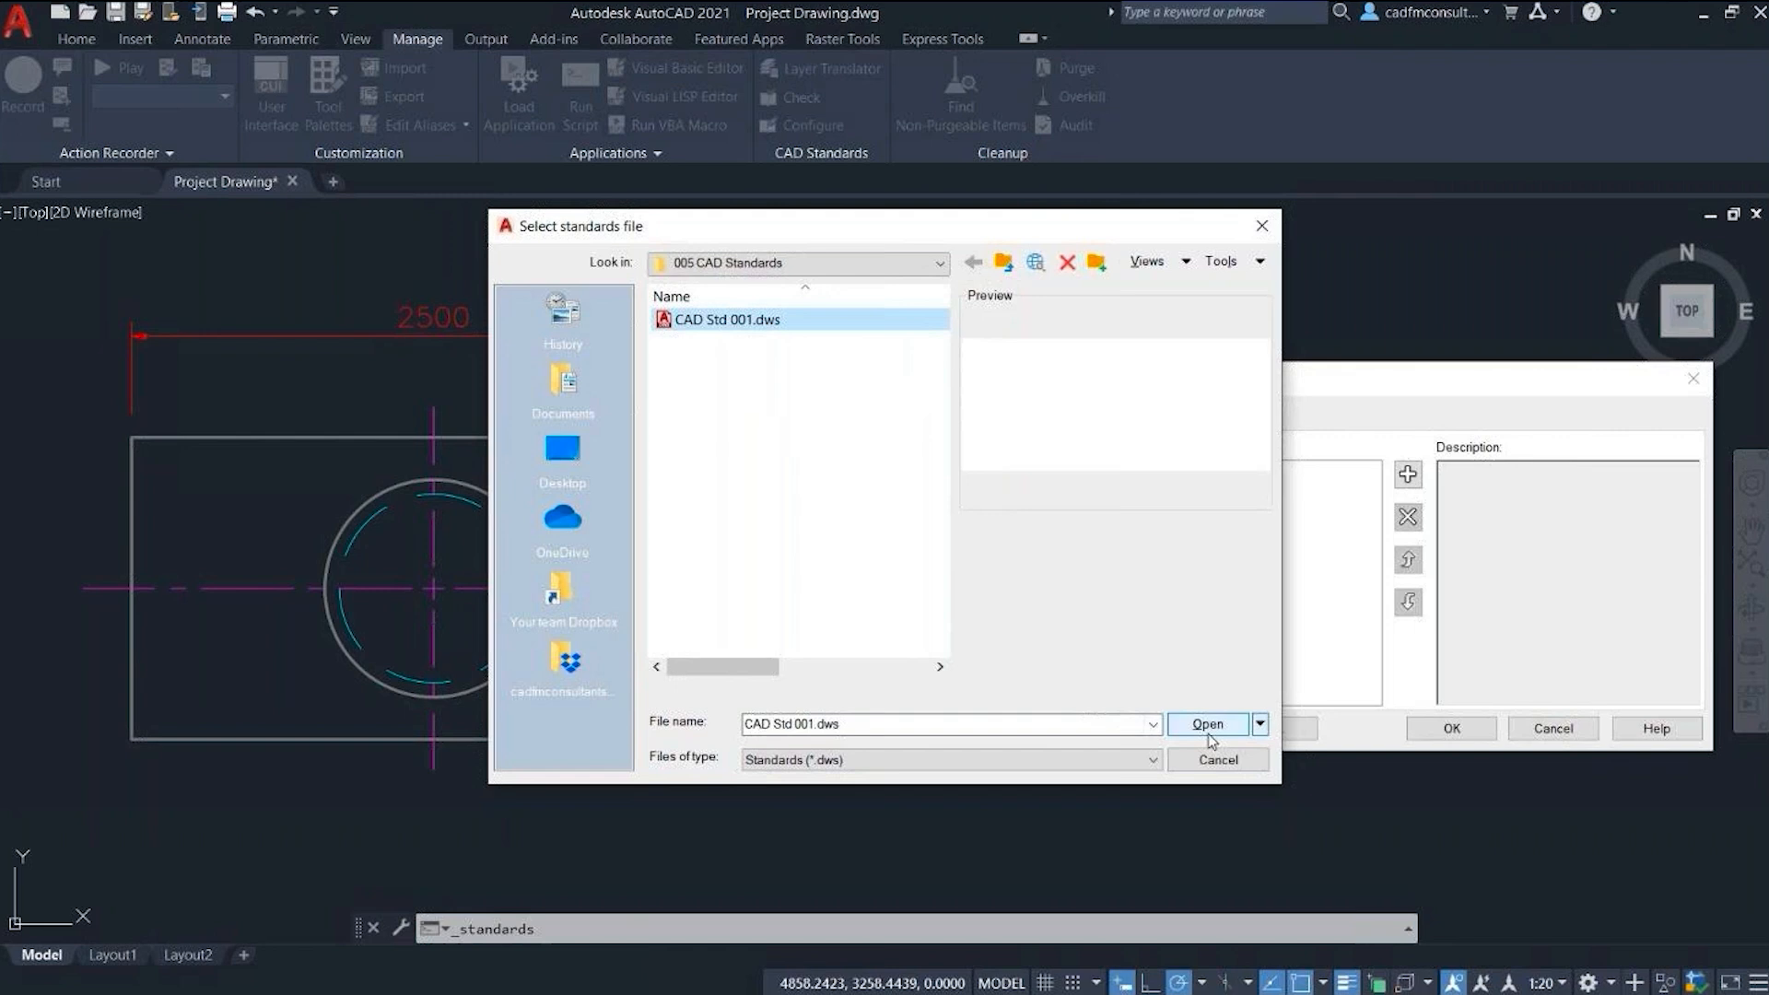
{"action": "left_click", "coordinate": [1206, 723]}
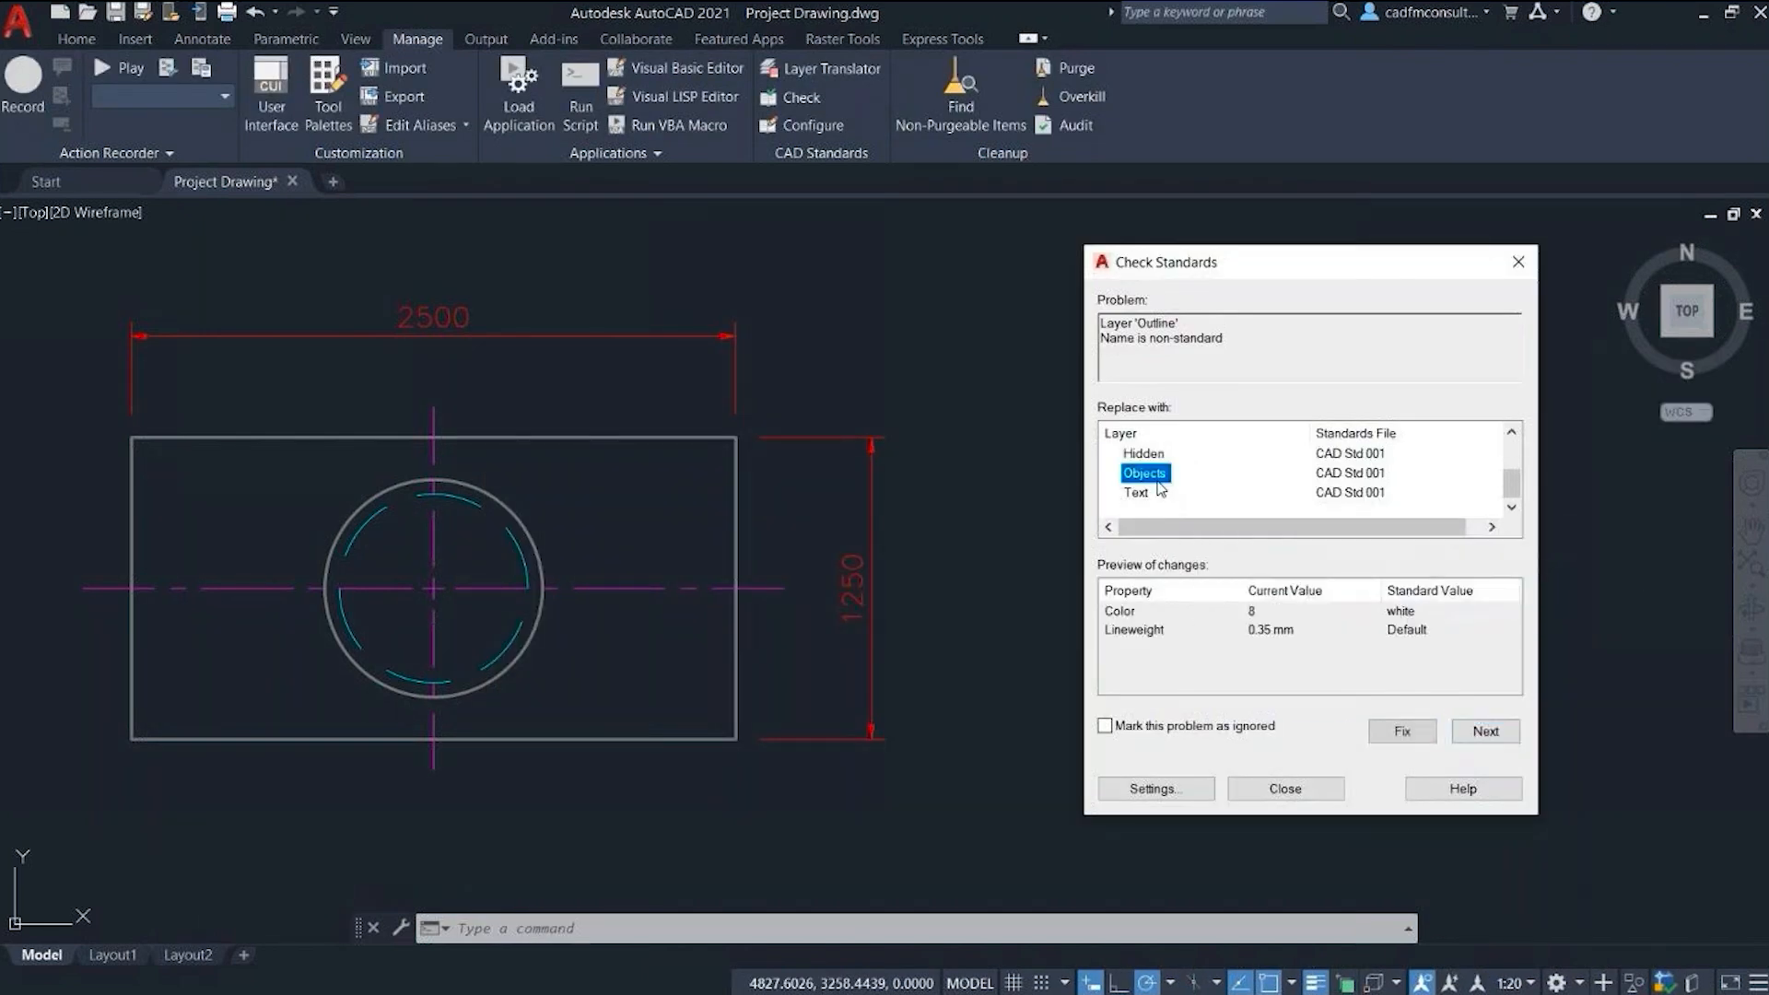
{"action": "left_click", "coordinate": [1401, 731]}
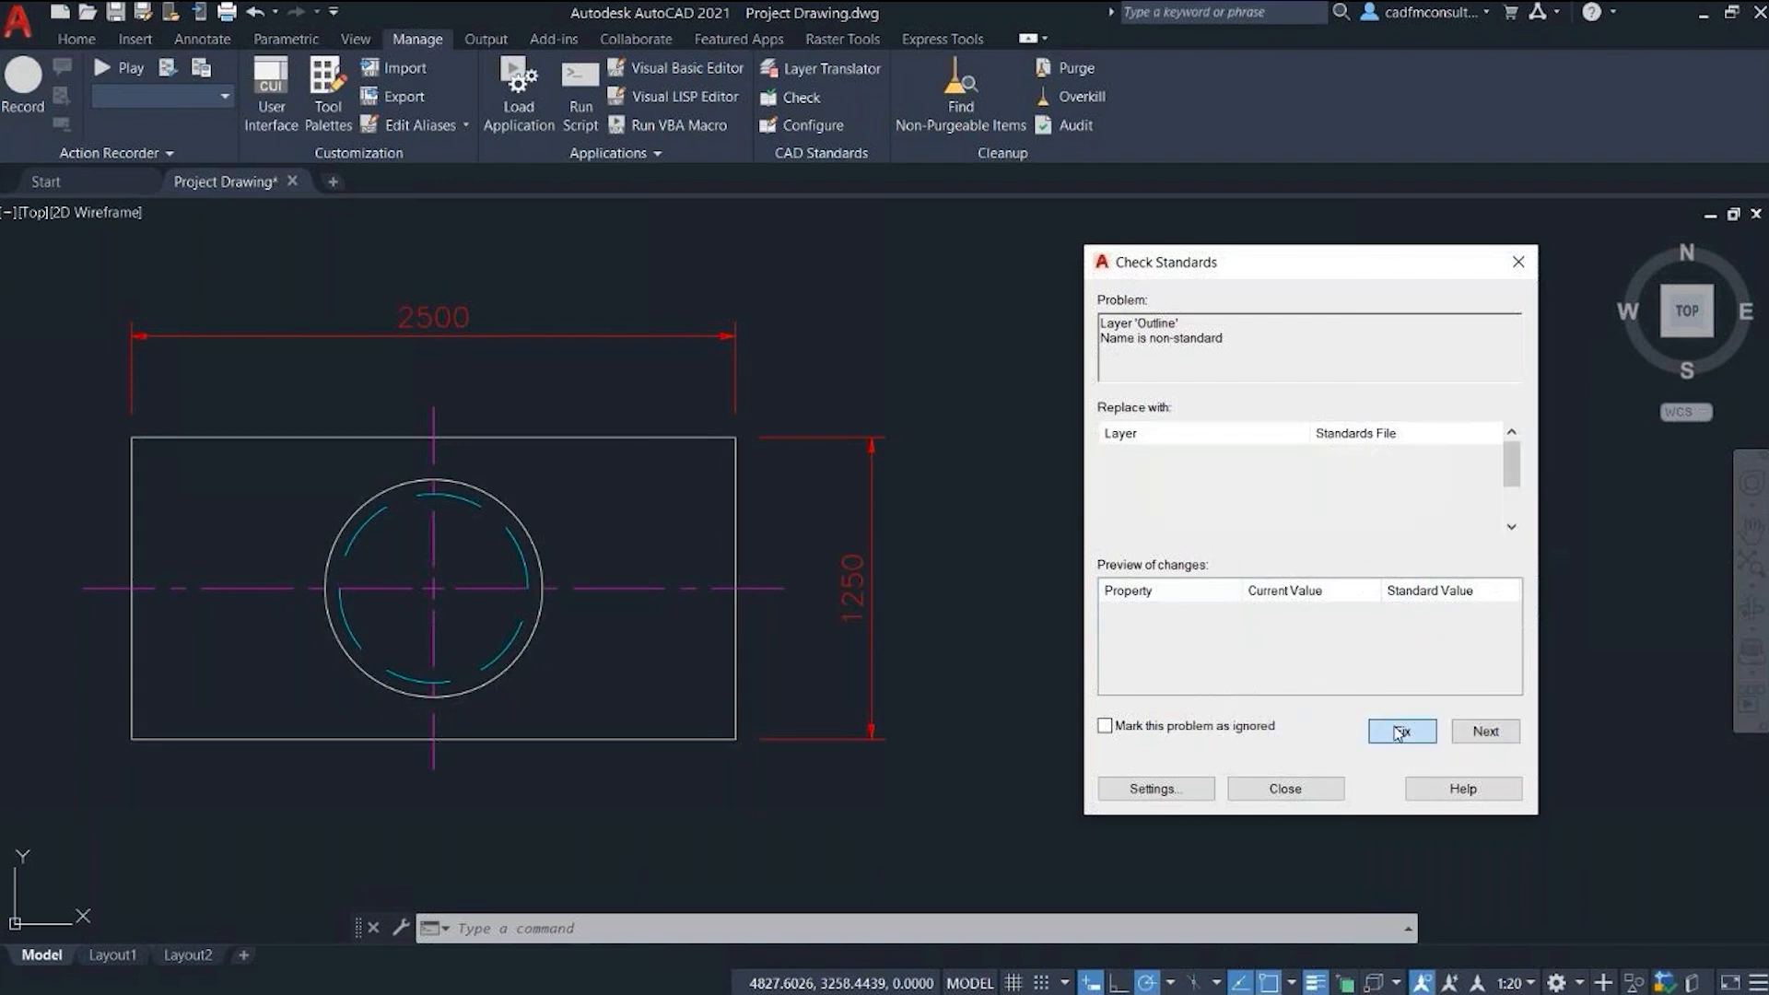
{"action": "left_click", "coordinate": [1402, 731]}
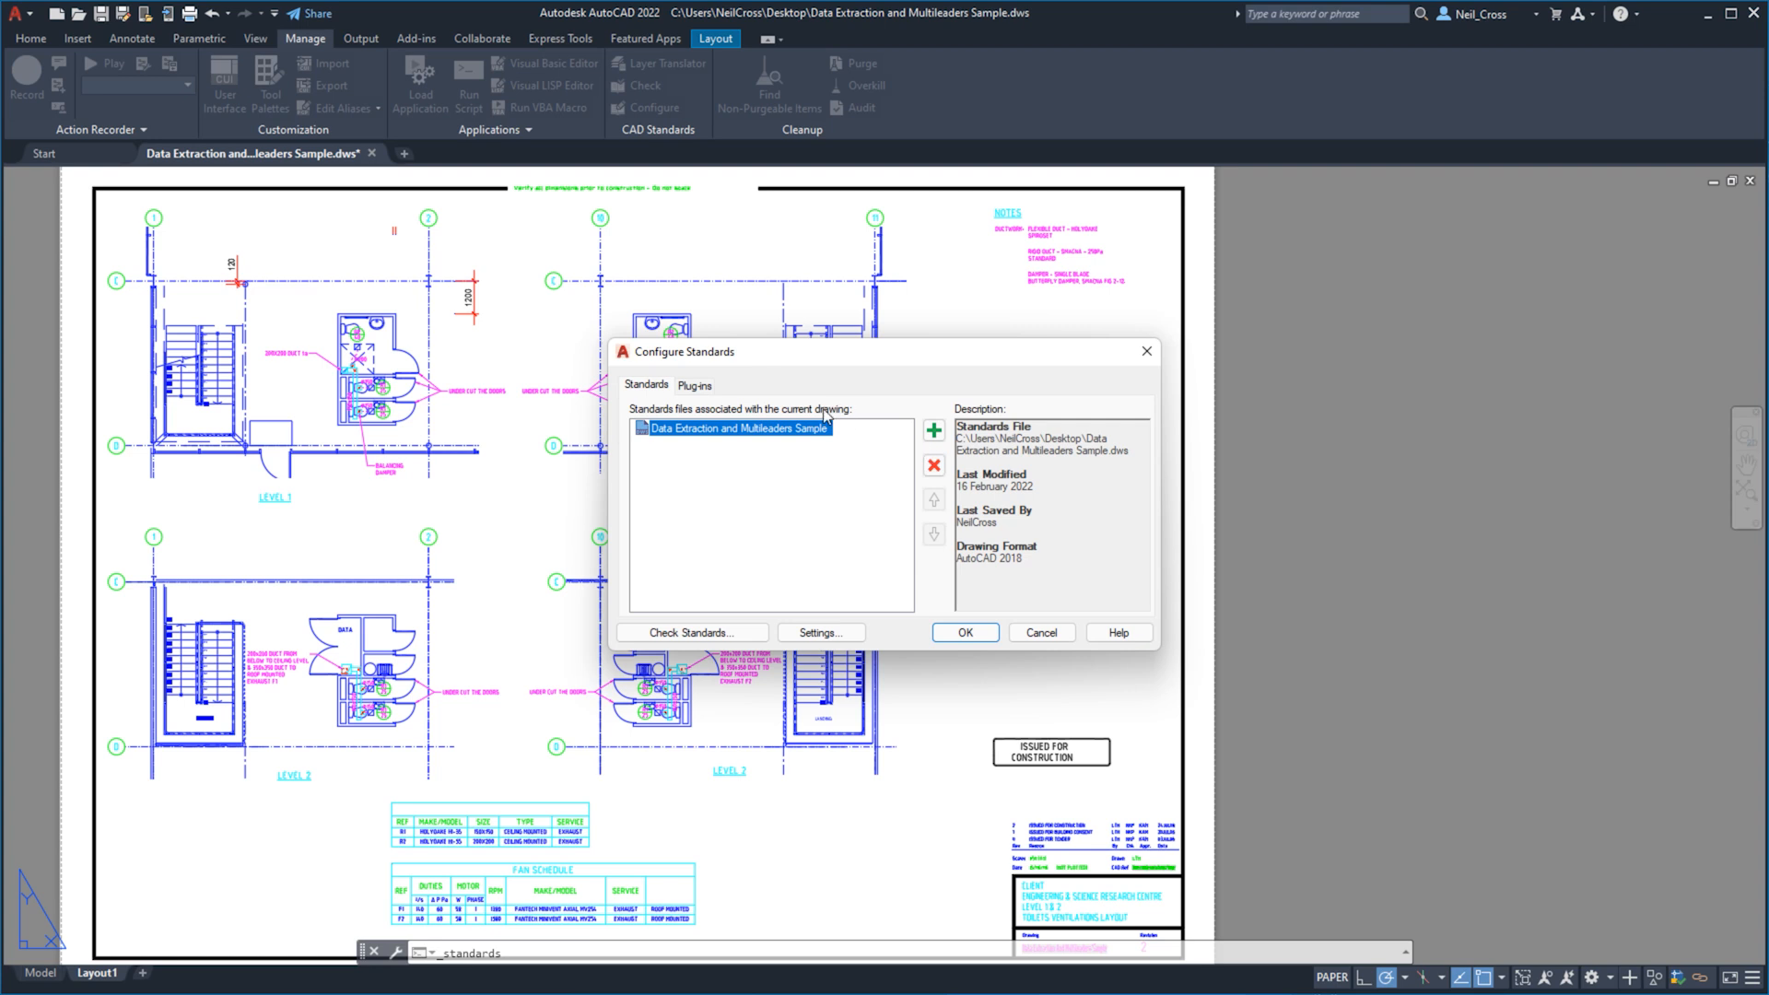
Step: Review the standards plug-ins, run the check, and pick a standard replacement for HIDDENX2
{"action": "left_click", "coordinate": [694, 385]}
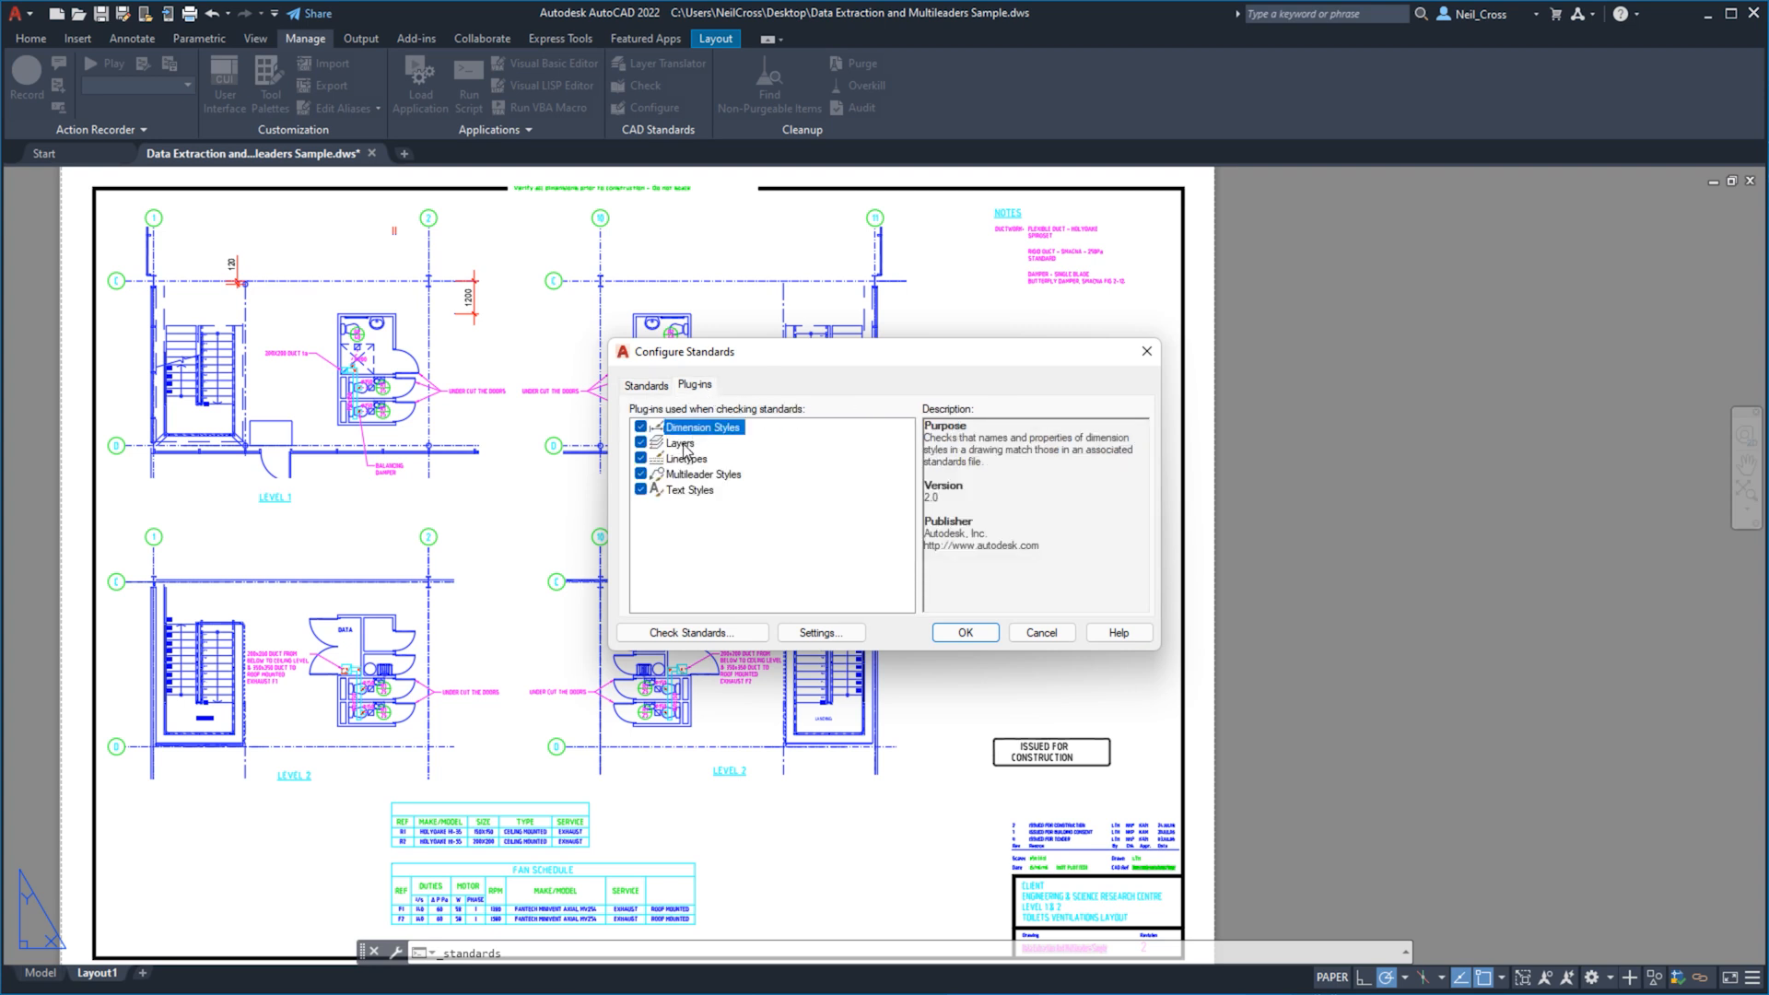
{"action": "left_click", "coordinate": [703, 473]}
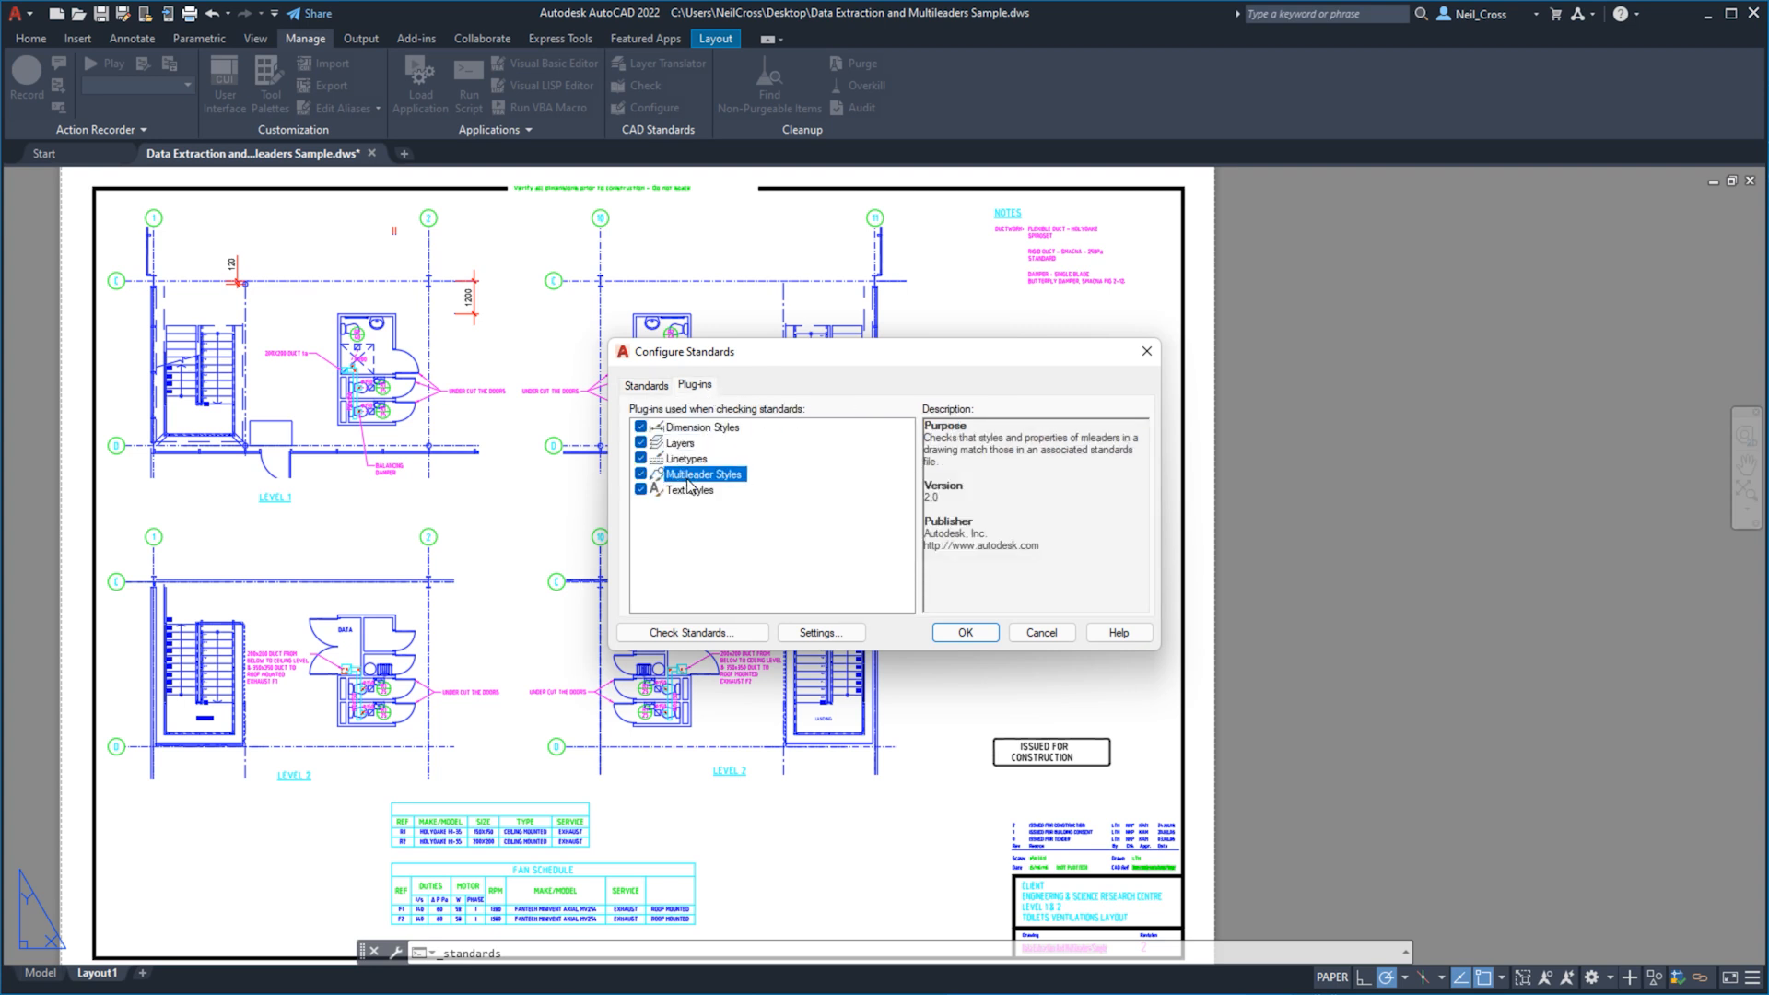
{"action": "left_click", "coordinate": [690, 632]}
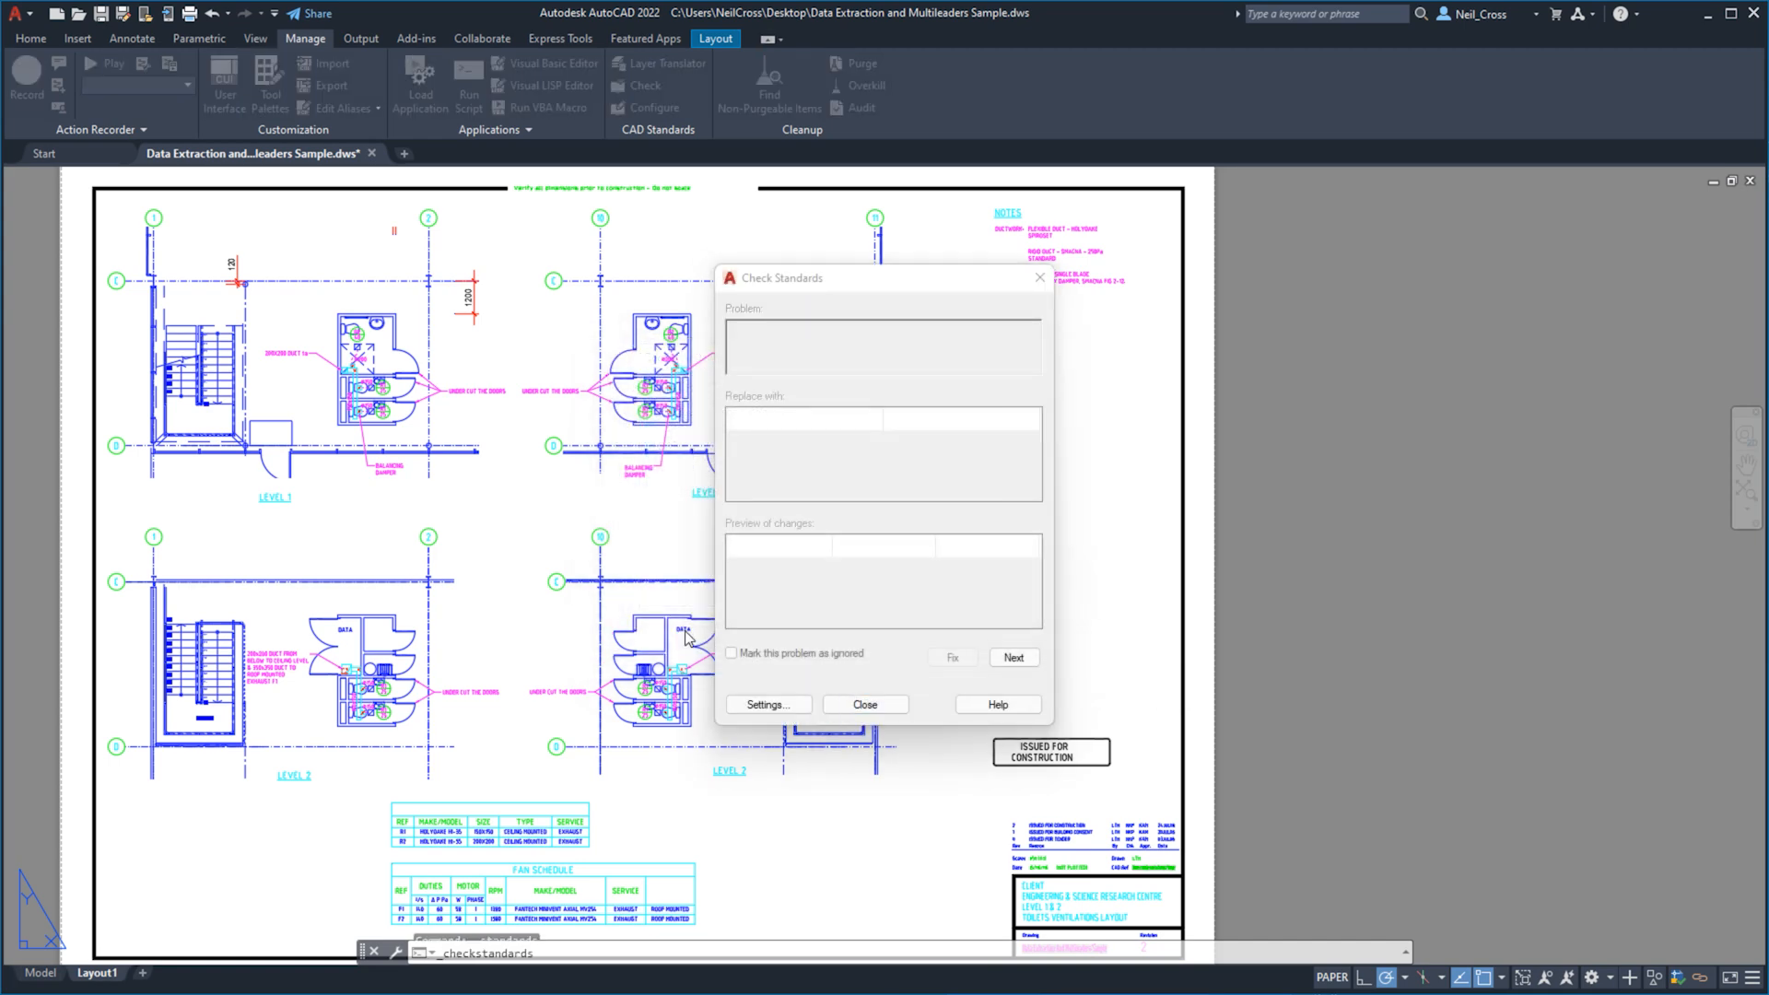
{"action": "left_click", "coordinate": [1012, 657]}
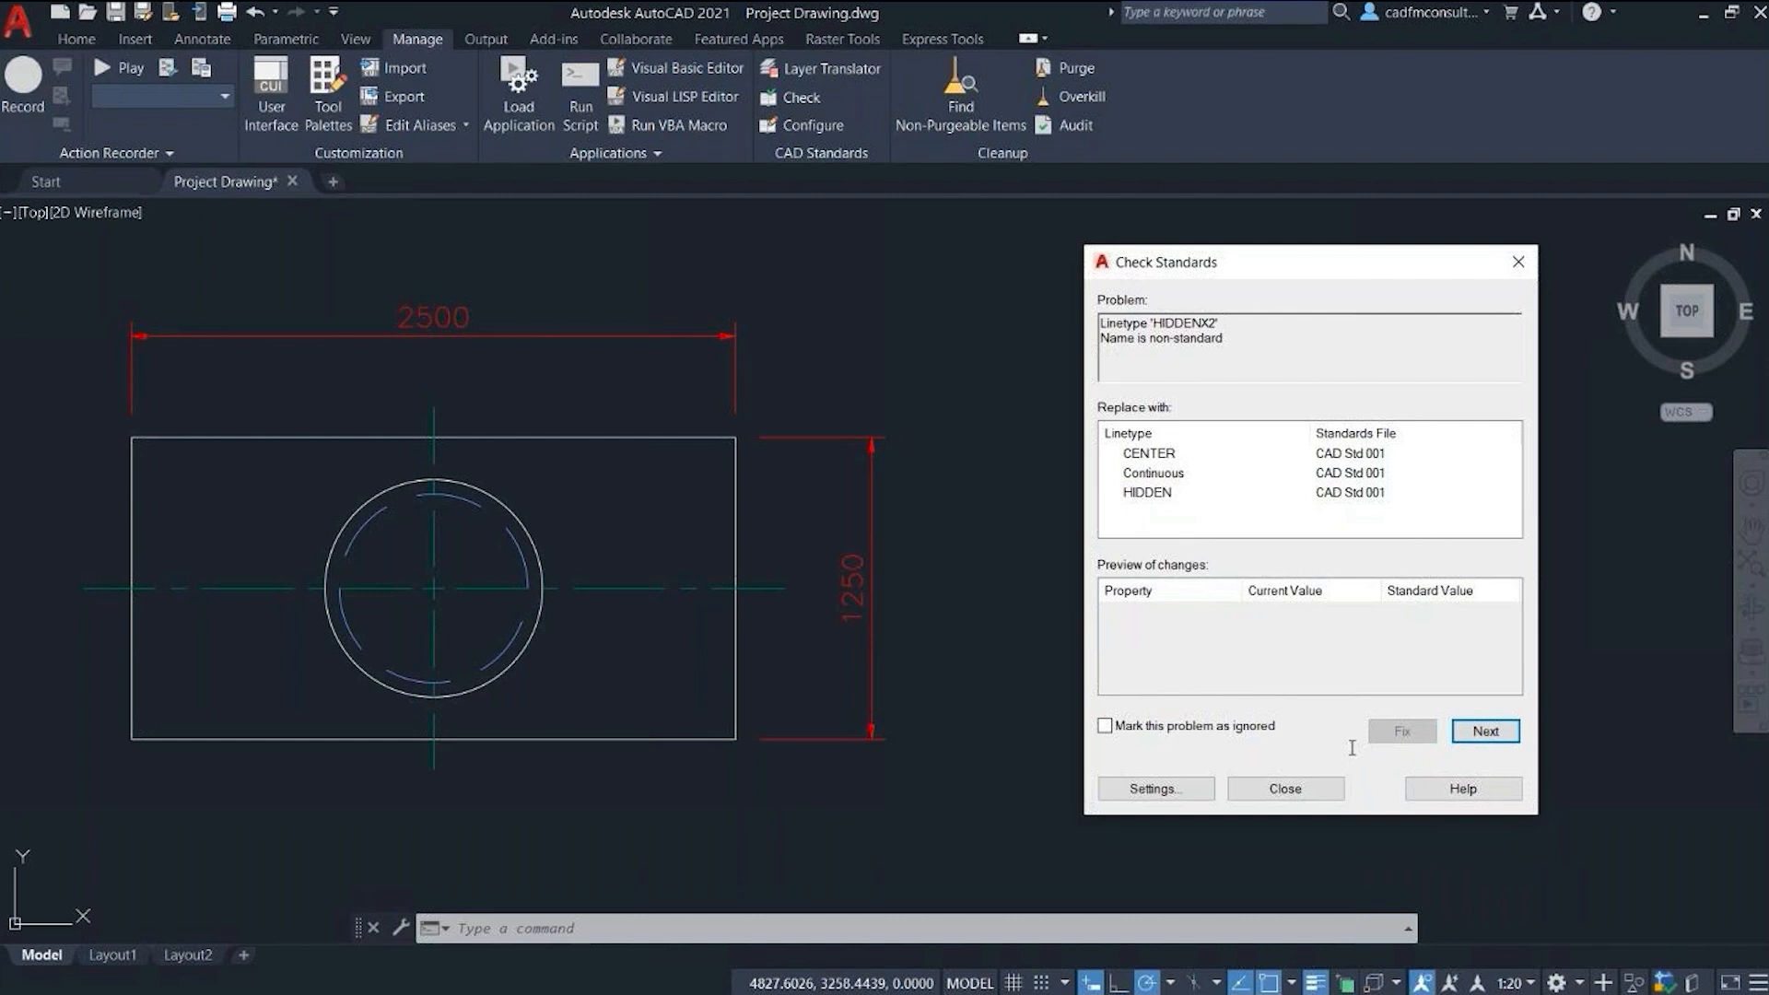
{"action": "left_click", "coordinate": [1146, 492]}
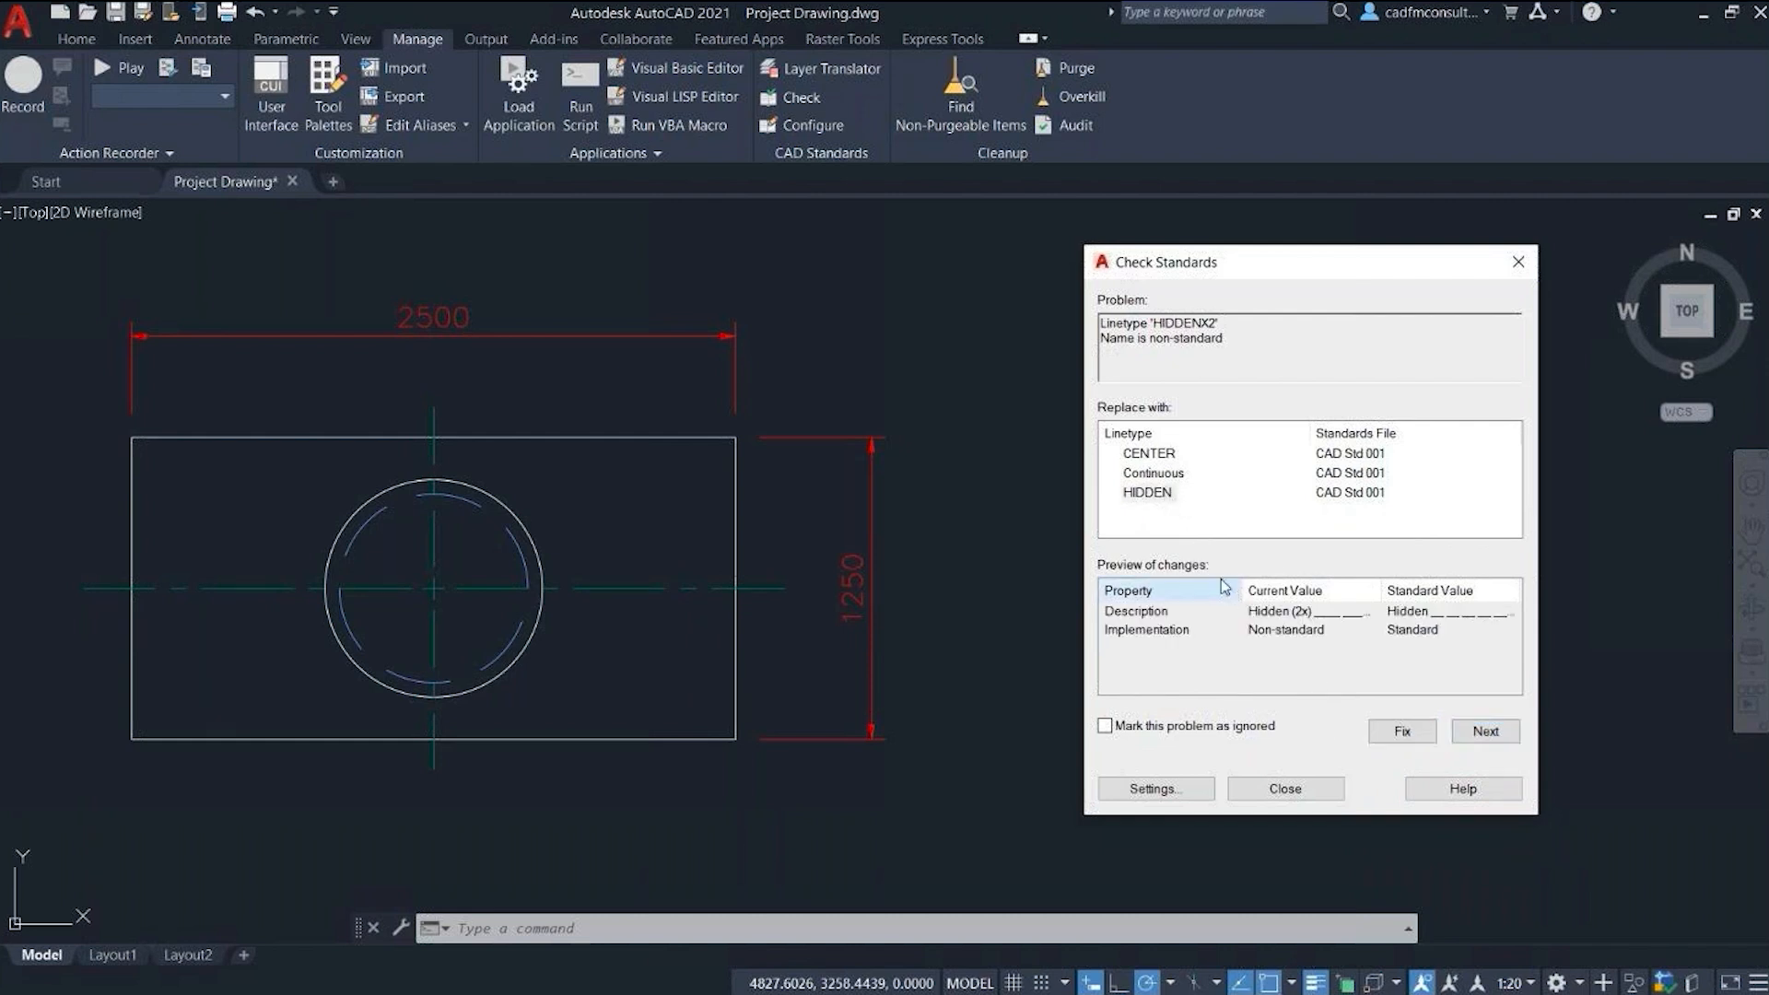
{"action": "left_click", "coordinate": [1147, 492]}
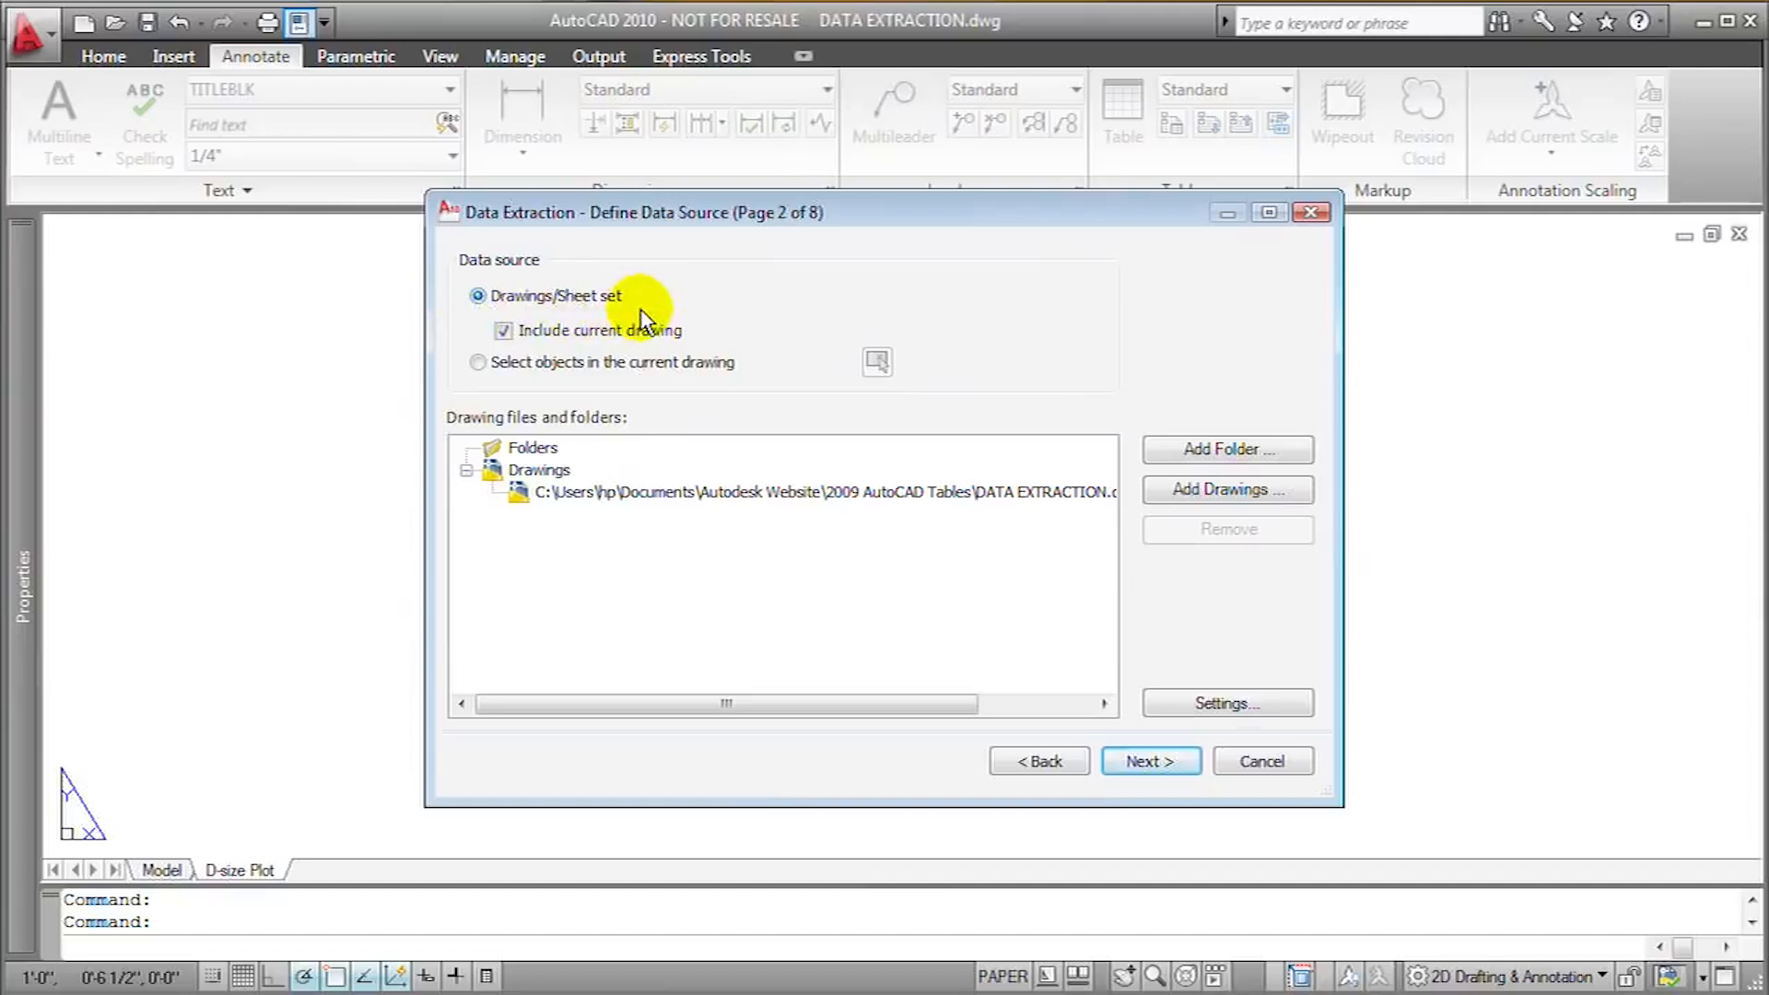
Step: Advance the Data Extraction wizard from the drawings data source to the Choose Output page
{"action": "left_click", "coordinate": [1150, 760]}
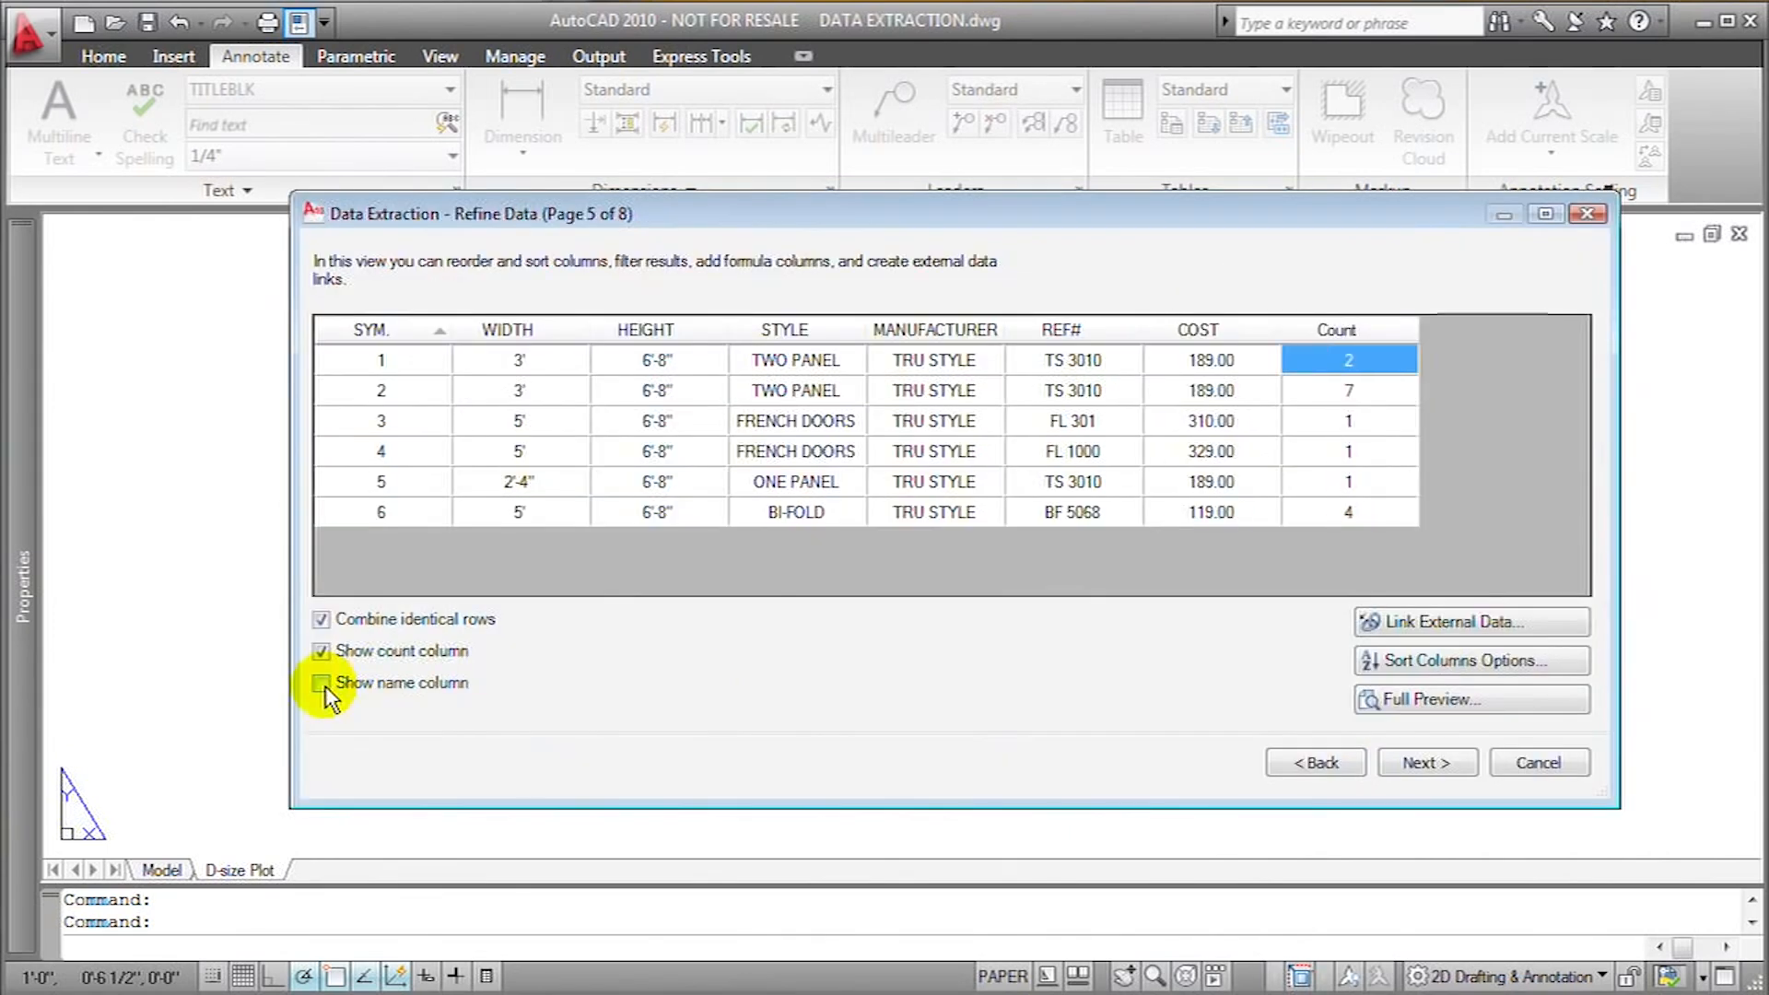
{"action": "left_click", "coordinate": [1425, 763]}
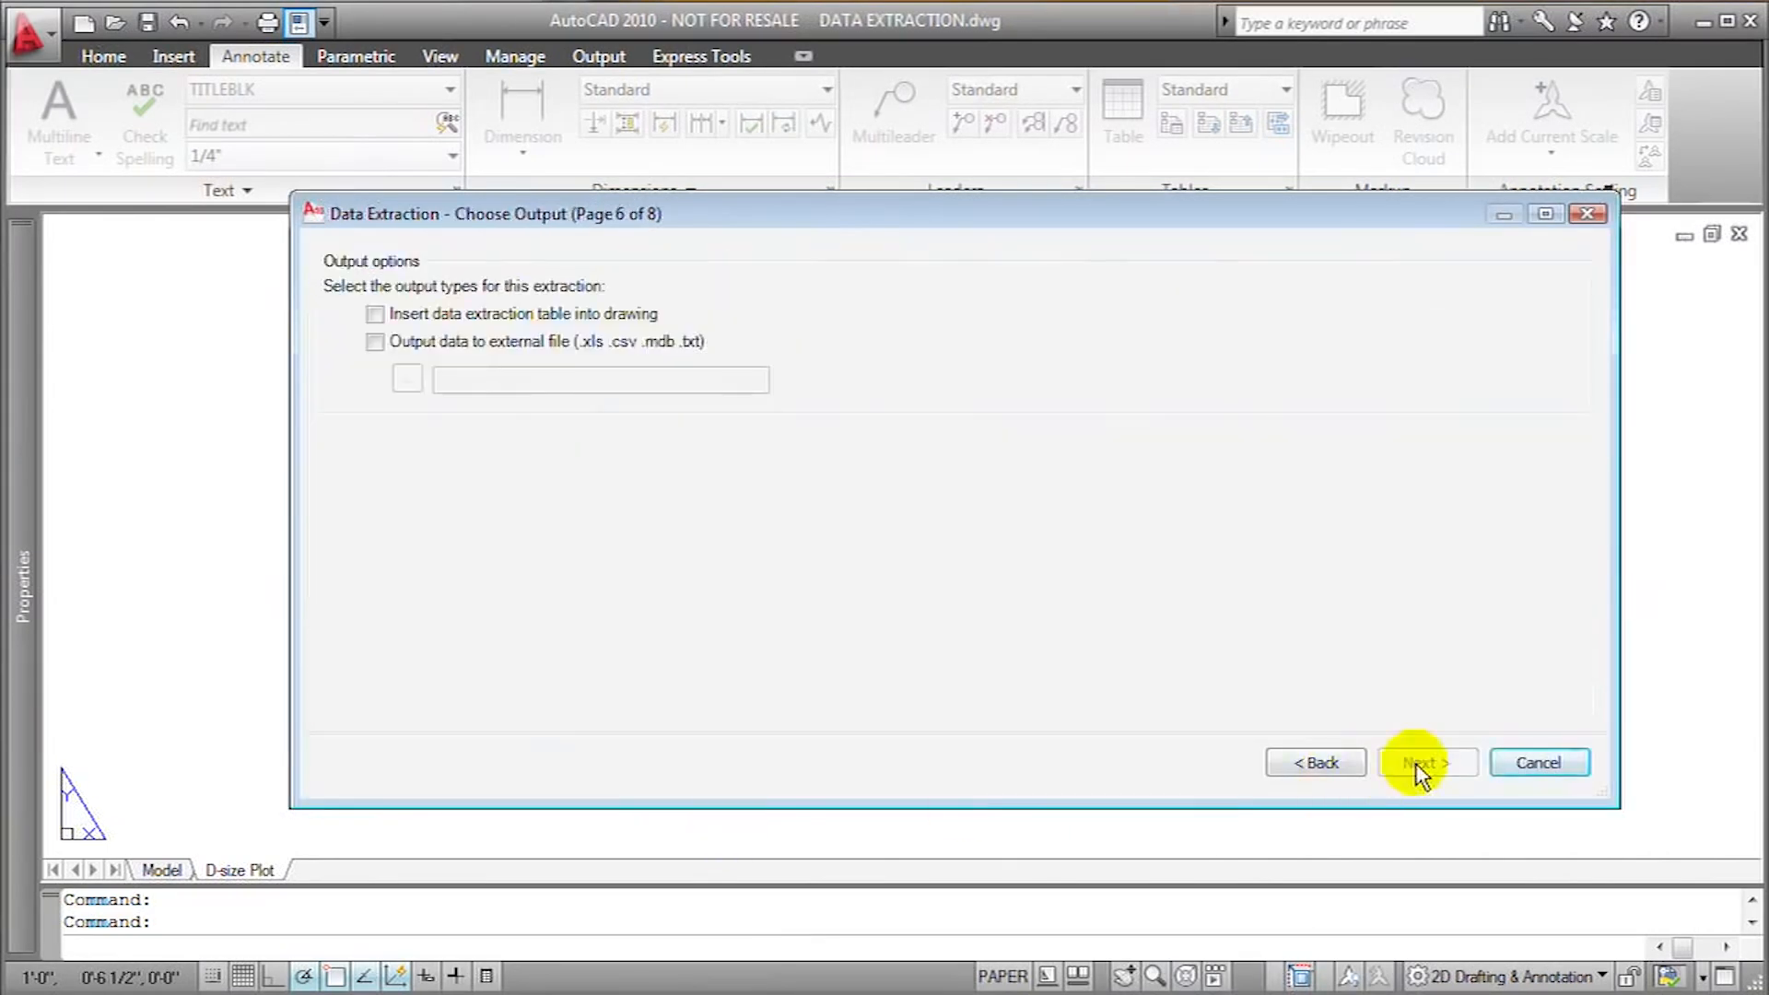
{"action": "left_click", "coordinate": [1426, 763]}
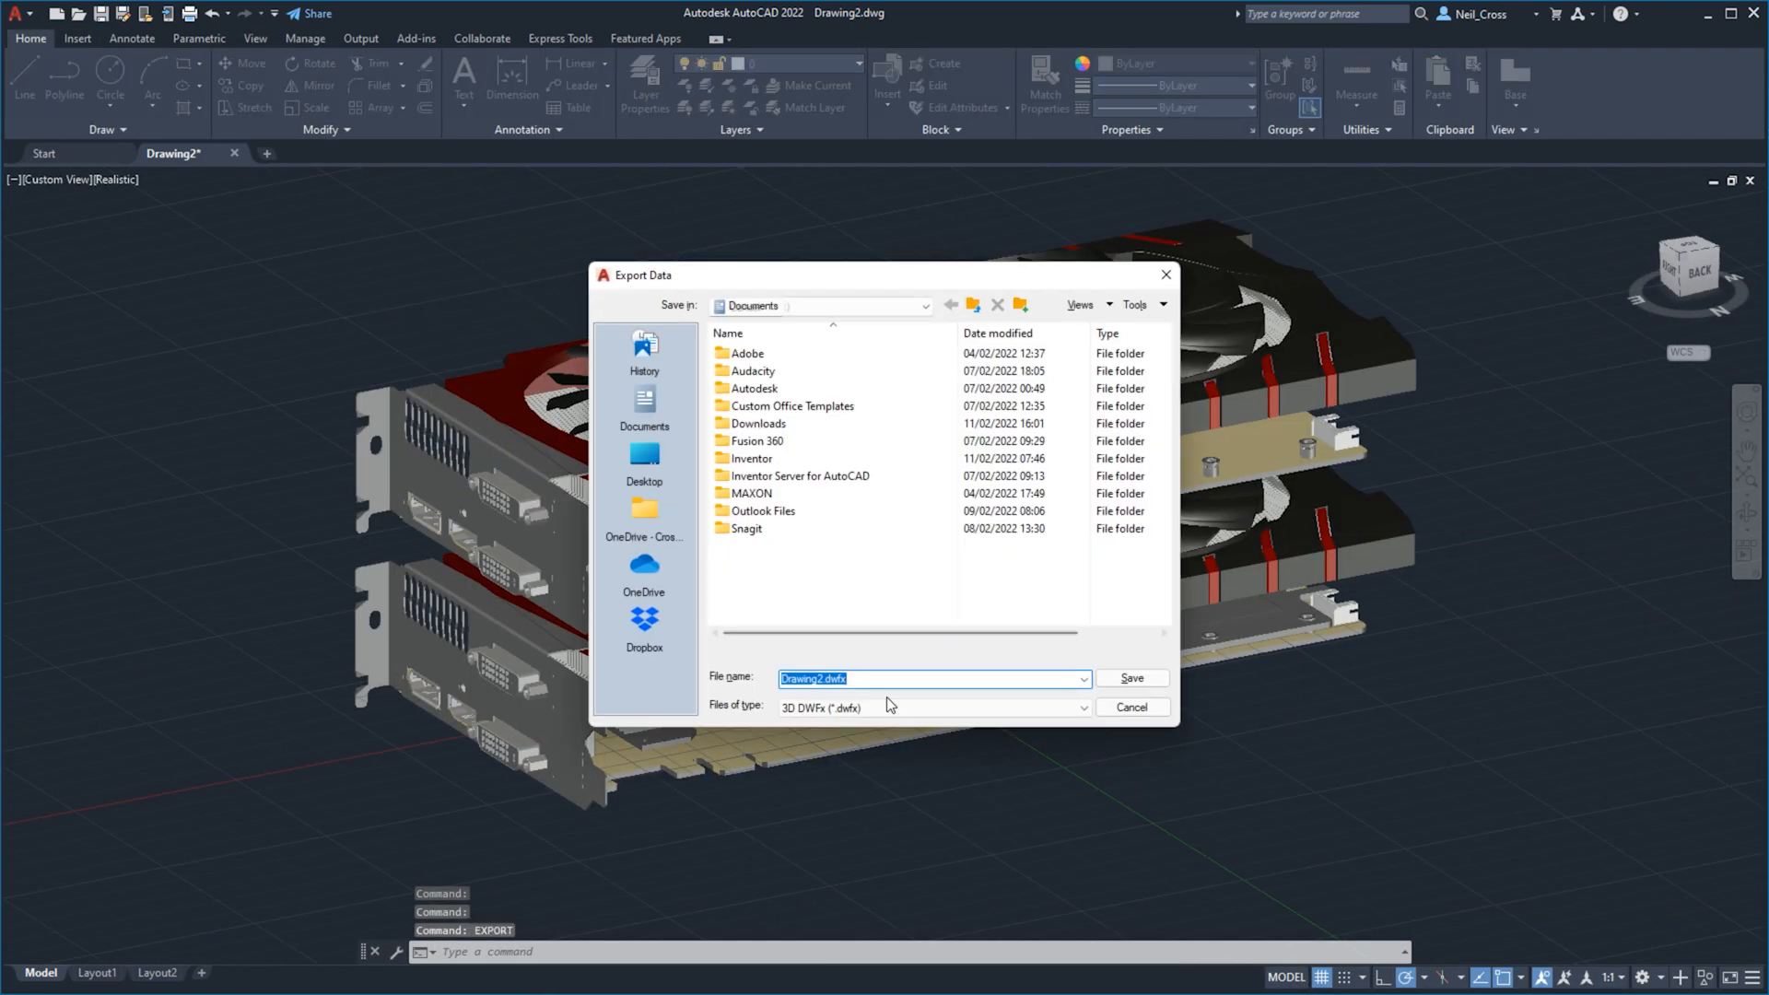
Step: Set the export file type to 3D DWFx, keeping Drawing2.dwfx in Documents
{"action": "left_click", "coordinate": [1081, 708]}
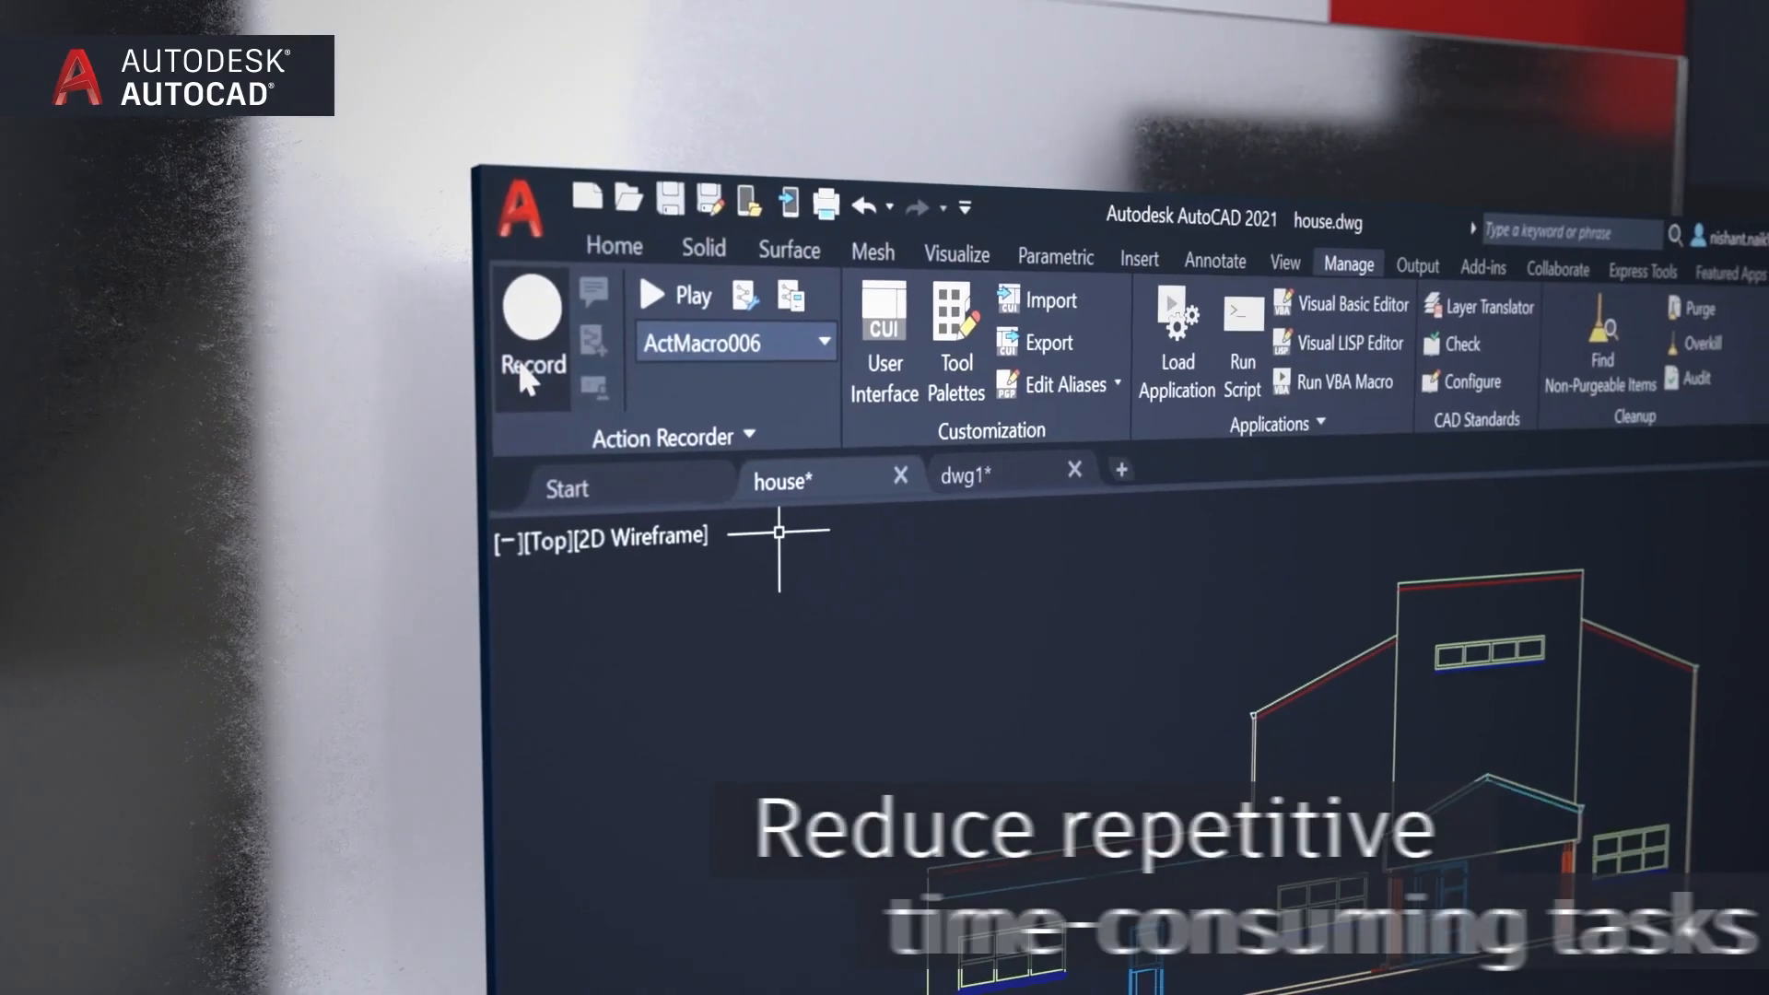
Step: Record an Action Recorder macro that deletes the CHAIRS layer with -LAYDEL
{"action": "left_click", "coordinate": [533, 338]}
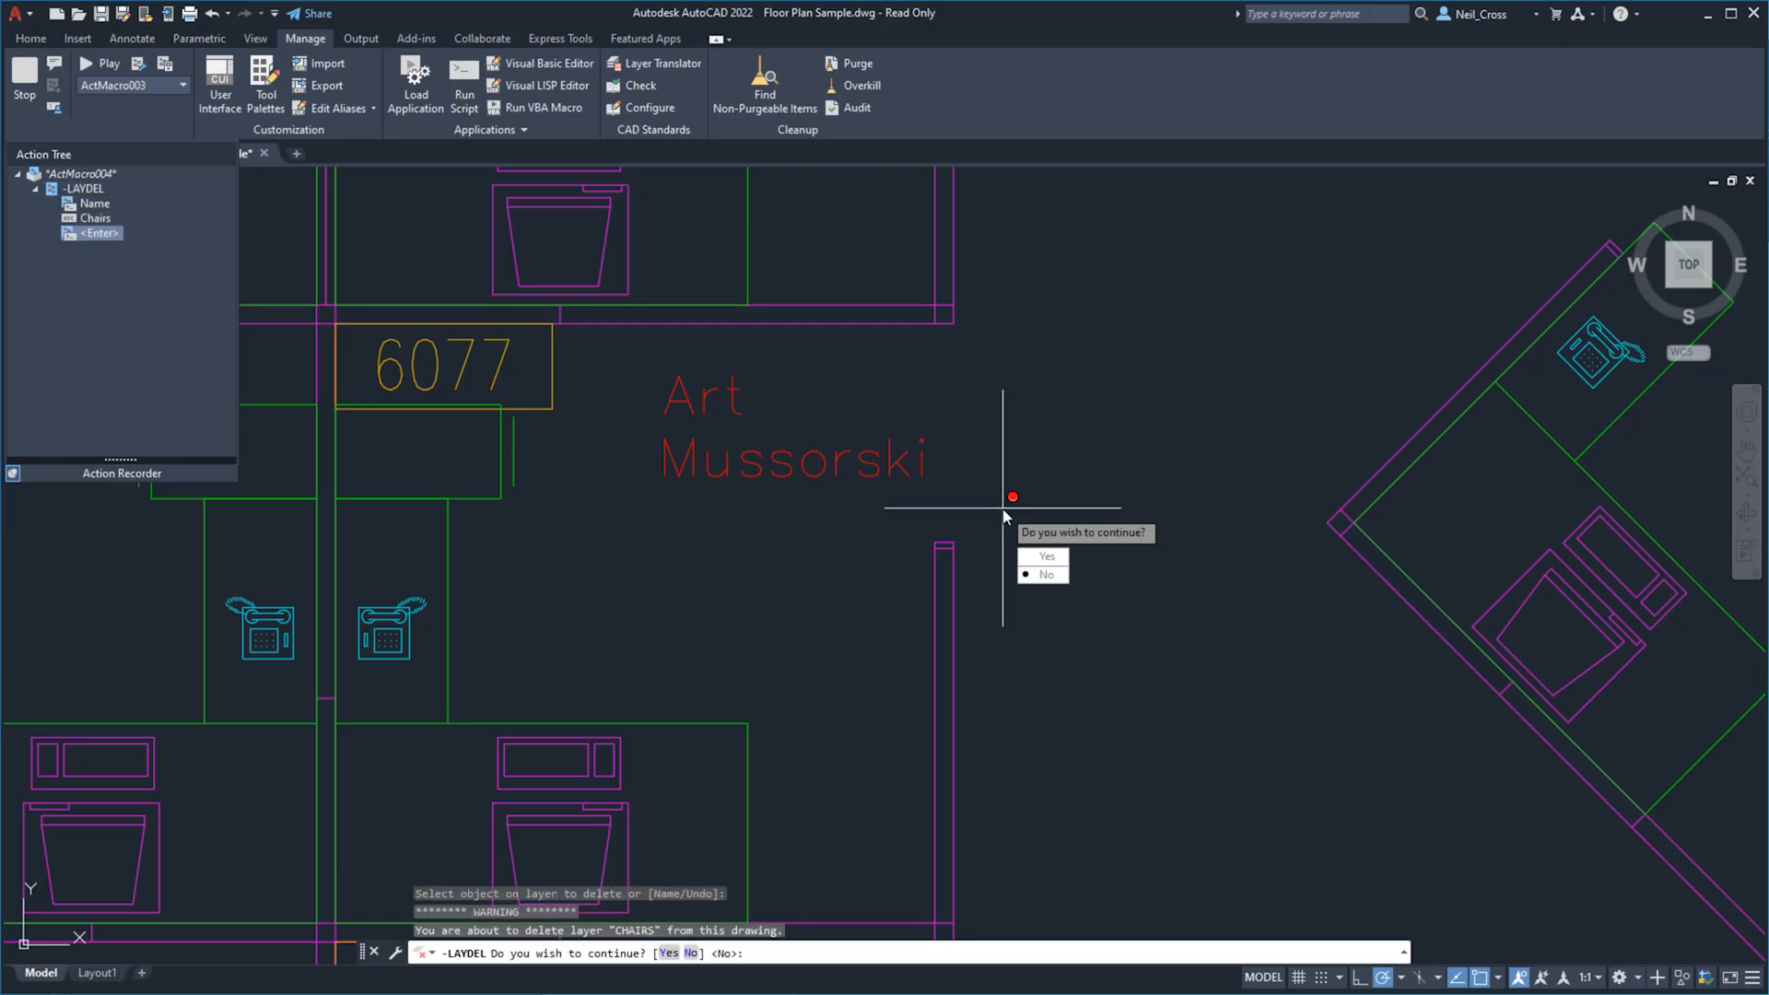
{"action": "left_click", "coordinate": [1045, 557]}
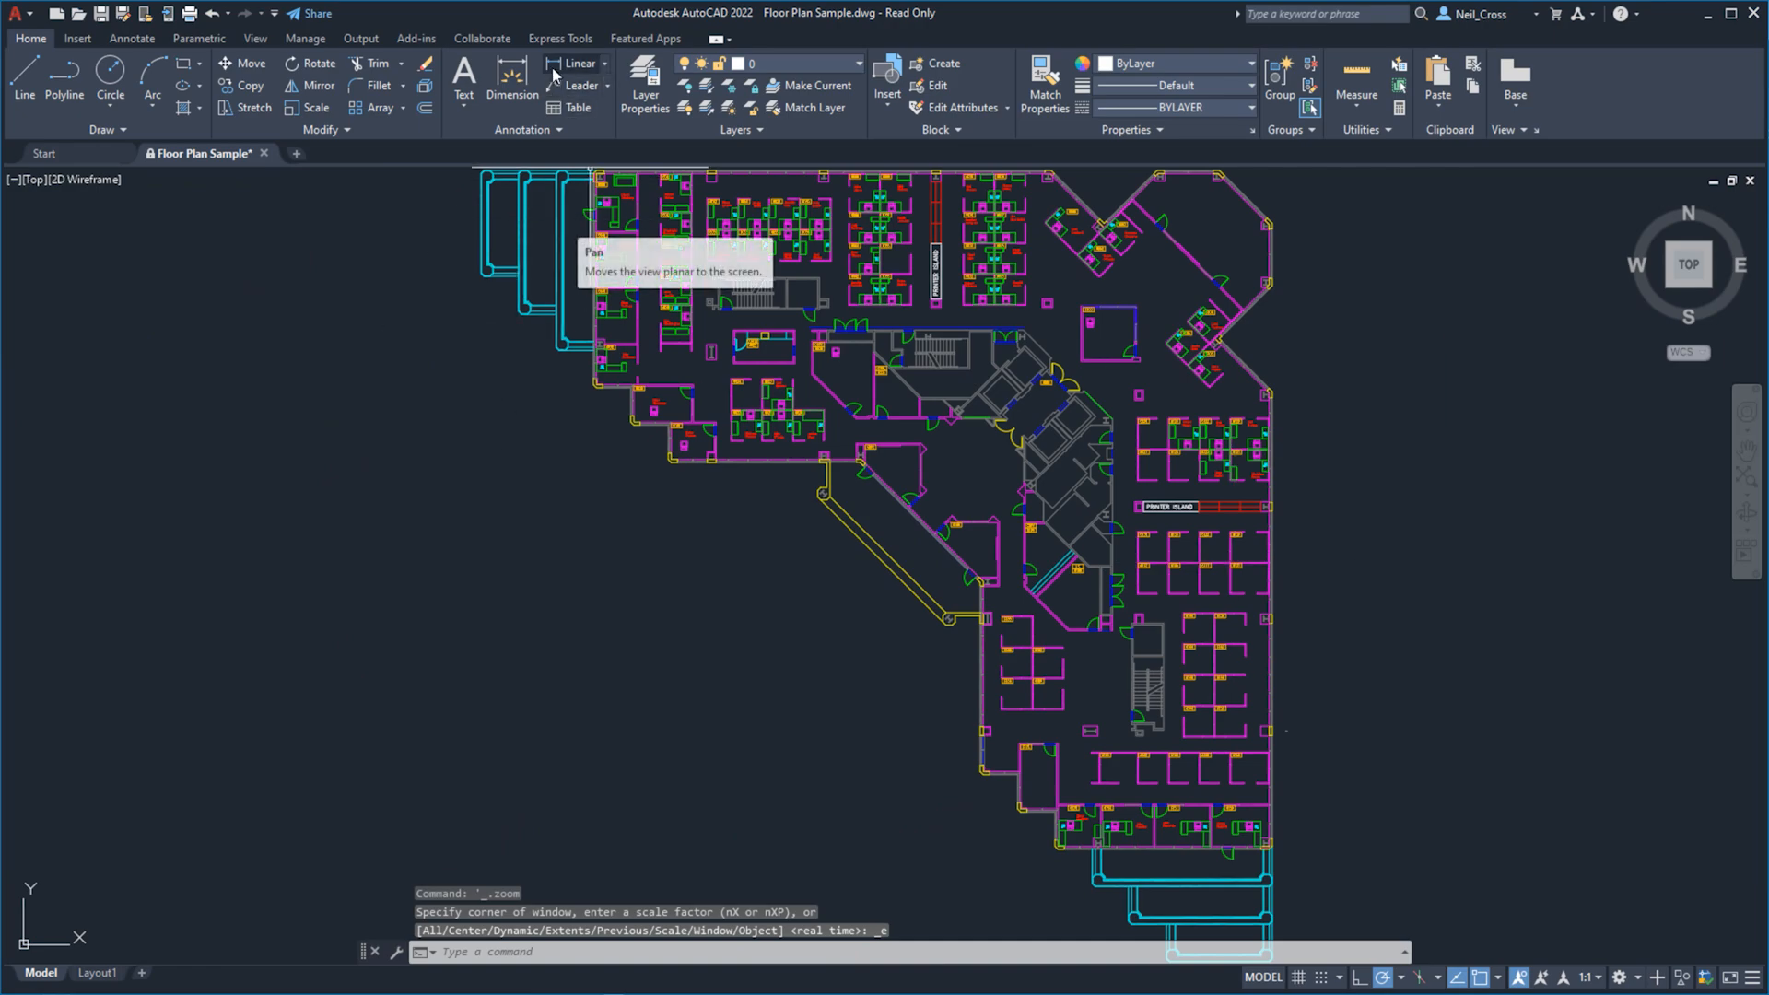
Step: Browse the Express Tools utilities, then view Featured Apps in a new drawing
{"action": "left_click", "coordinate": [823, 54]}
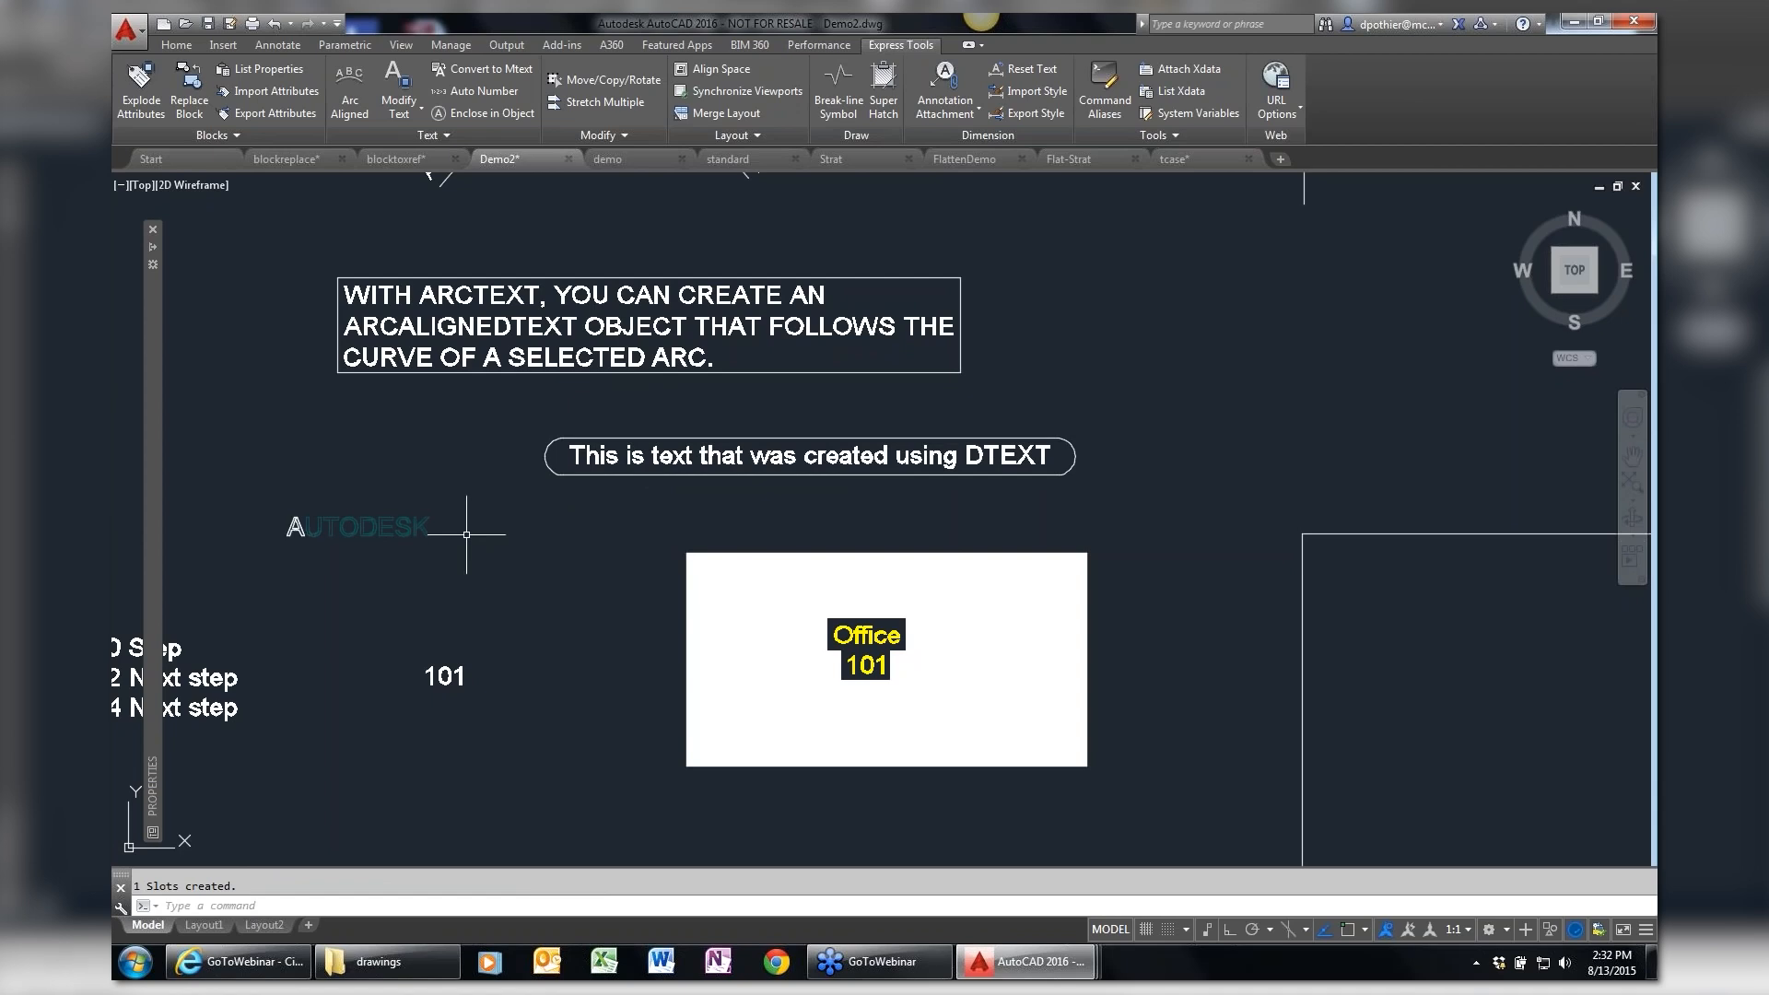
{"action": "mouse_move", "coordinate": [481, 581]}
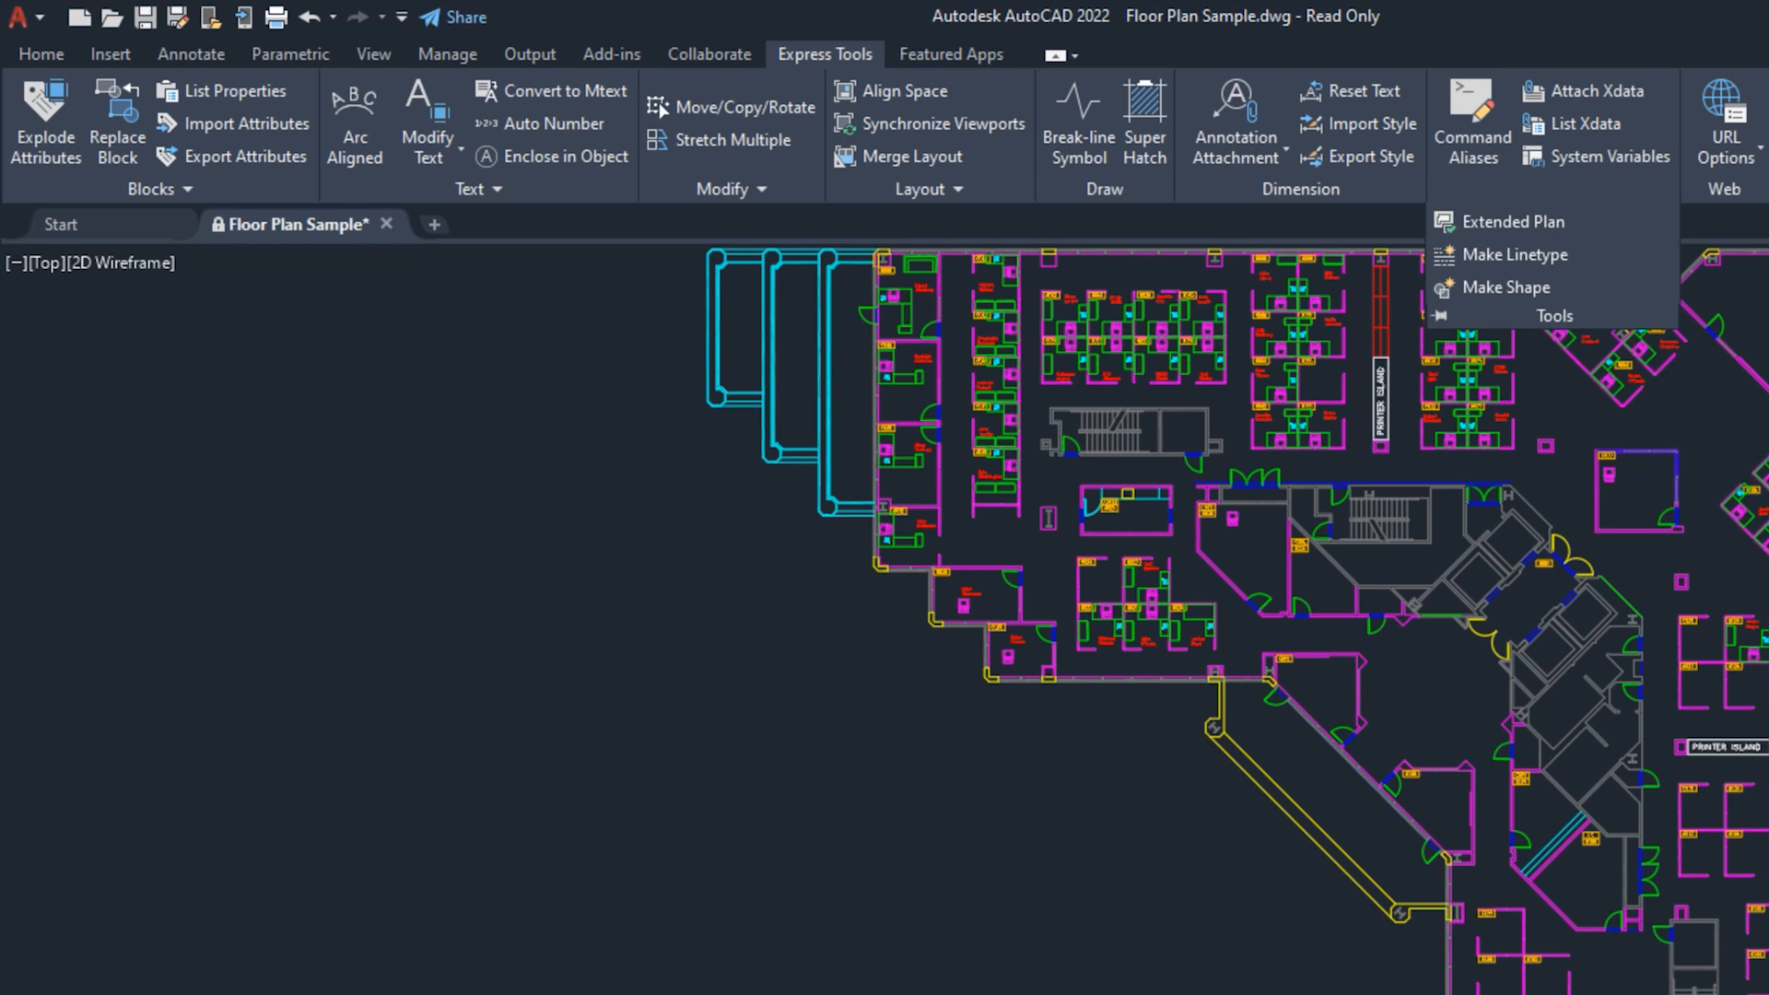
{"action": "left_click", "coordinate": [1553, 188]}
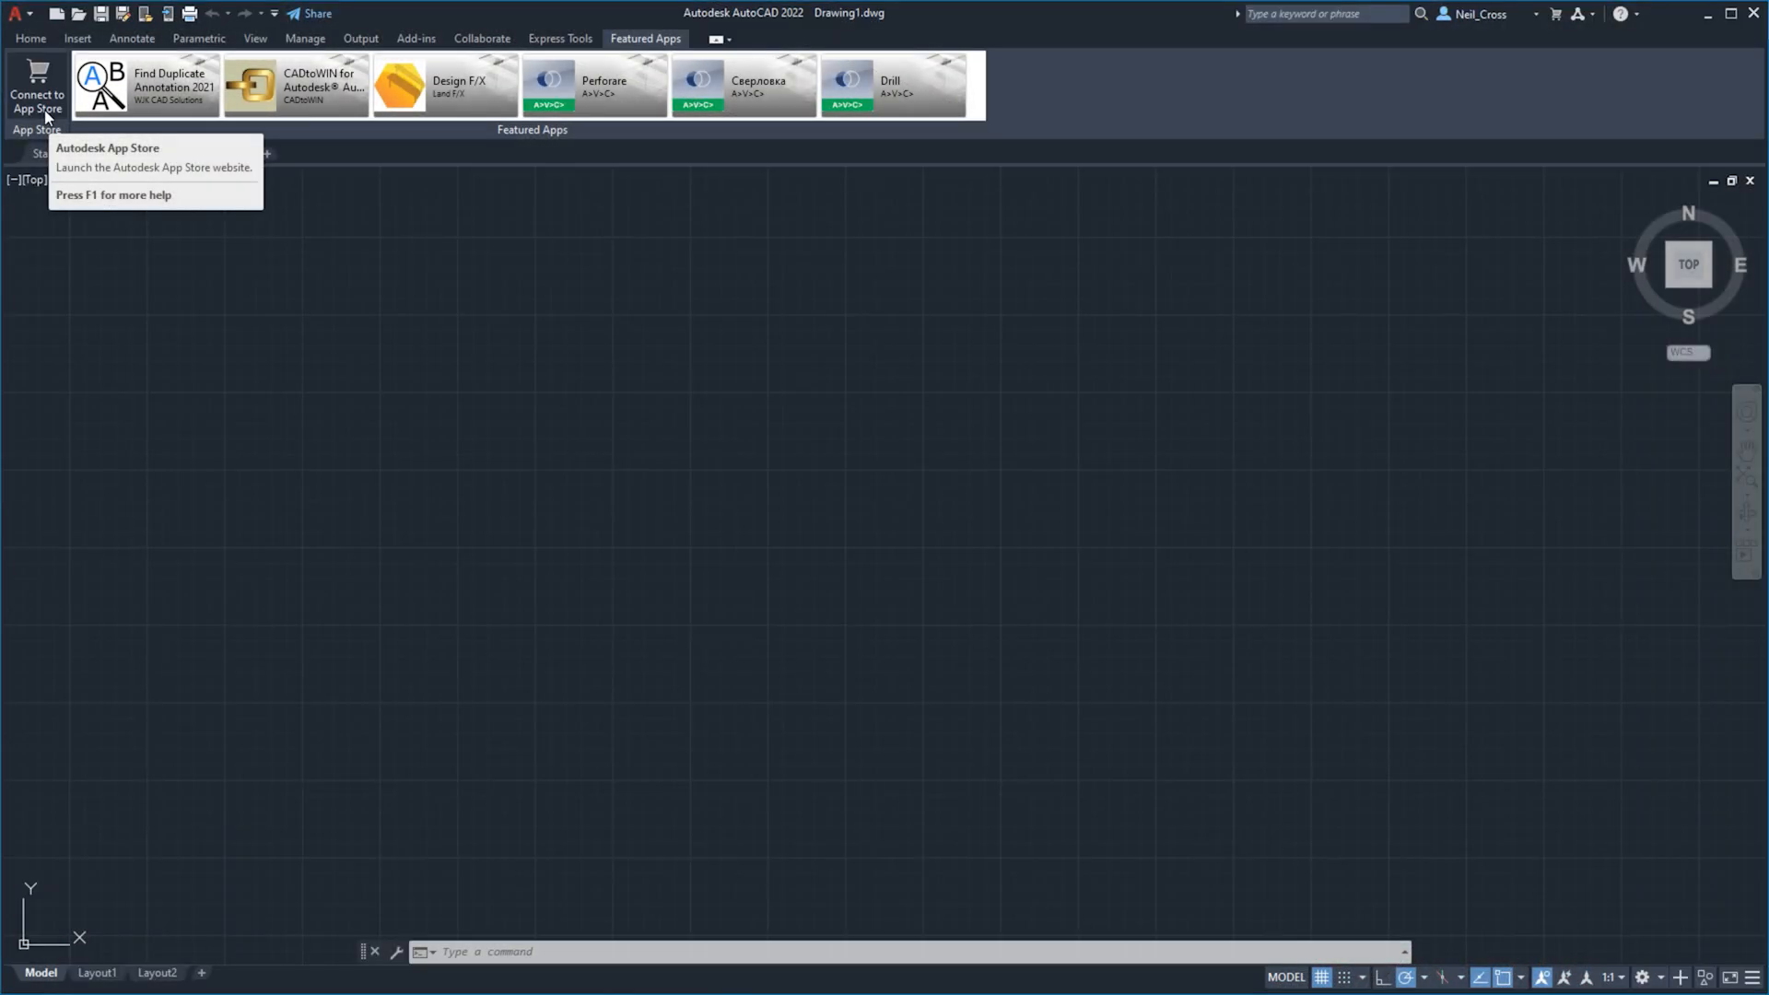
Step: Connect to the Autodesk App Store, browse its home page, and open the Increment app
{"action": "left_click", "coordinate": [37, 84]}
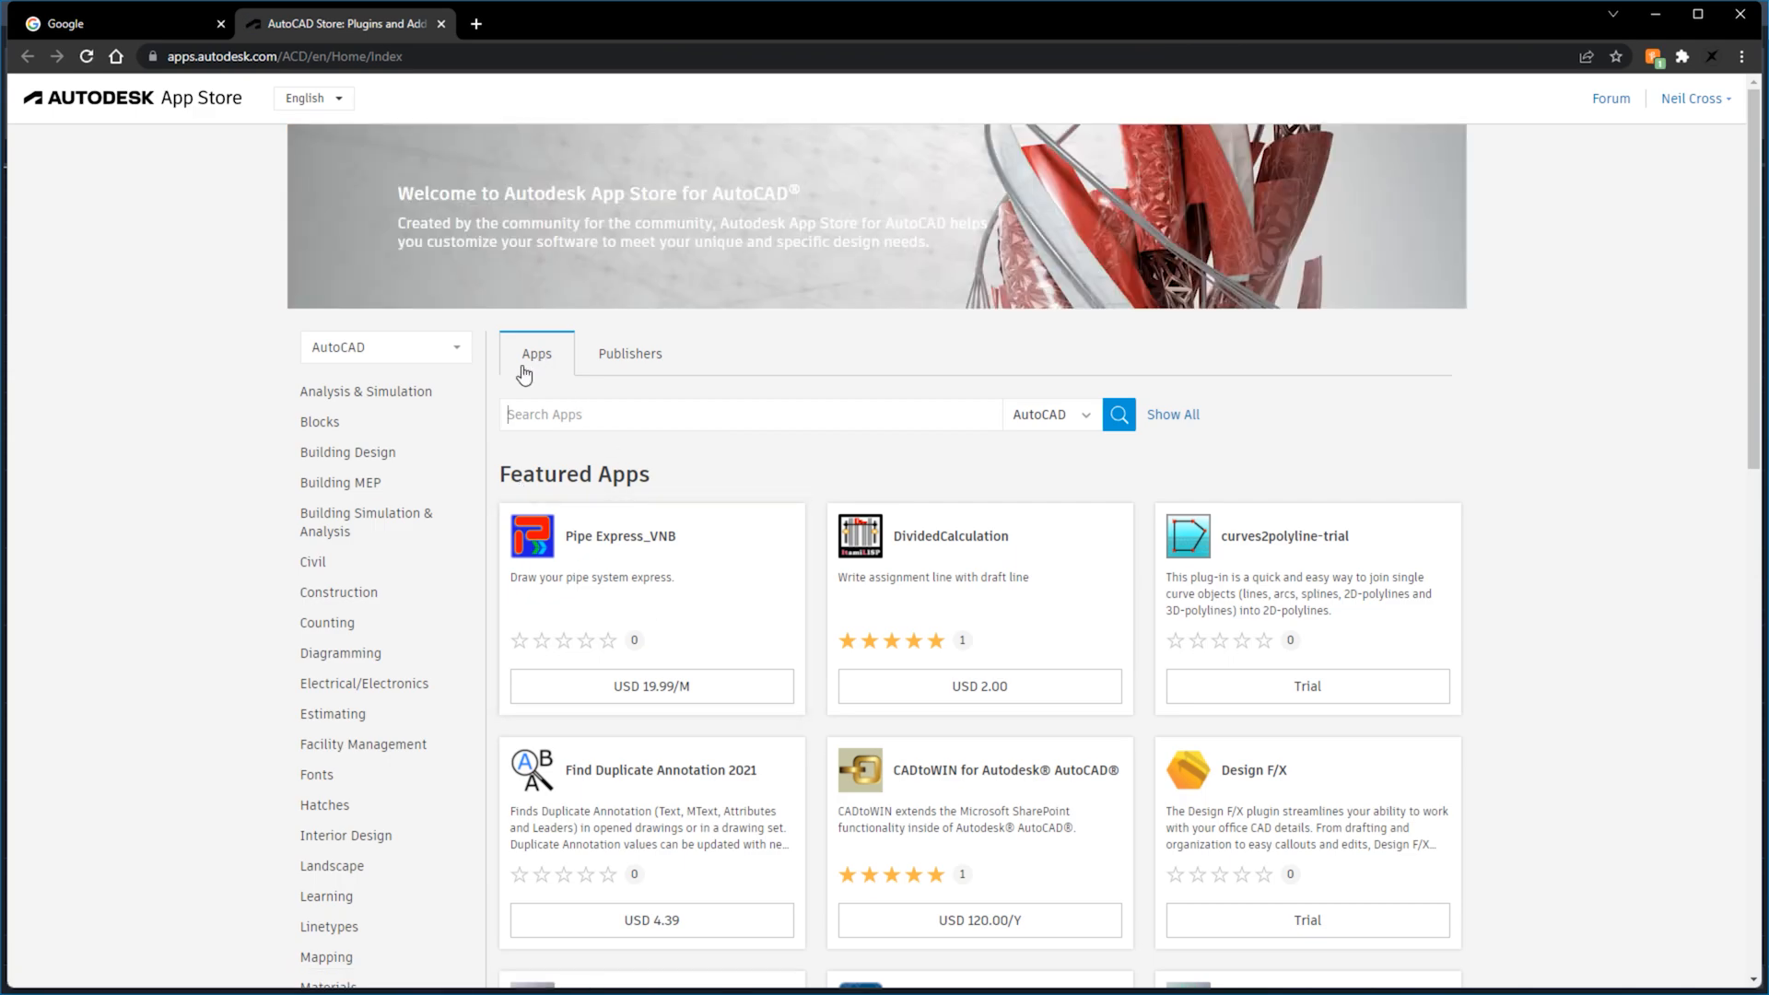
{"action": "scroll", "scroll_direction": "down", "scroll_amount": 3}
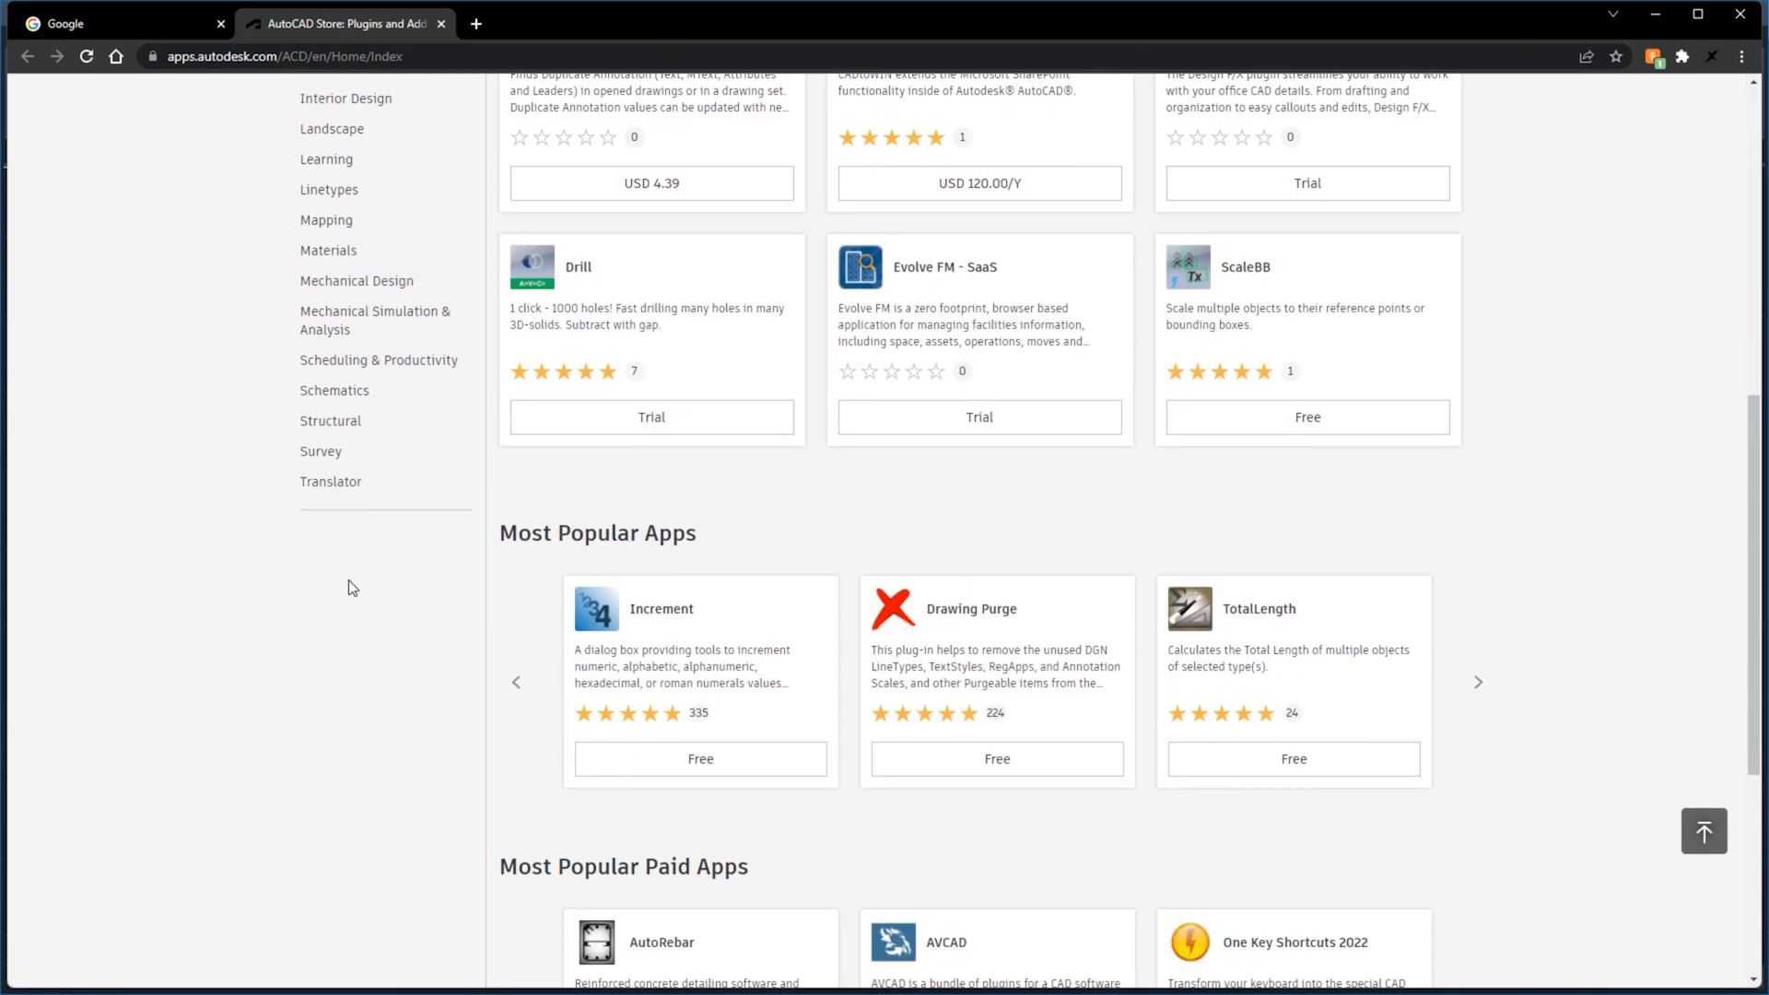
{"action": "scroll", "scroll_direction": "down", "scroll_amount": 3}
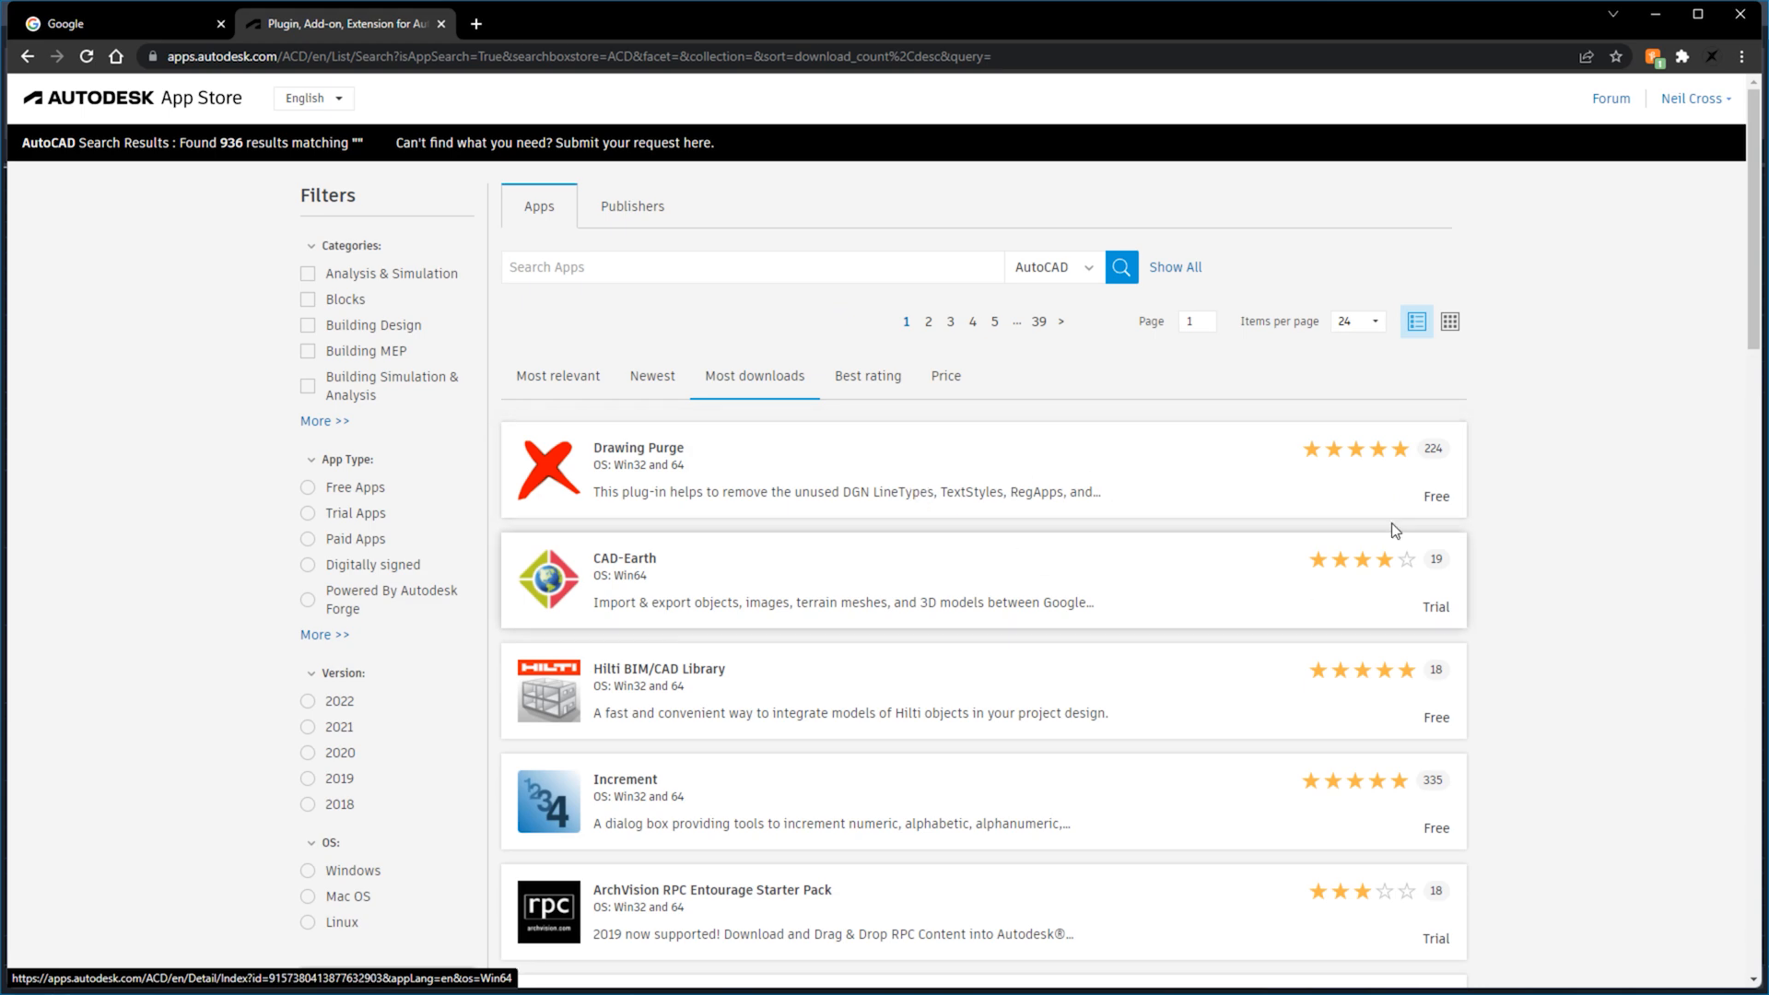
{"action": "scroll", "scroll_direction": "down", "scroll_amount": 3}
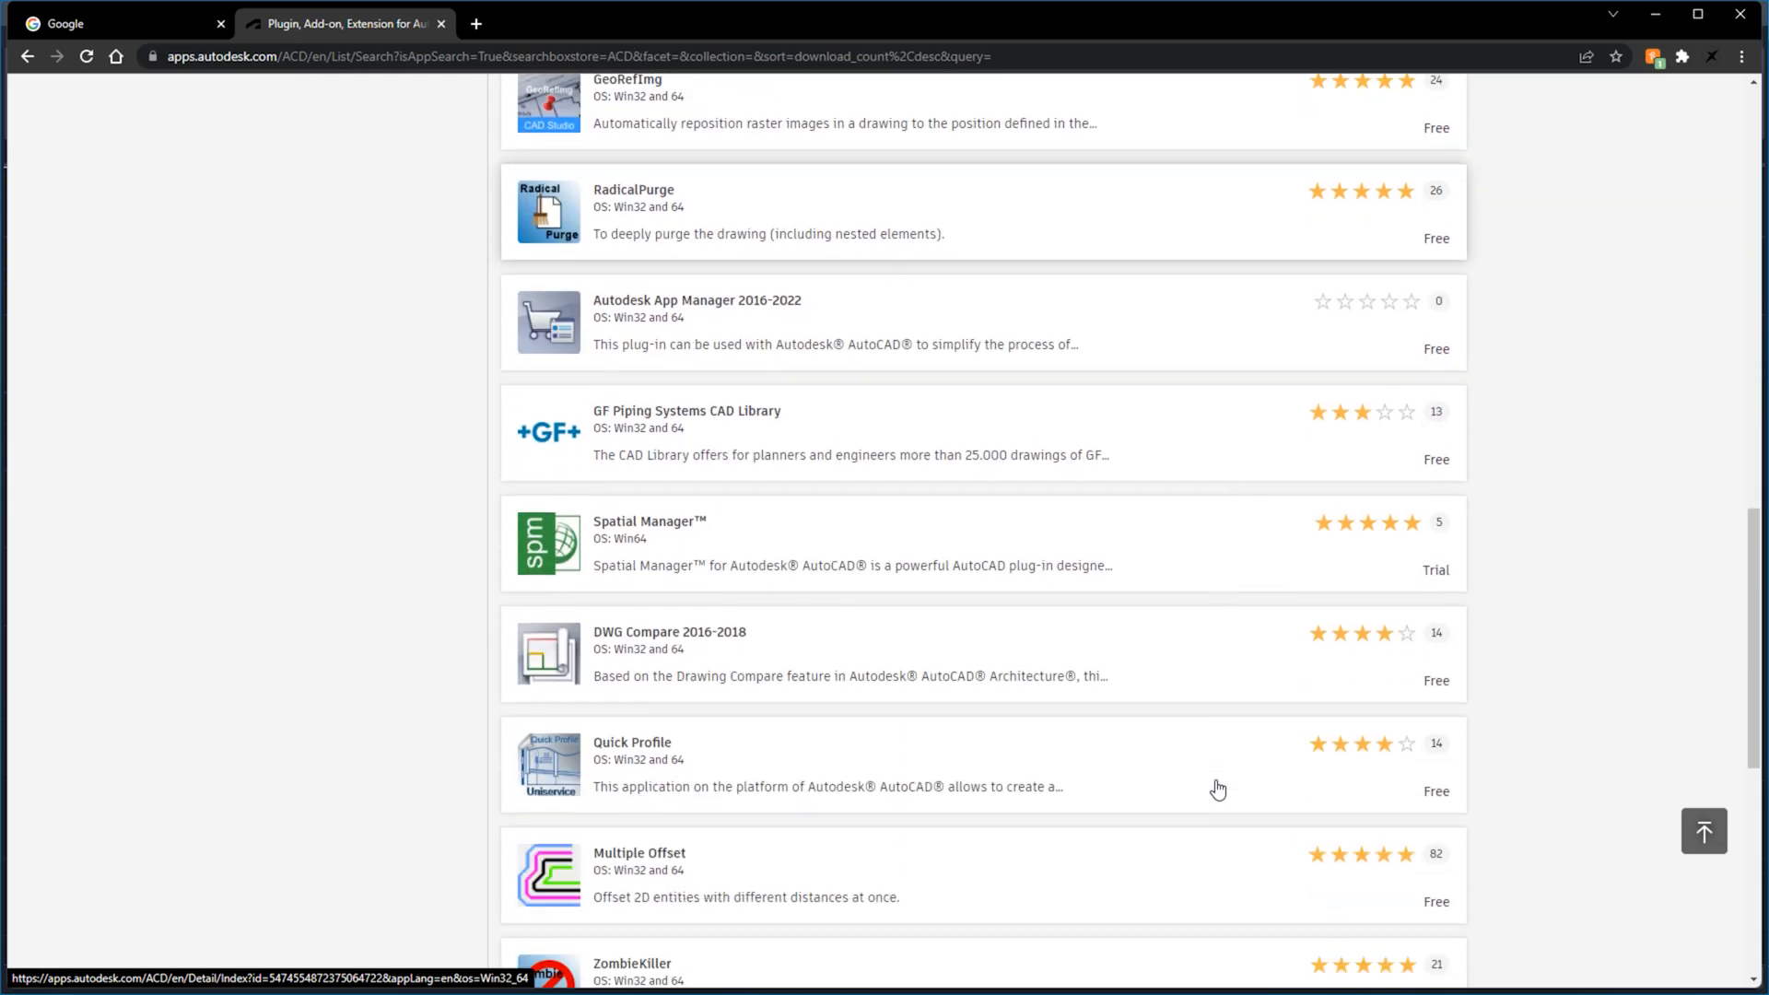
{"action": "scroll", "scroll_direction": "down", "scroll_amount": 3}
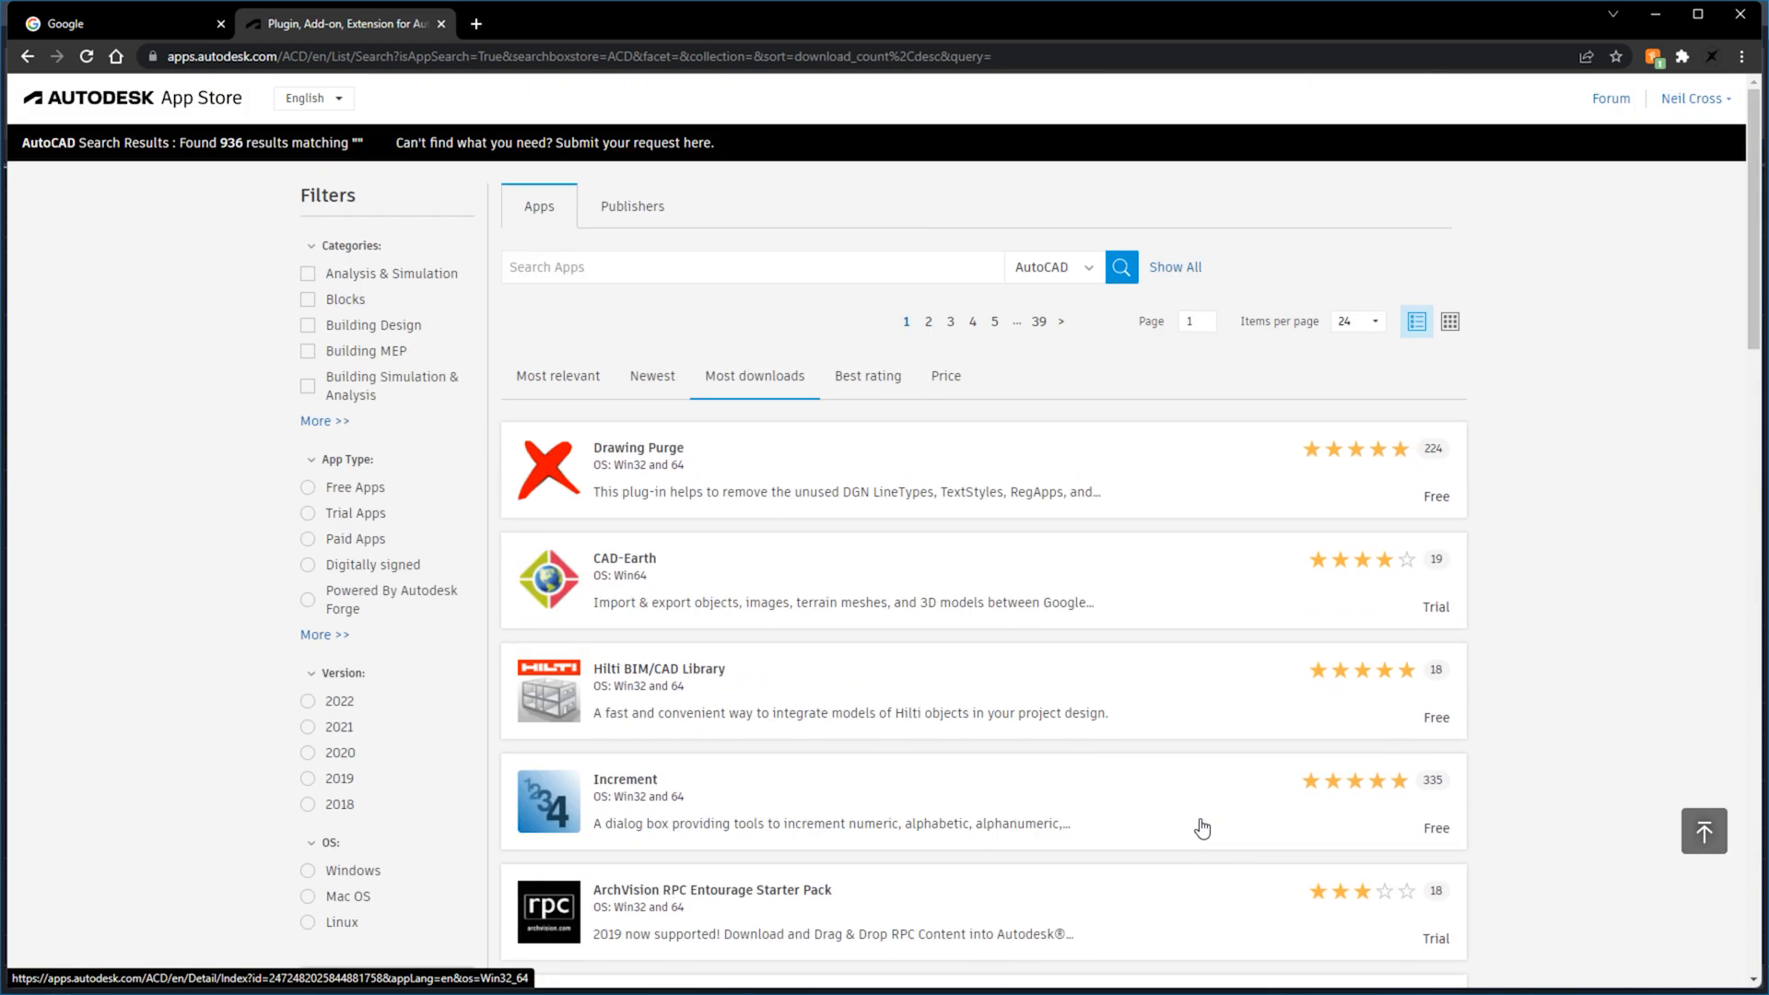
{"action": "left_click", "coordinate": [868, 376]}
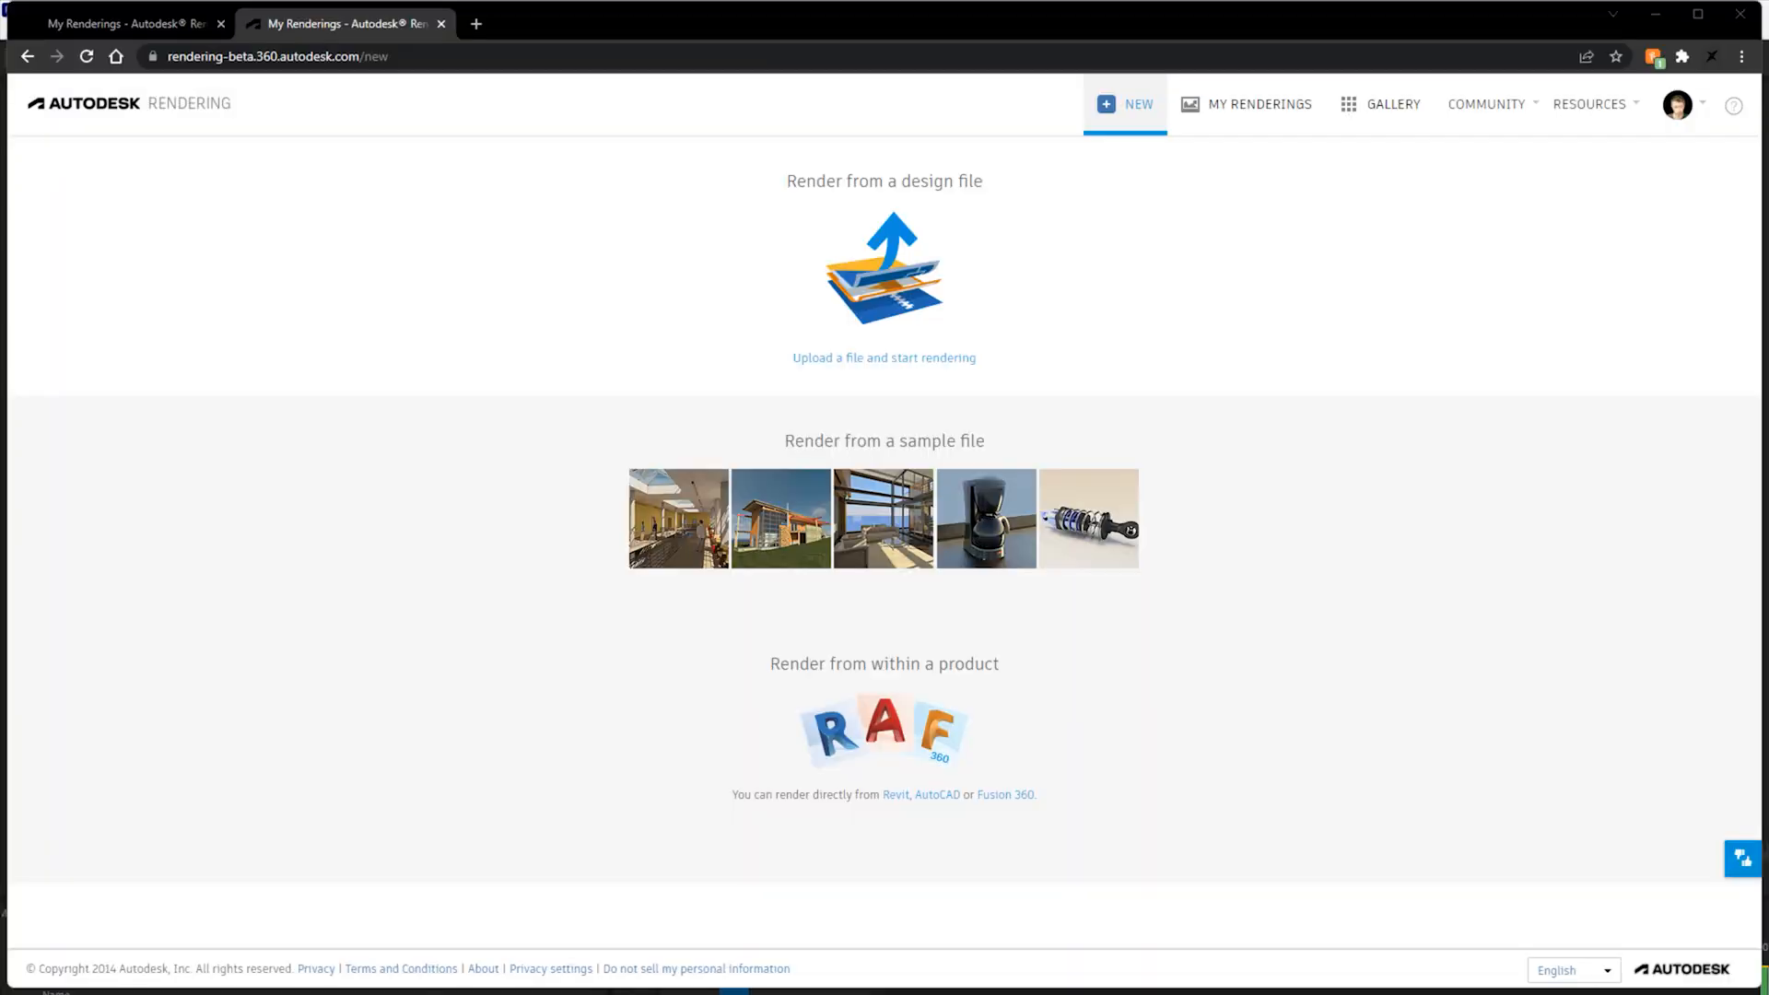
{"action": "mouse_move", "coordinate": [1305, 357]}
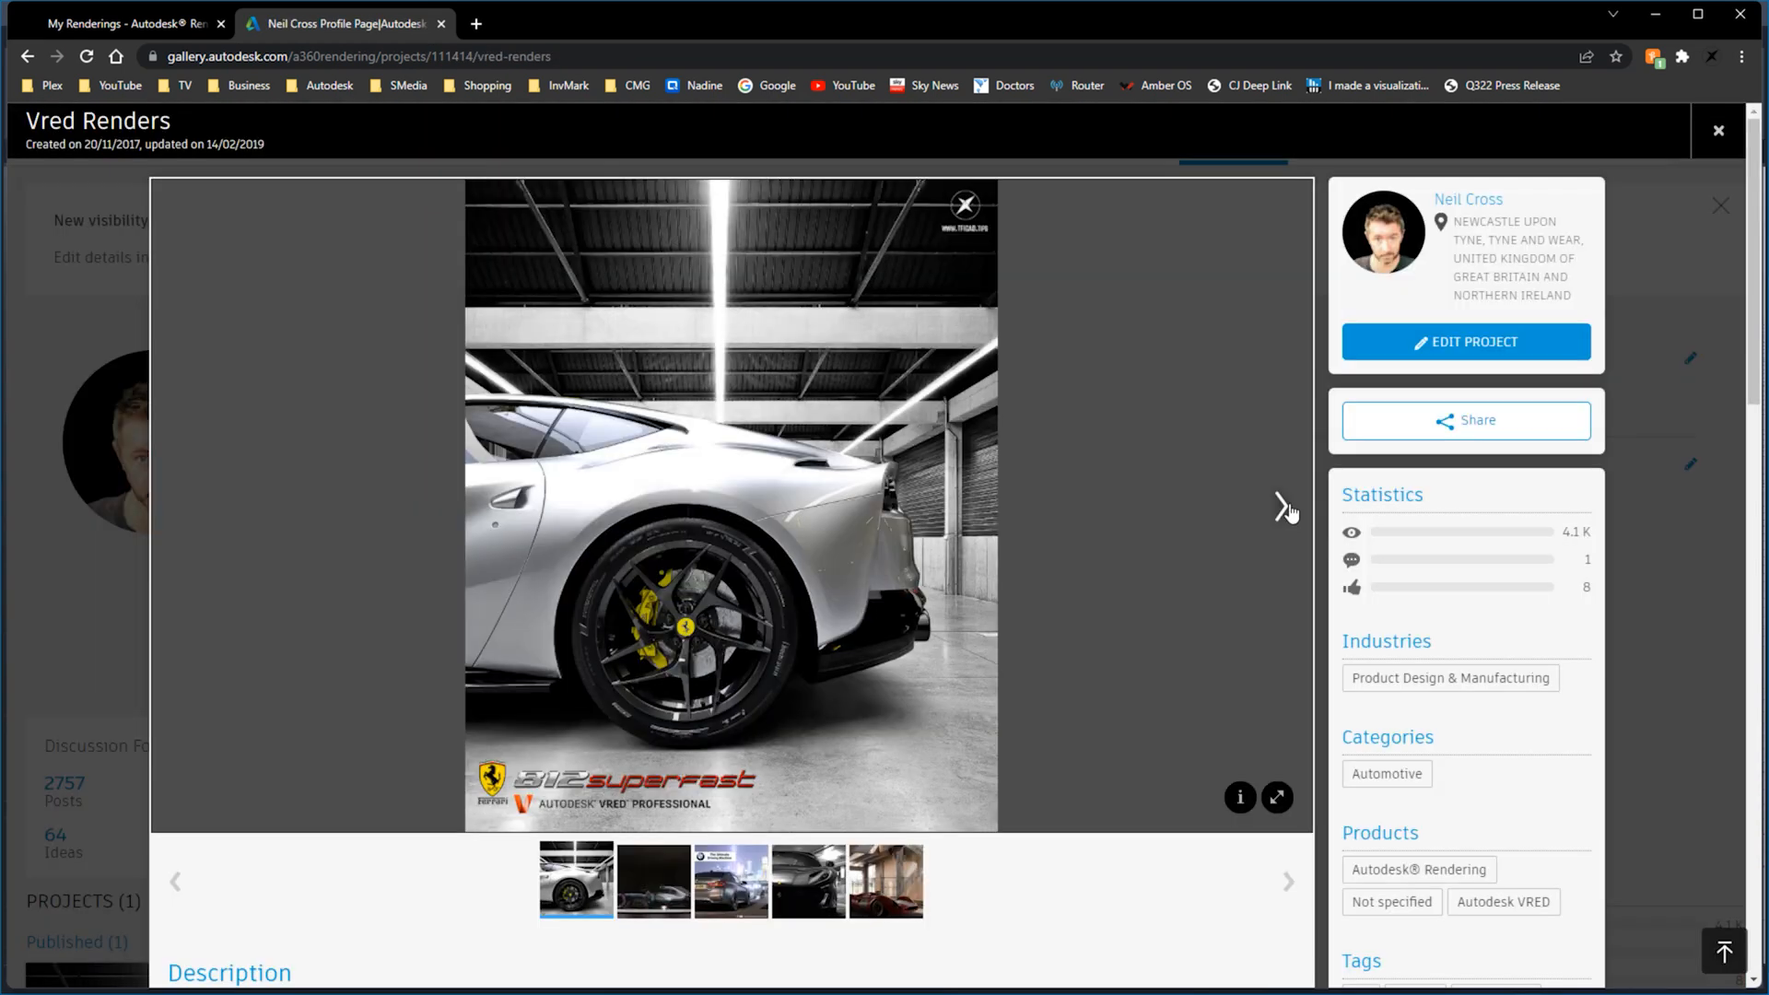
Step: Step through the Vred Renders images from the Ferrari to the Formula 1 car
{"action": "left_click", "coordinate": [1278, 506]}
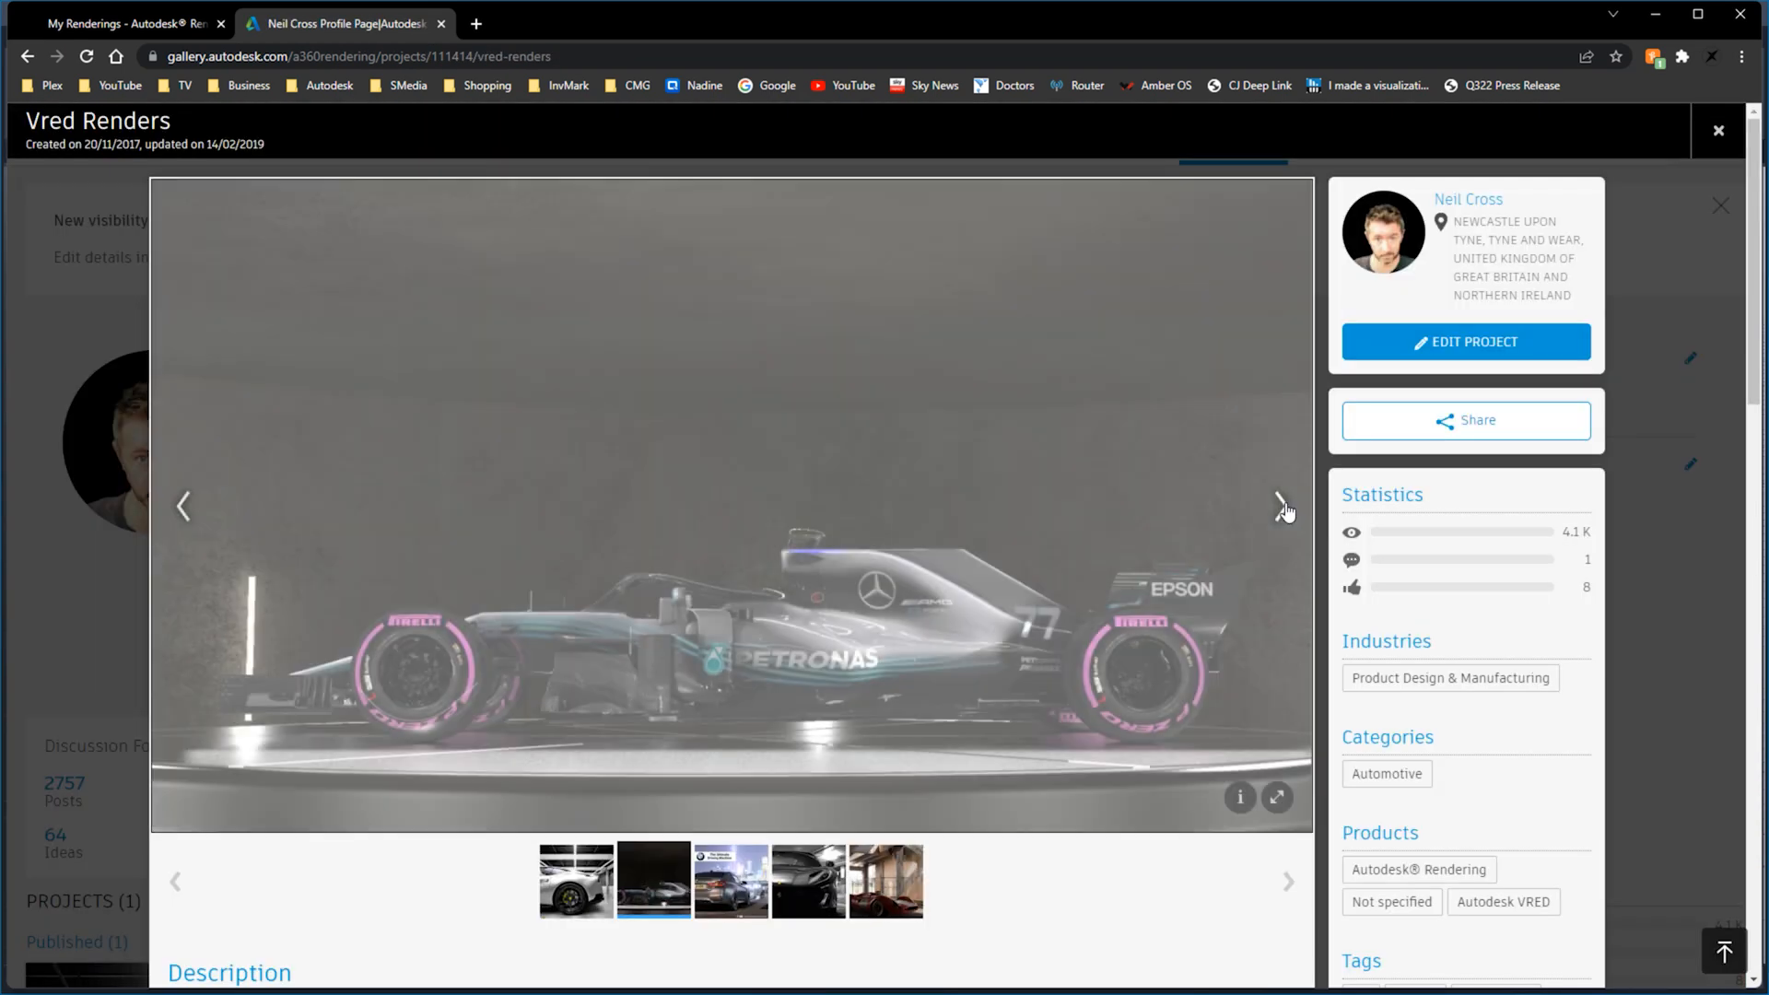
{"action": "left_click", "coordinate": [1278, 507]}
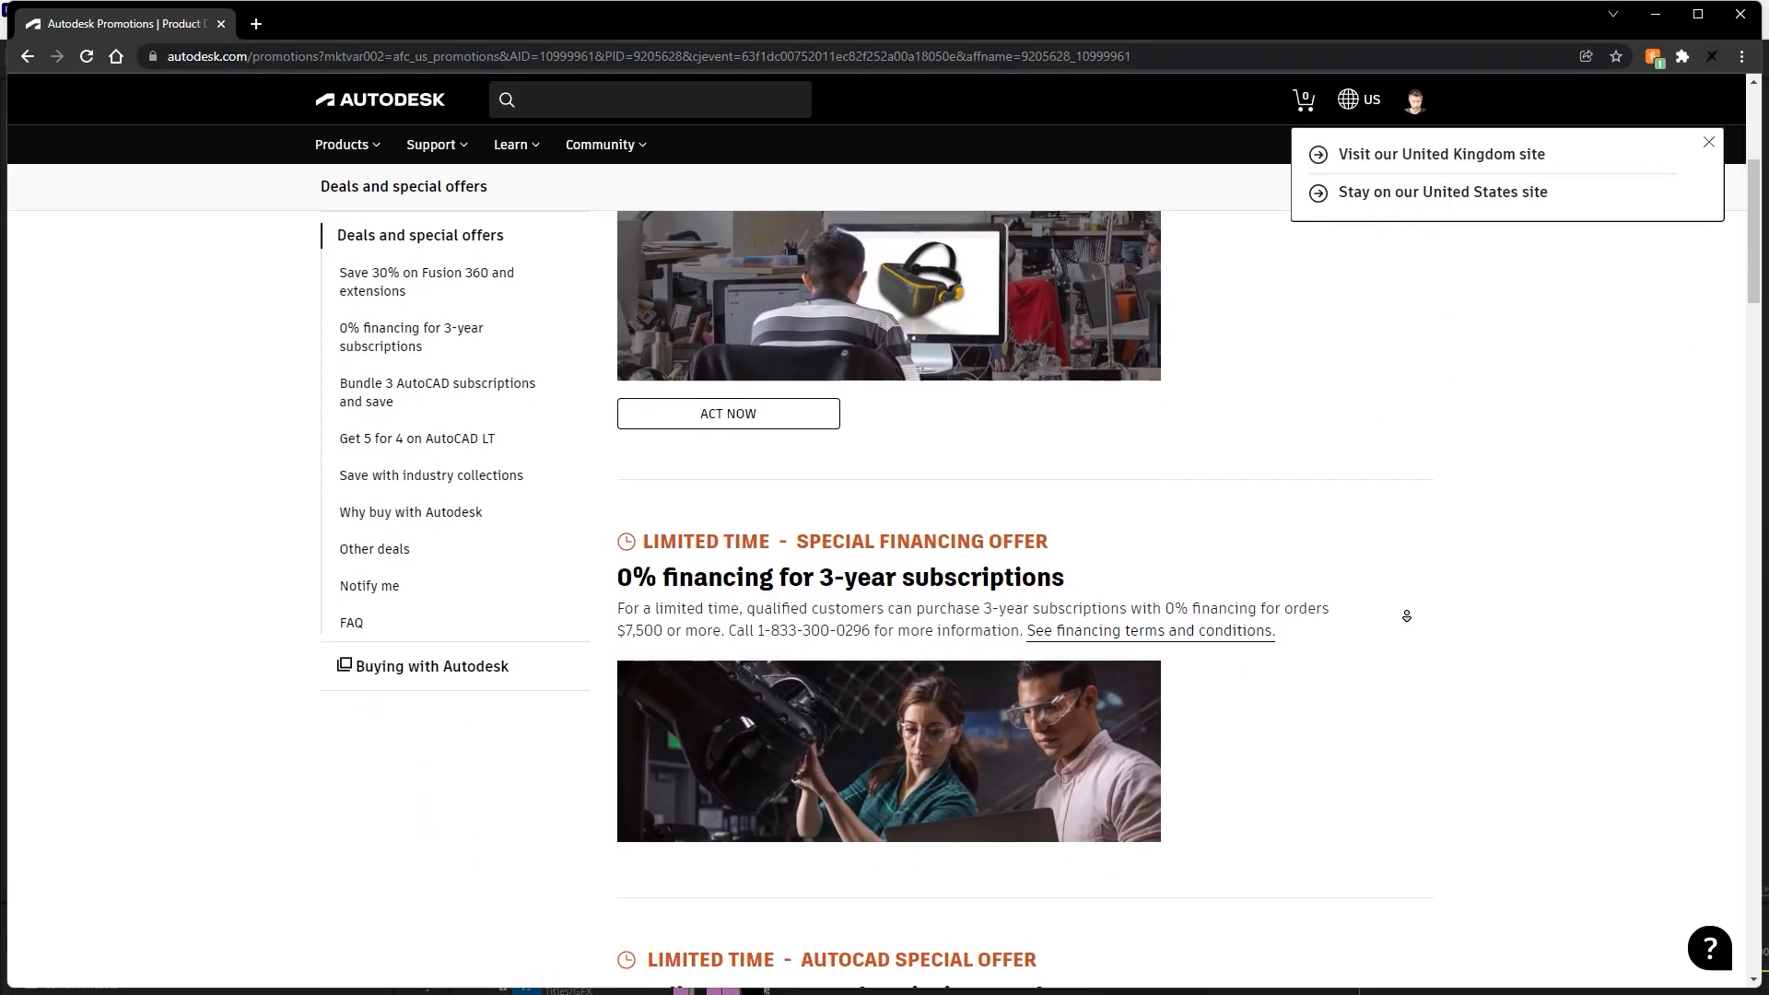
Step: Scroll past the AutoCAD LT and industry collection offers to the Notify Me form
{"action": "scroll", "scroll_direction": "down", "scroll_amount": 3}
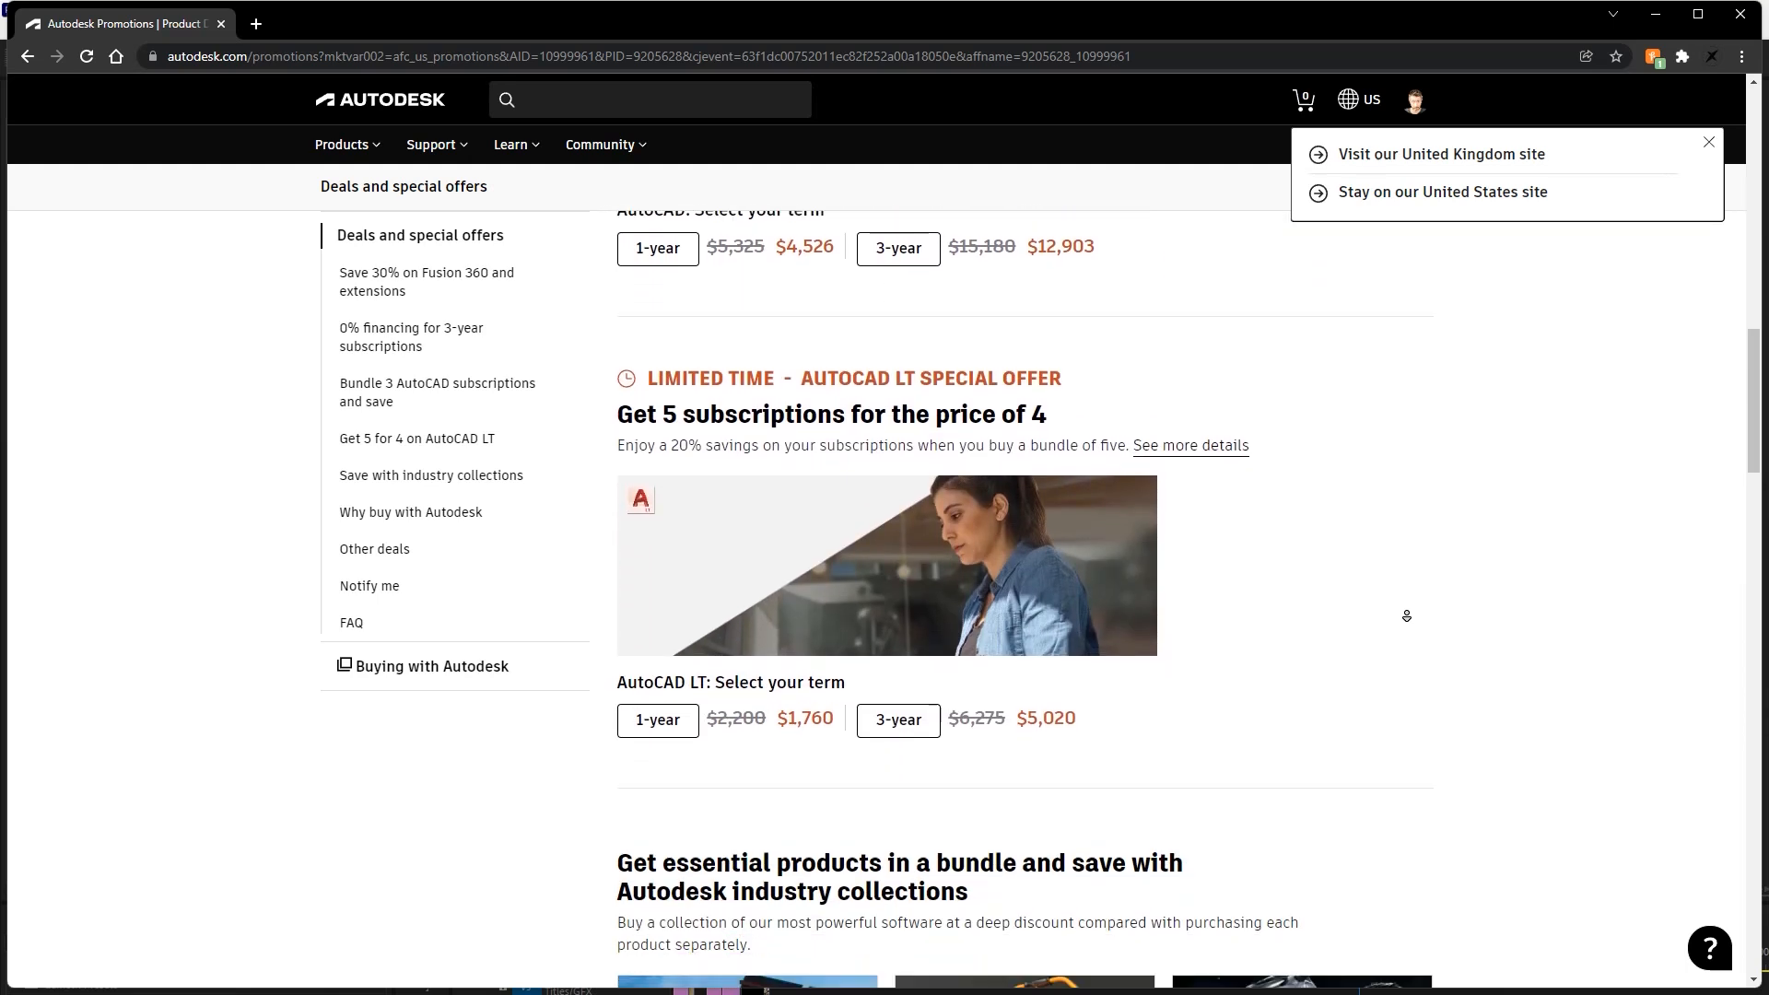
{"action": "scroll", "scroll_direction": "down", "scroll_amount": 3}
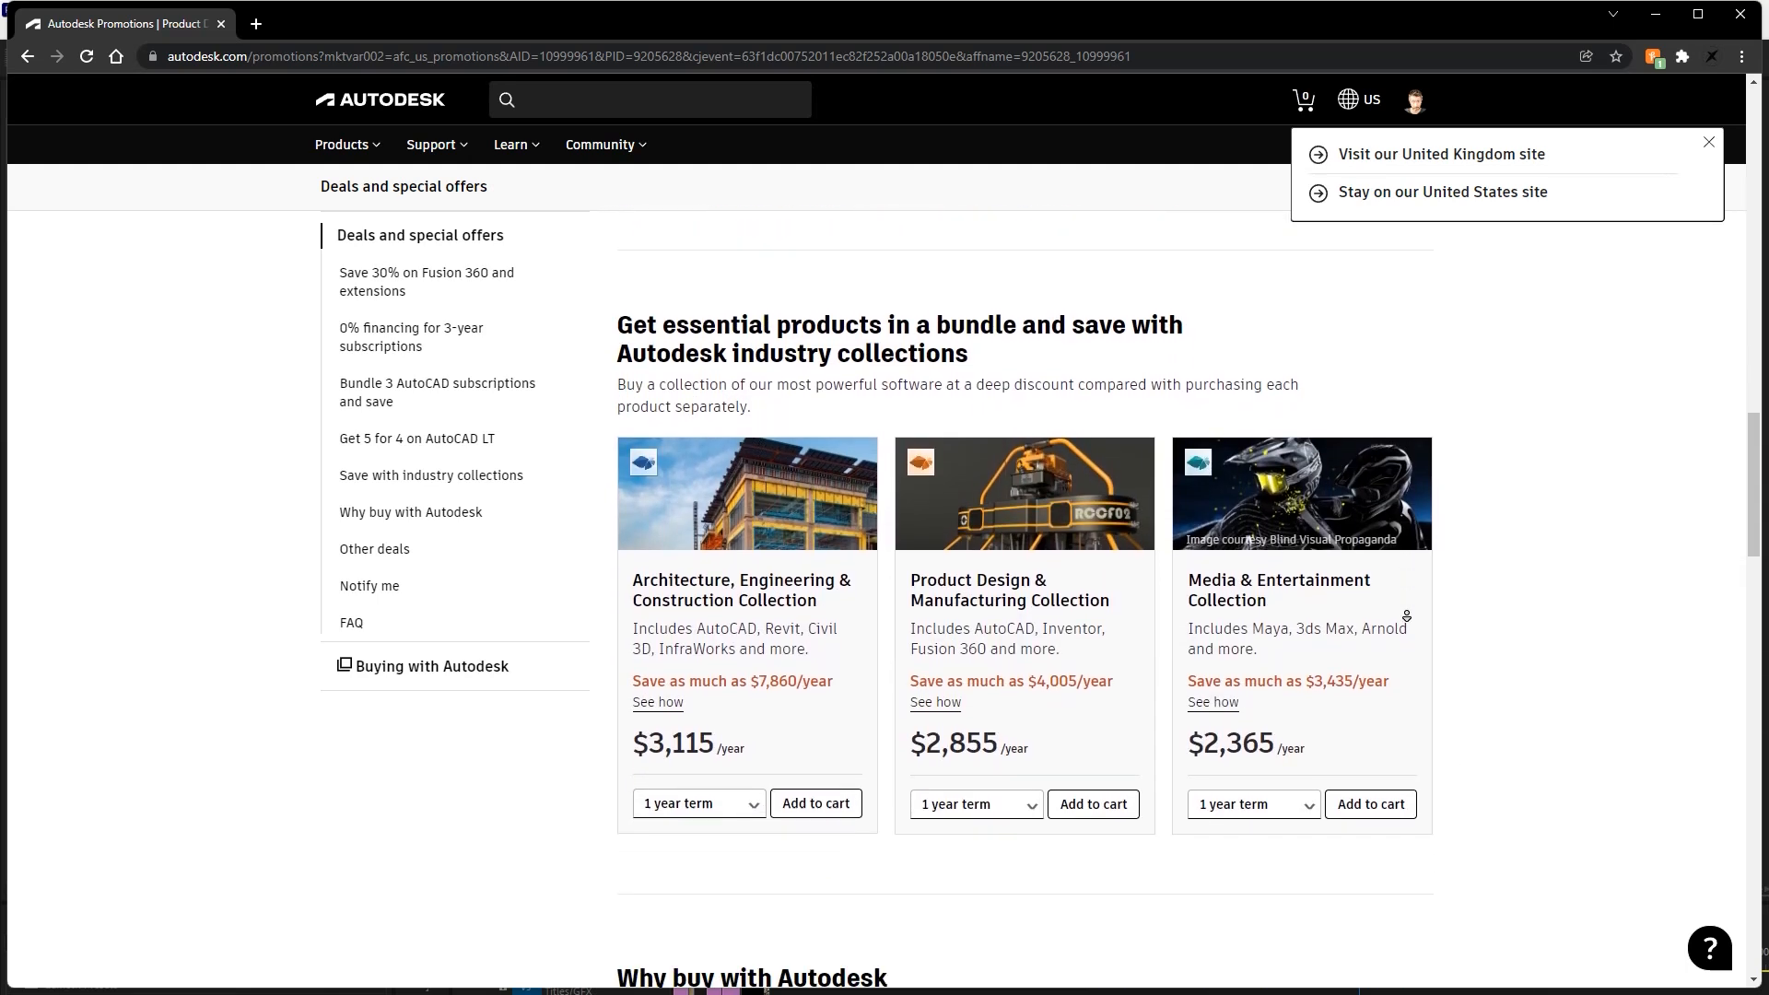
{"action": "scroll", "scroll_direction": "down", "scroll_amount": 3}
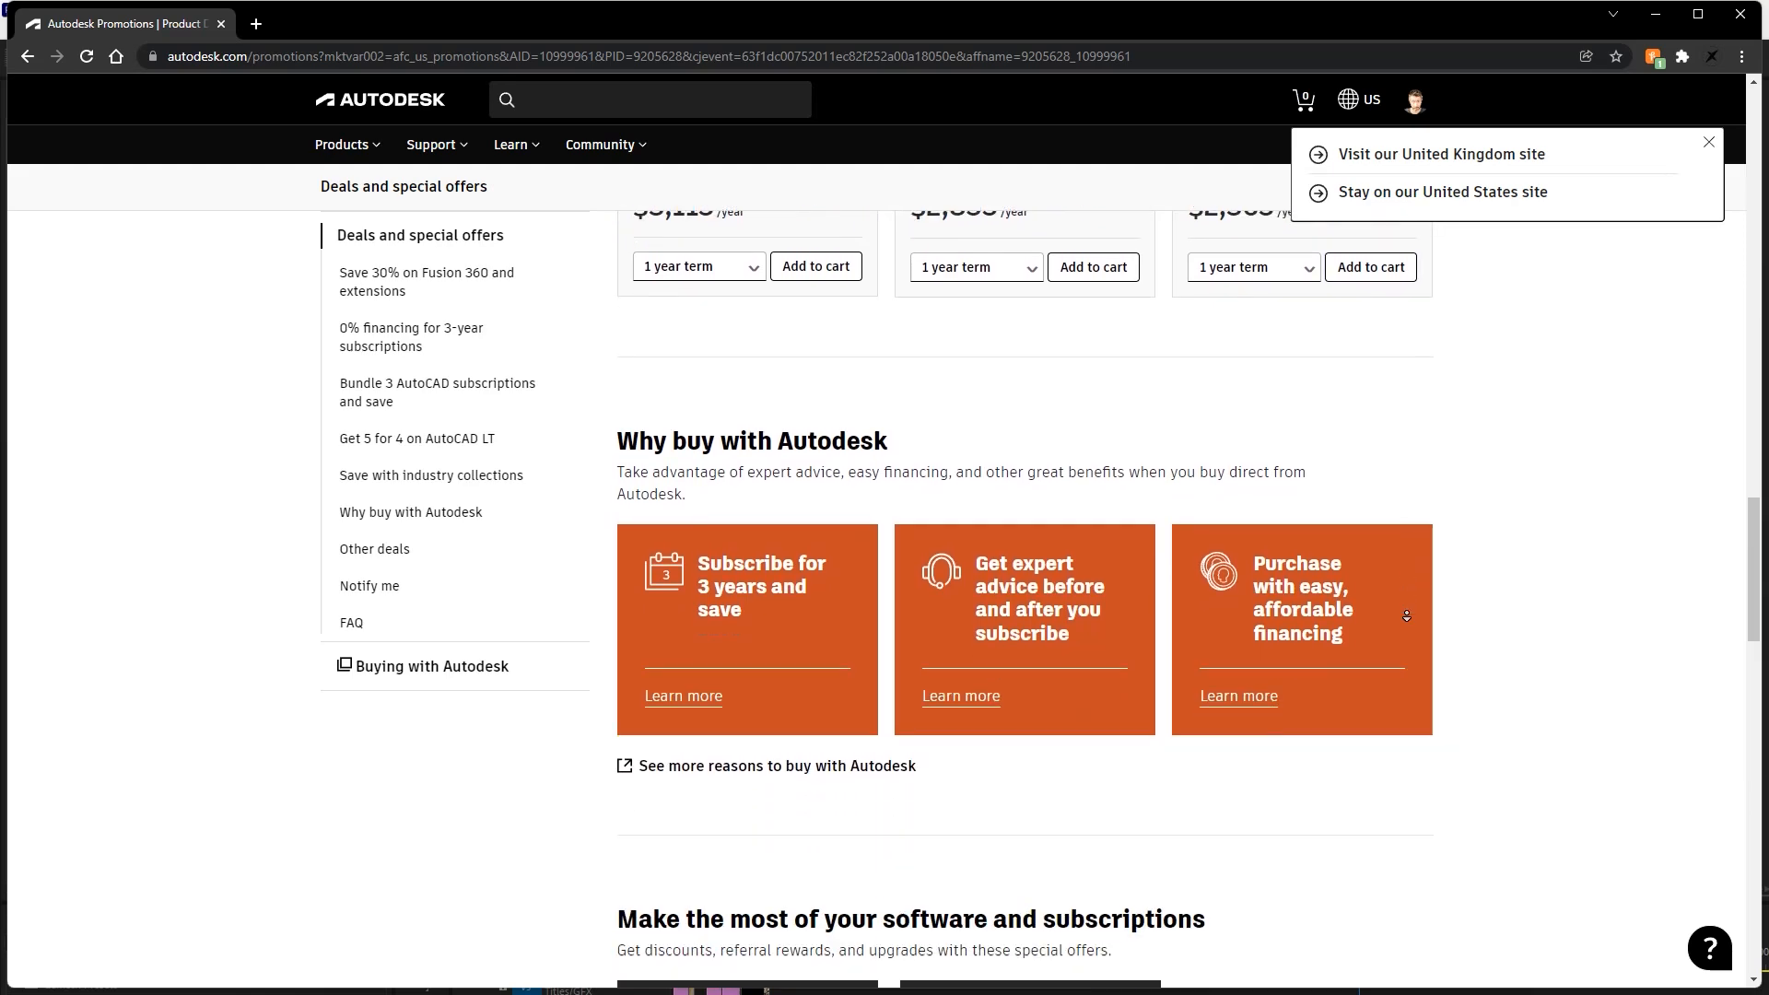
{"action": "scroll", "scroll_direction": "down", "scroll_amount": 3}
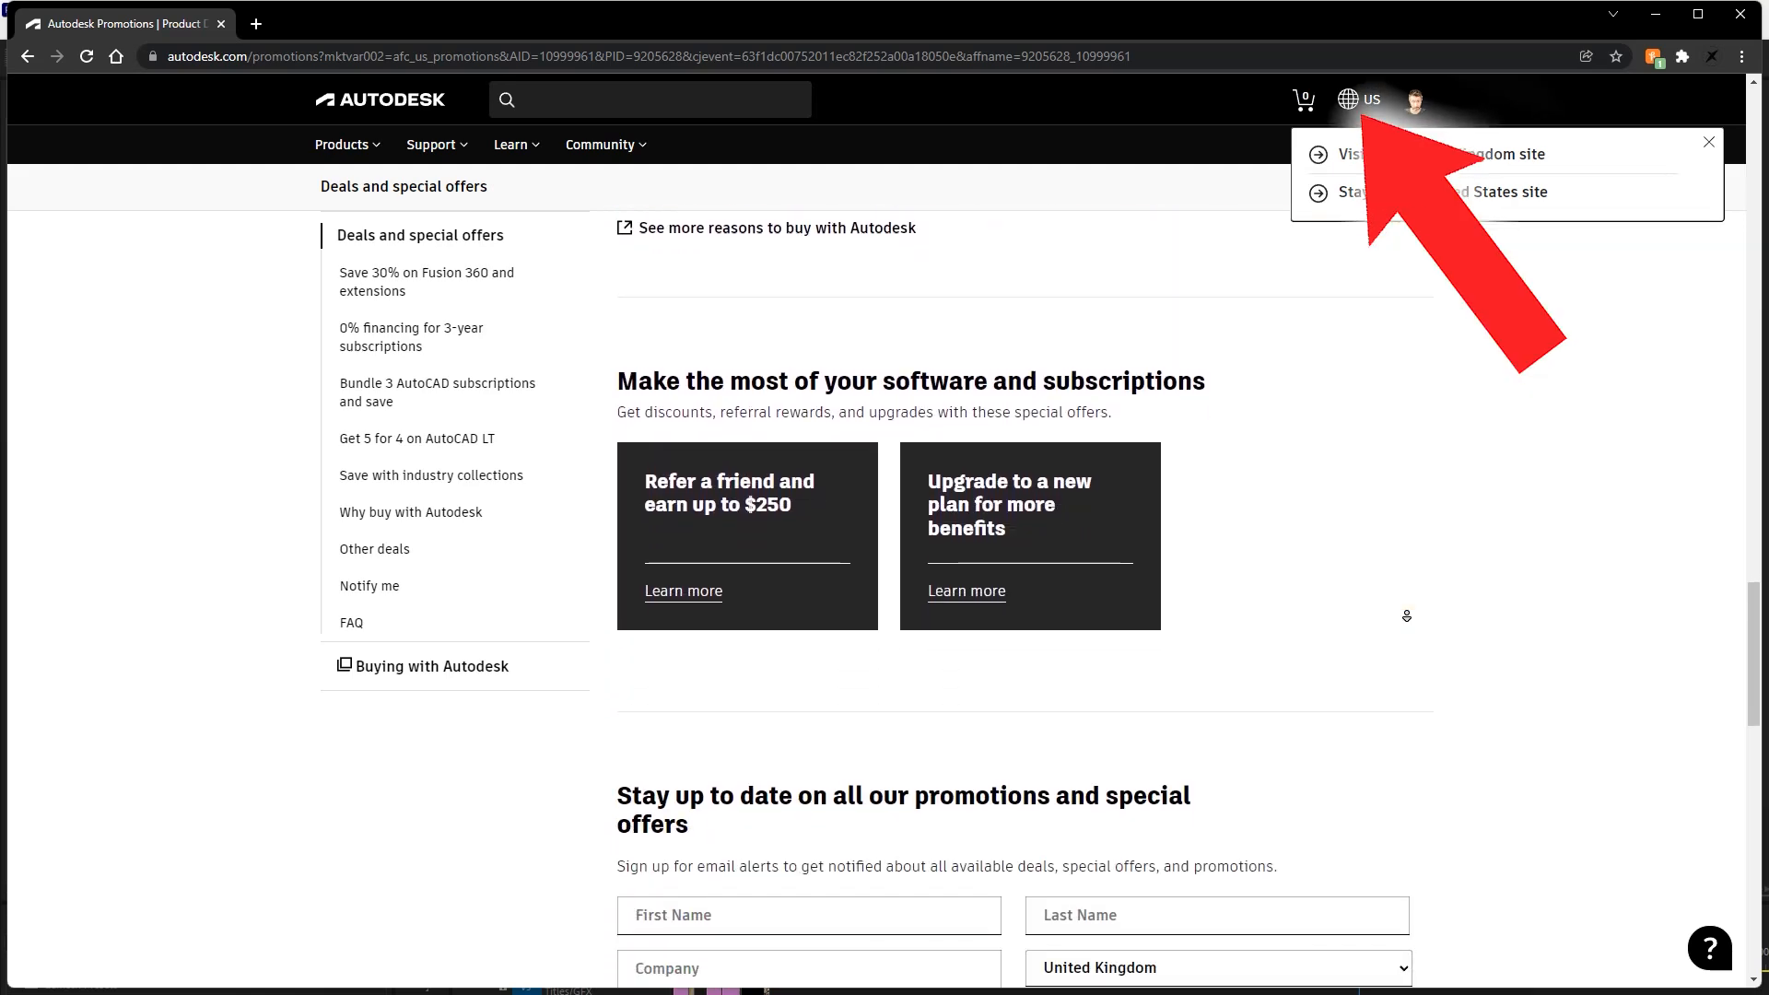
{"action": "scroll", "scroll_direction": "down", "scroll_amount": 3}
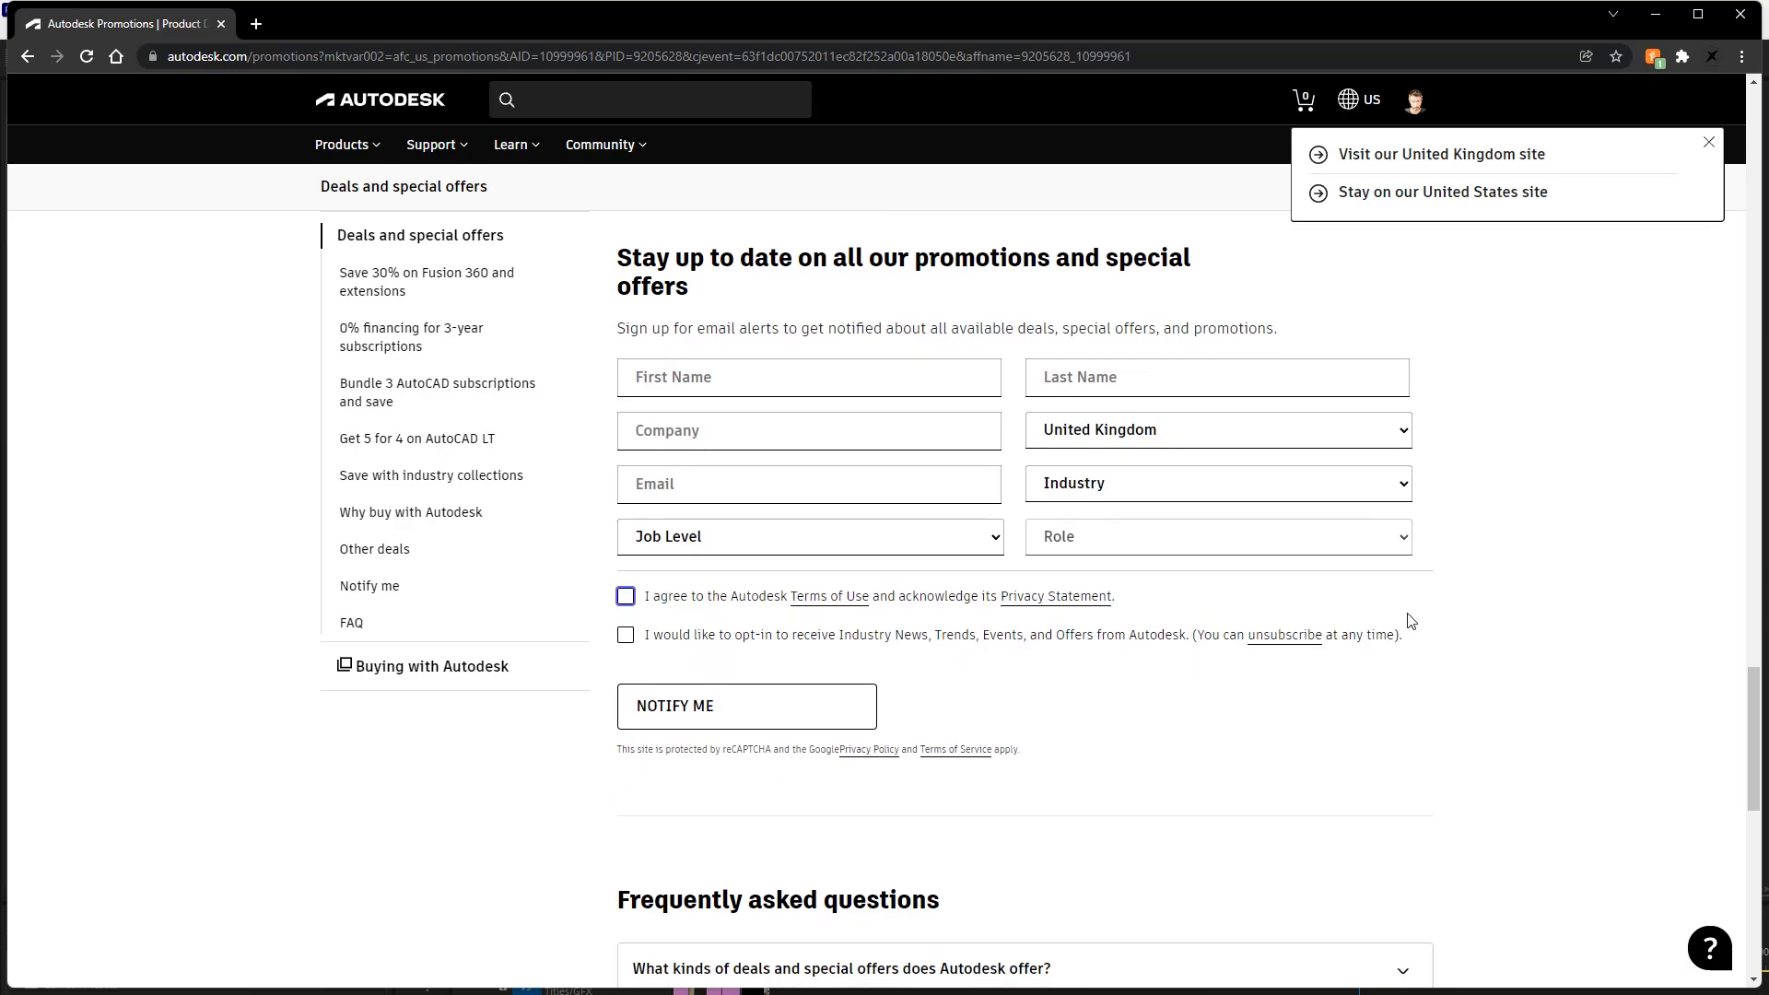